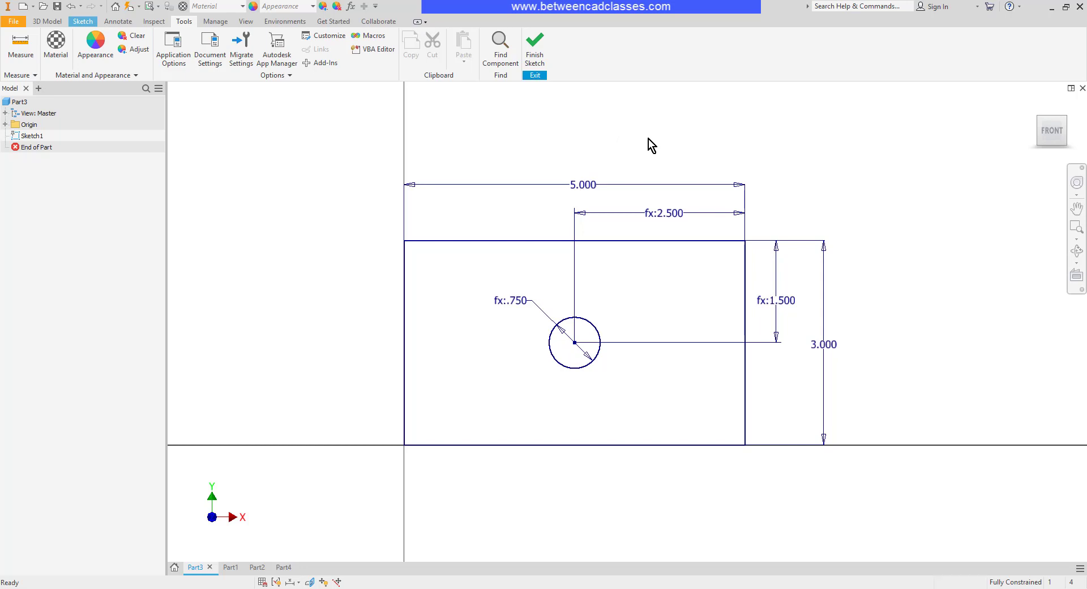
- Set Dimension Display to Name so sketch dimensions read d0, d1, fx:d2
click(81, 21)
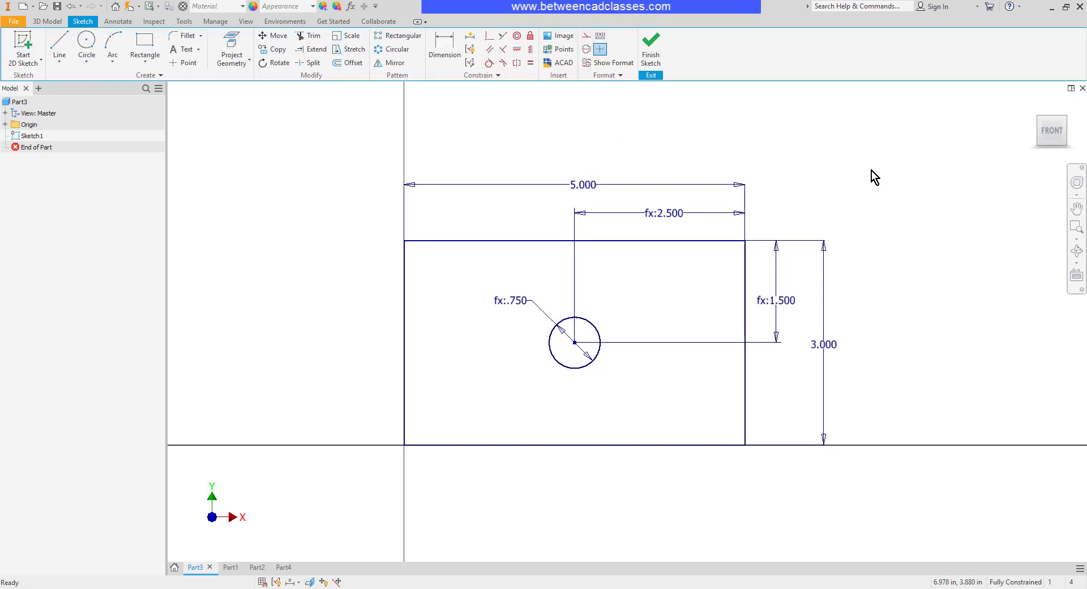
right_click(845, 166)
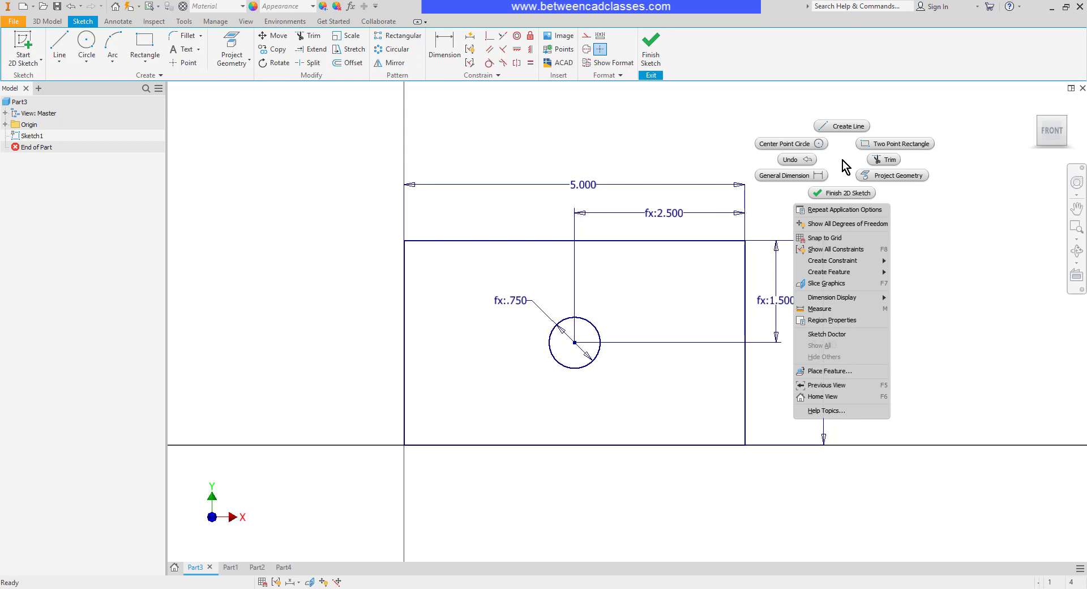
mouse_move(835, 297)
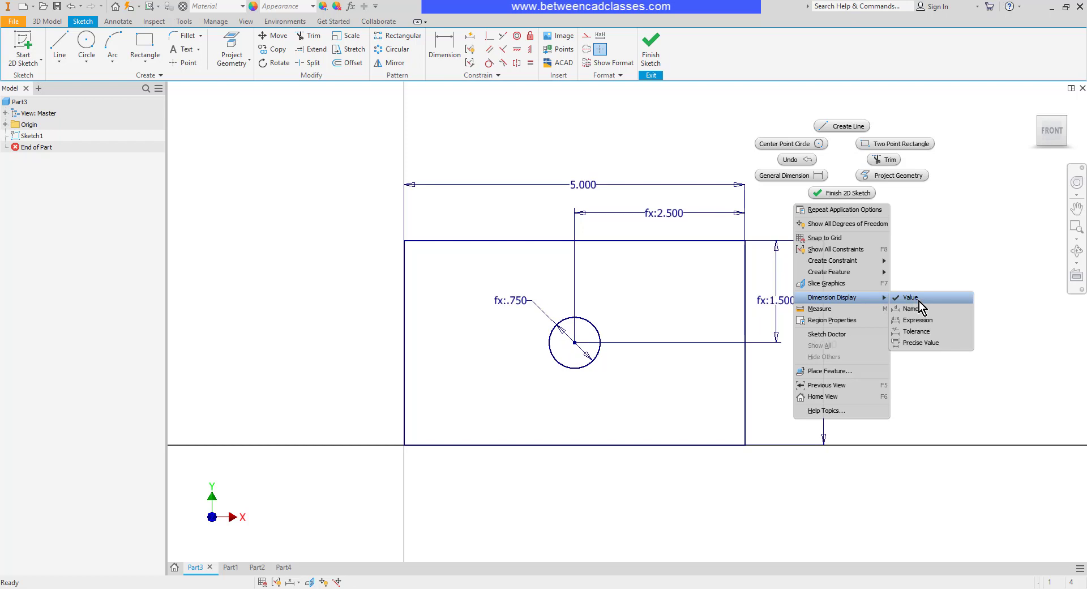
mouse_move(772, 326)
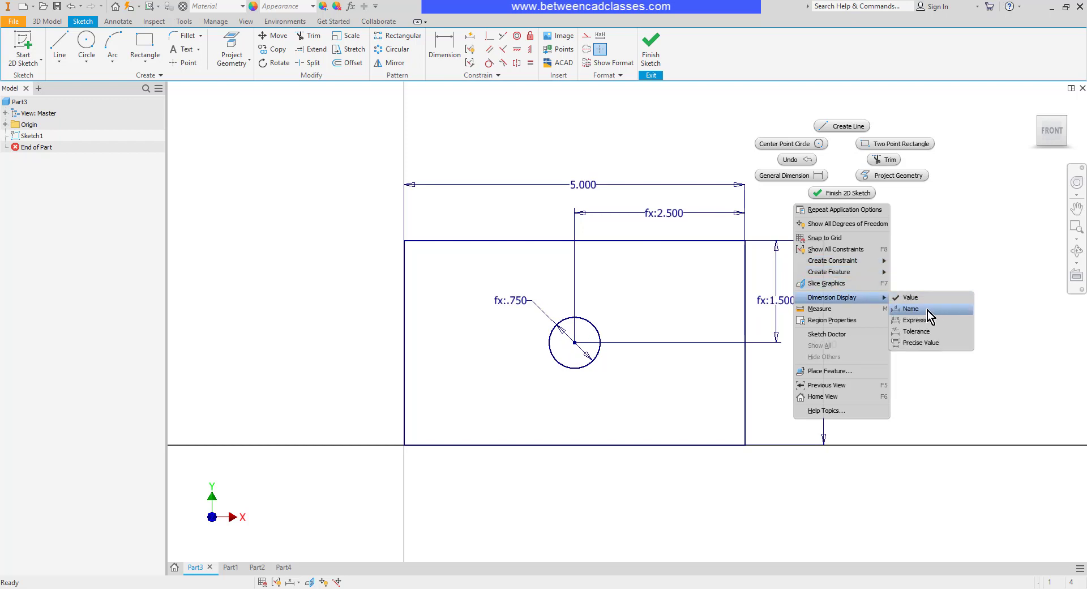
click(910, 308)
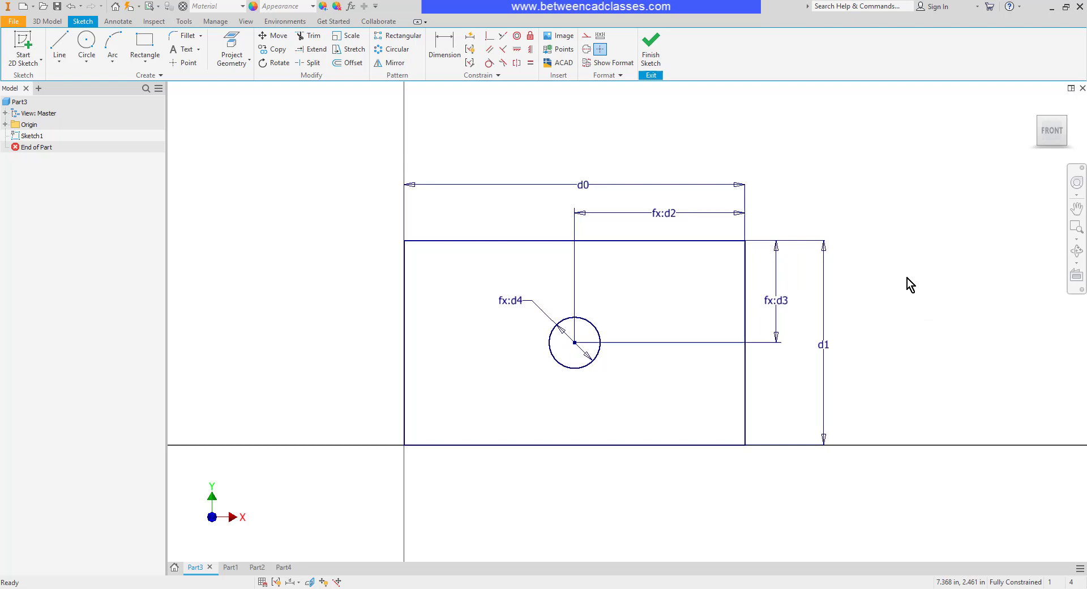
mouse_move(863, 266)
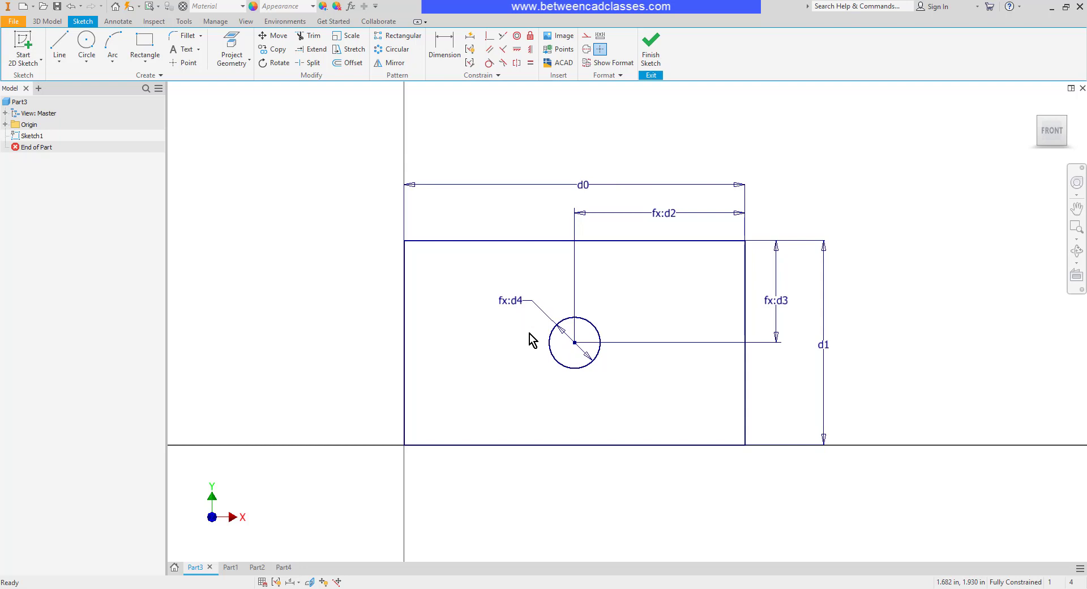
mouse_move(685, 386)
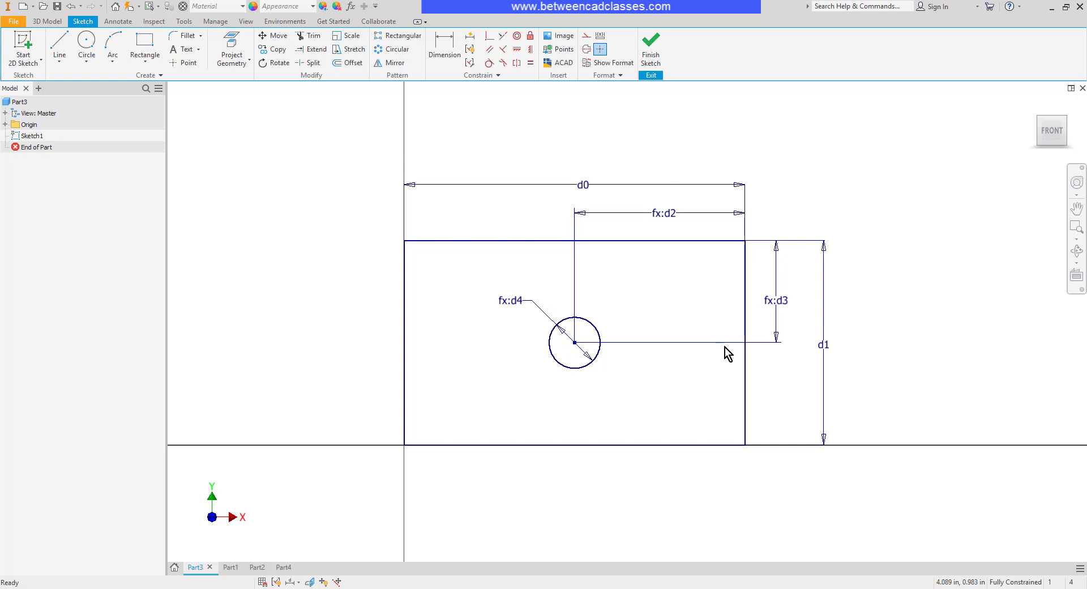
right_click(727, 352)
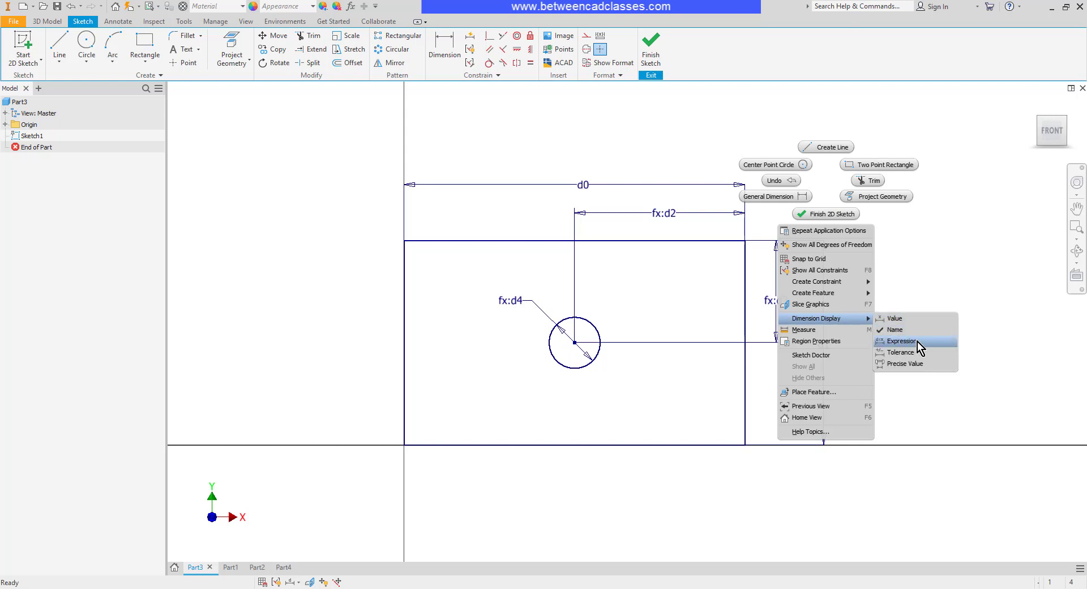
- Switch Dimension Display to Expression, showing d0 = 5 in and fx:d2 = d0 / 2 ul
click(901, 340)
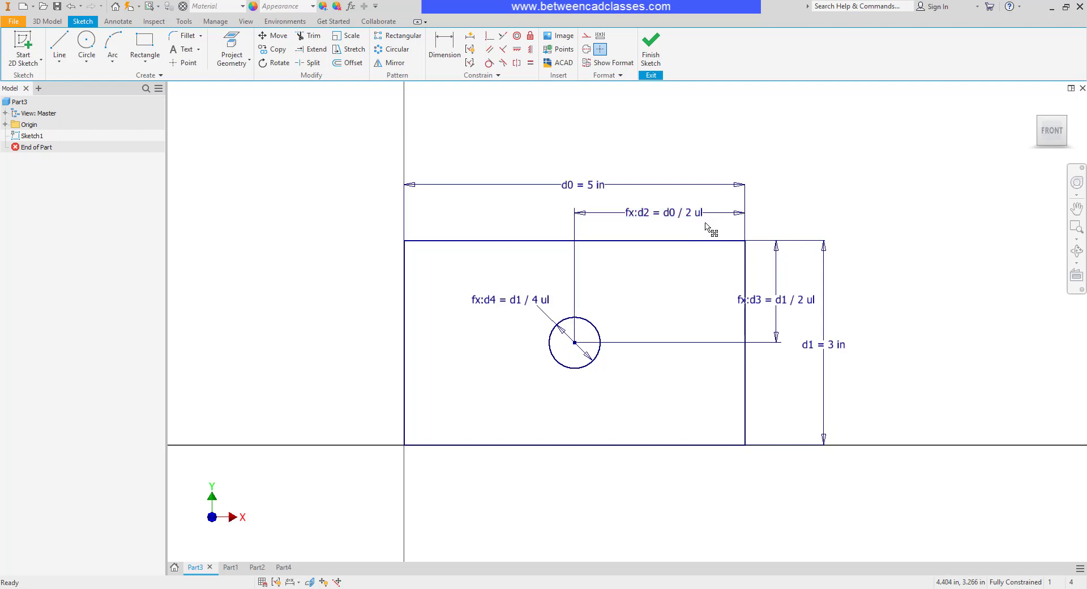
mouse_move(795, 267)
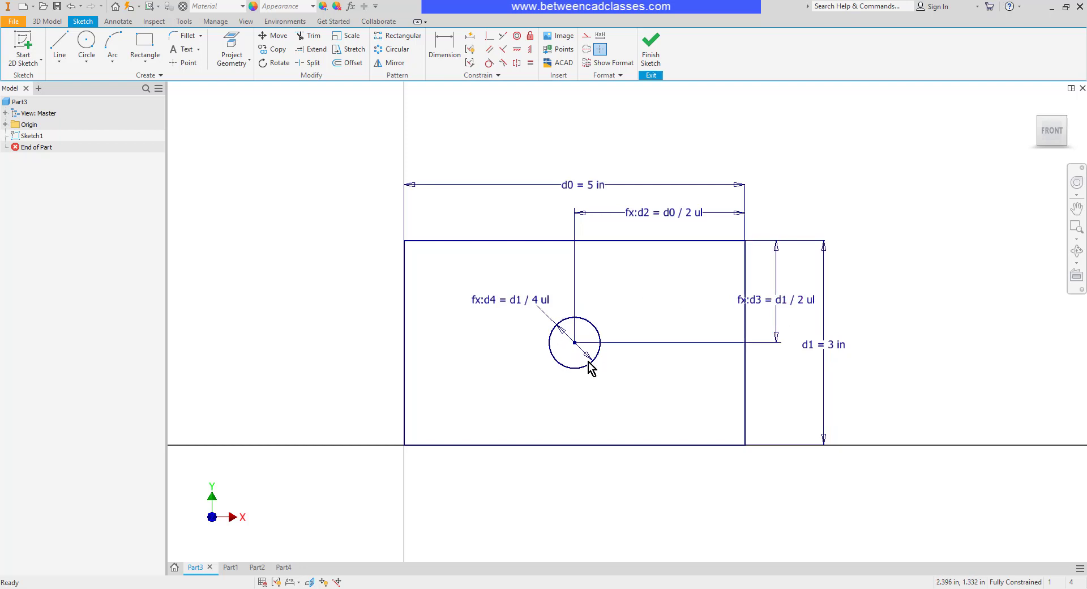
mouse_move(491, 317)
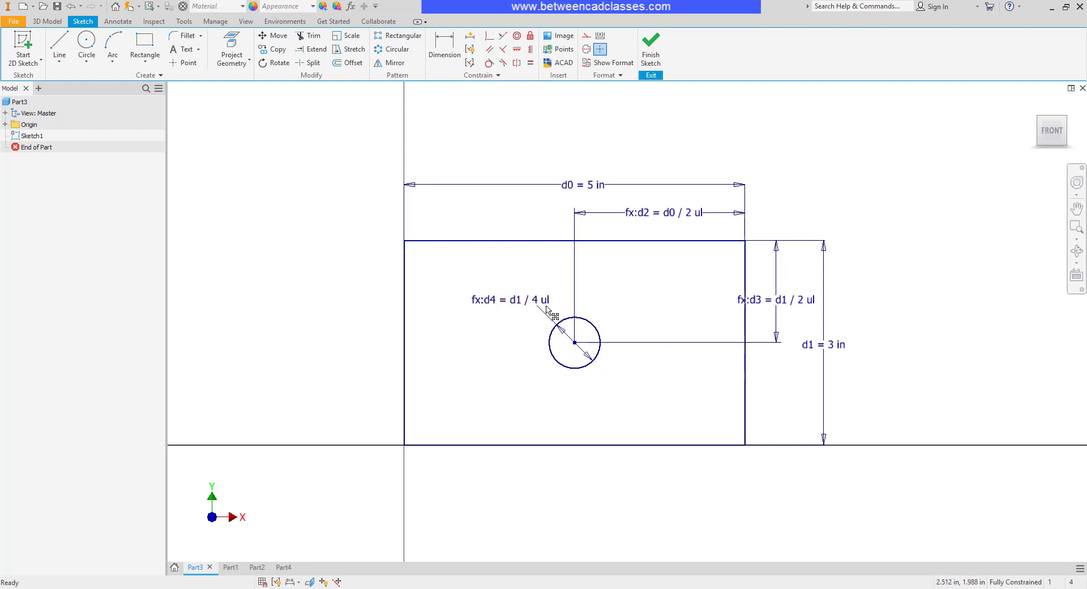
mouse_move(629, 301)
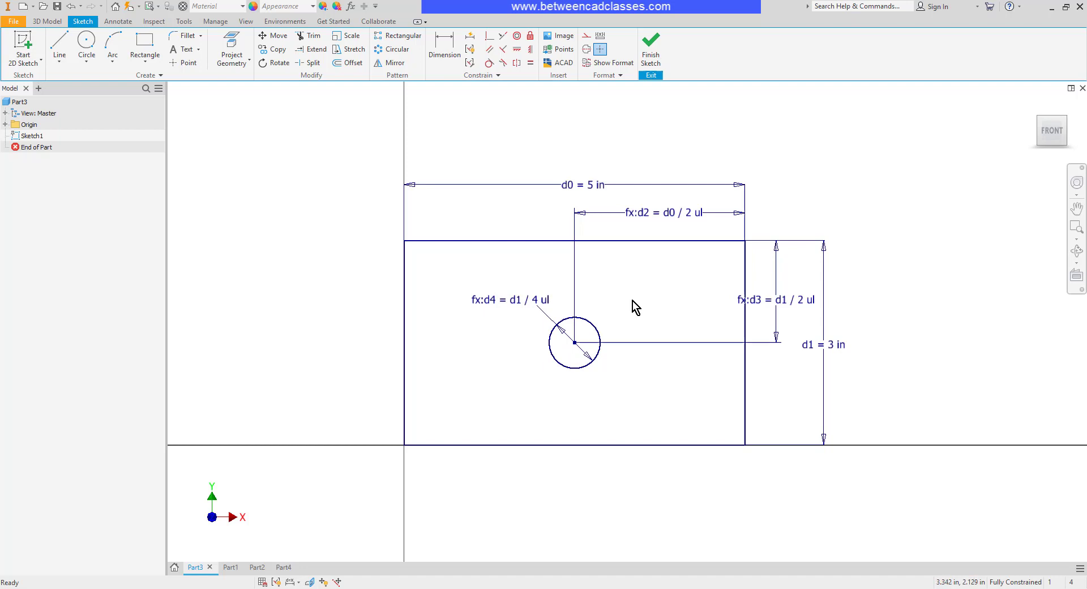
- In Part1, sketch a rectangle from the origin on the XY plane and dimension its top edge
click(220, 567)
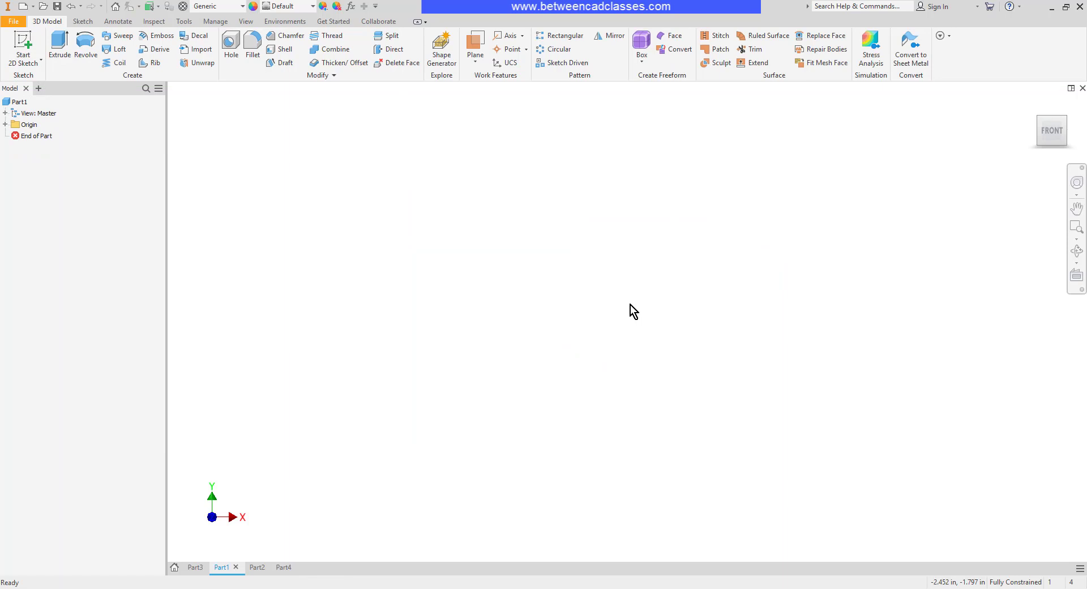
mouse_move(146, 117)
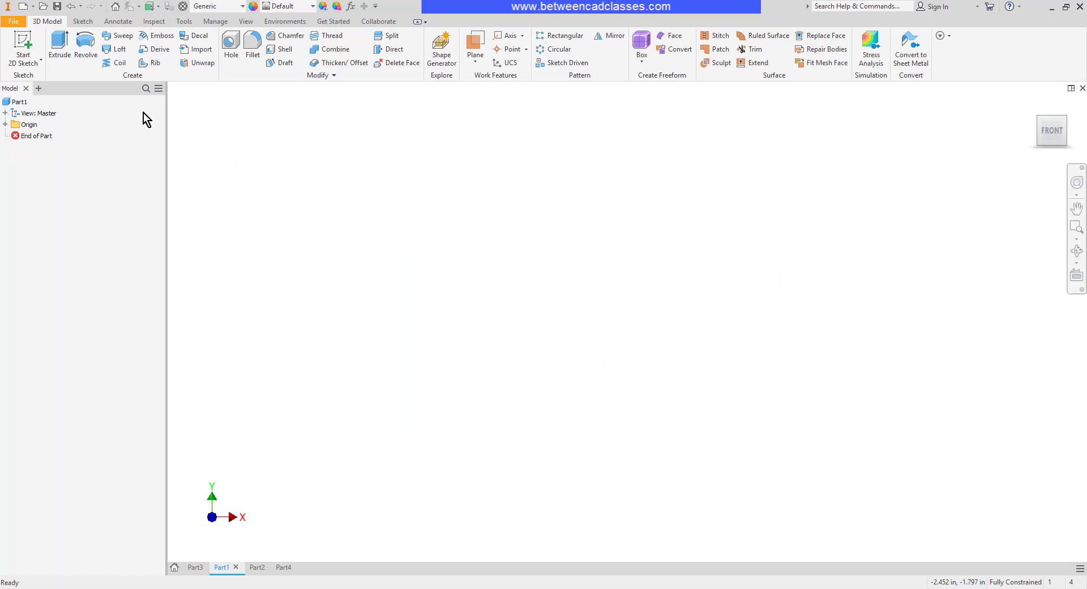
click(22, 46)
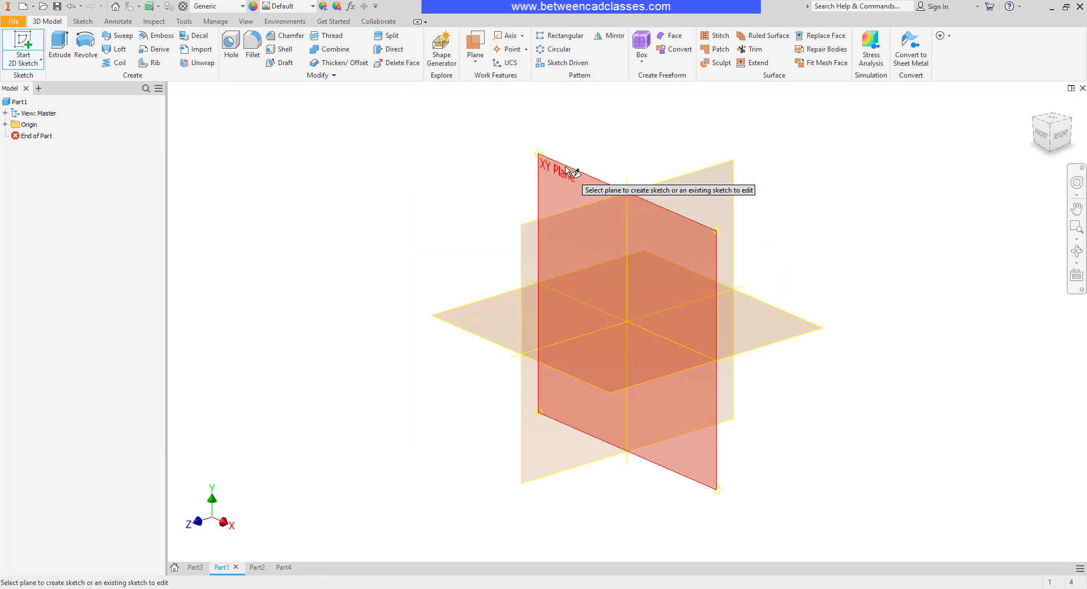
click(561, 170)
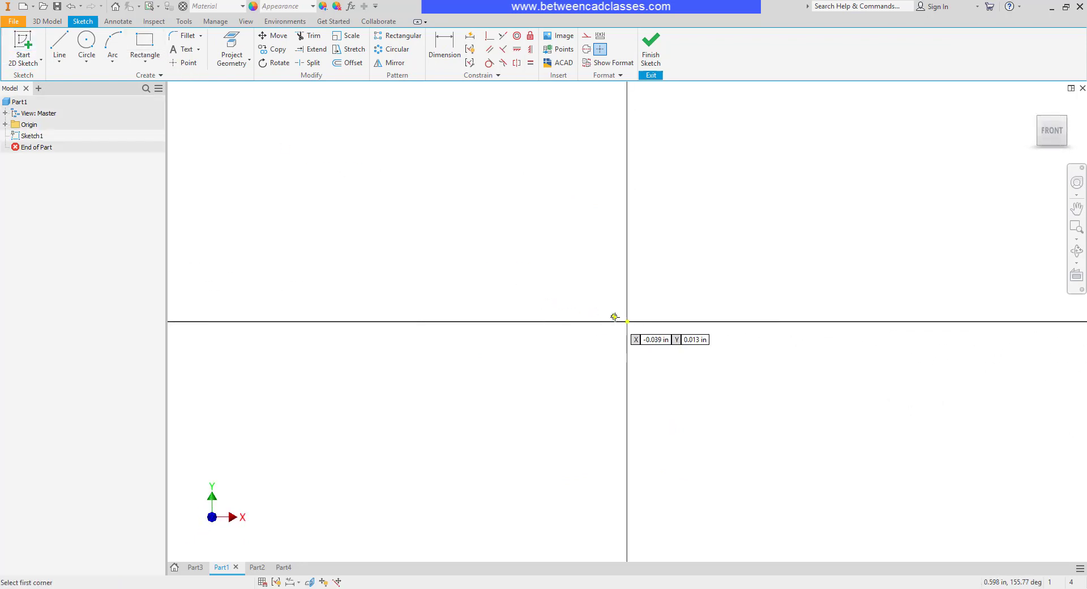
drag(627, 320, 836, 152)
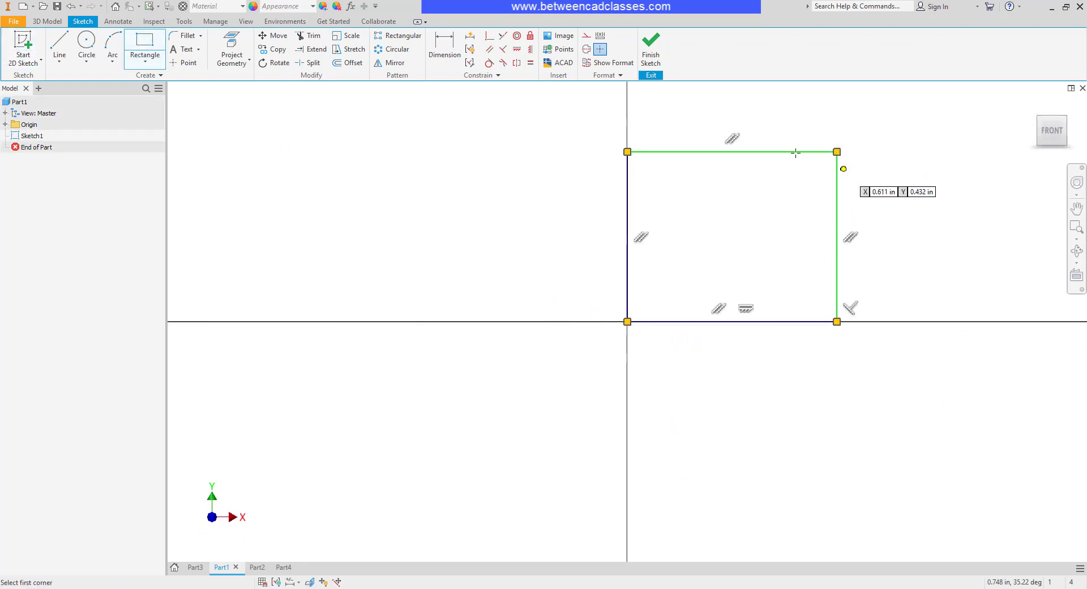
click(443, 42)
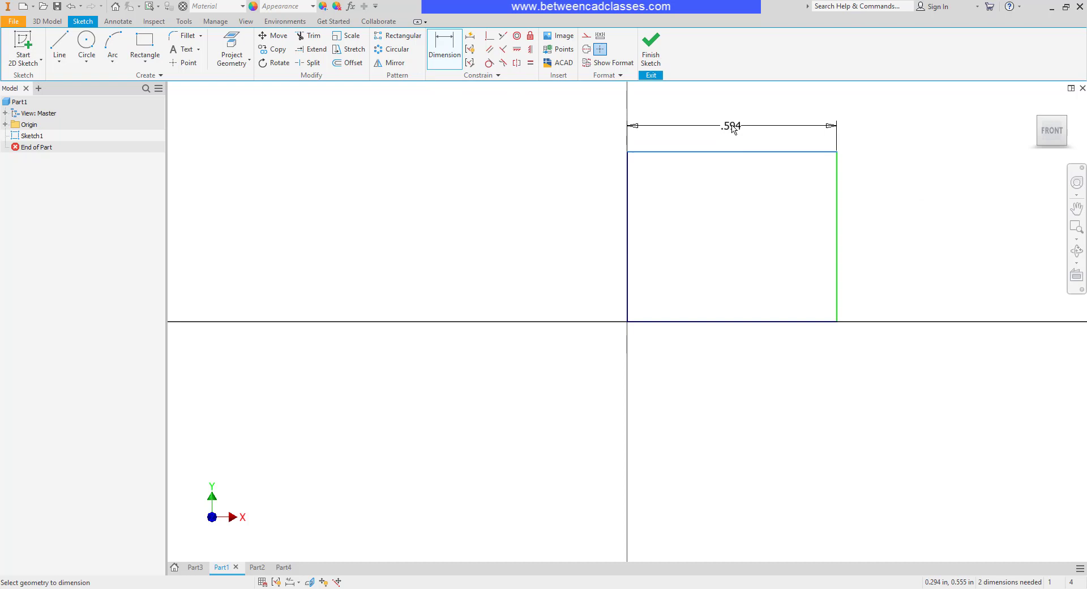
click(729, 125)
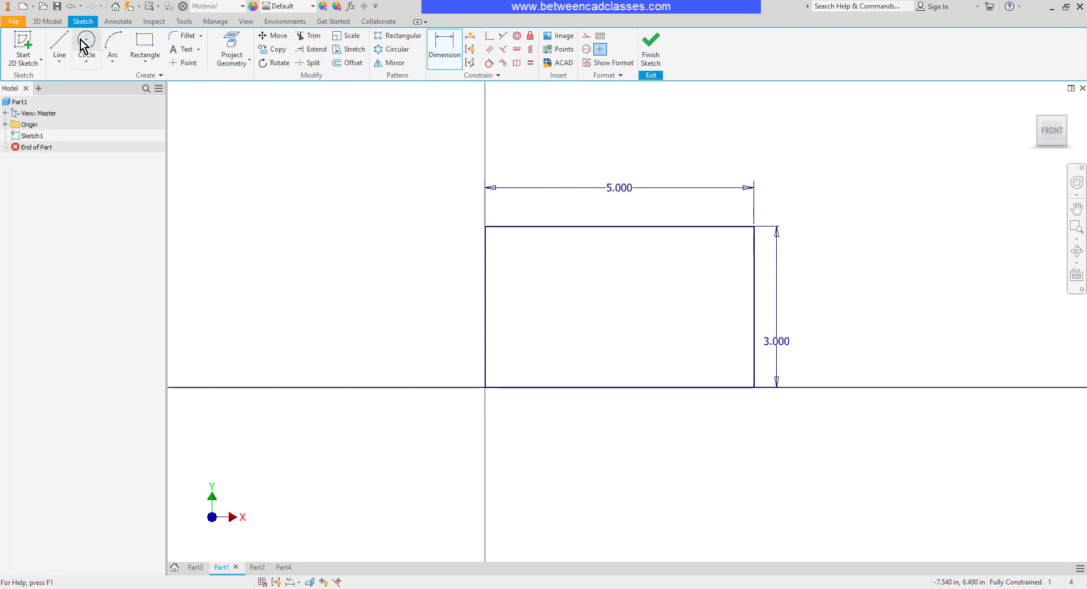
- Draw a circle in the rectangle, dimension its centre 2.5 from the left, and re-edit the width
click(86, 47)
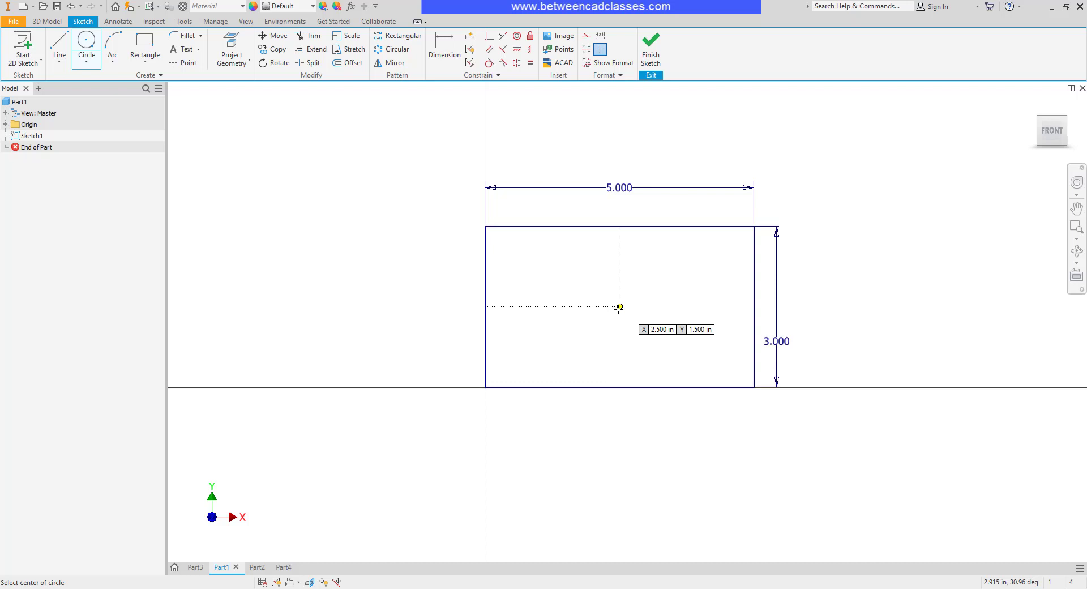
drag(617, 306, 676, 301)
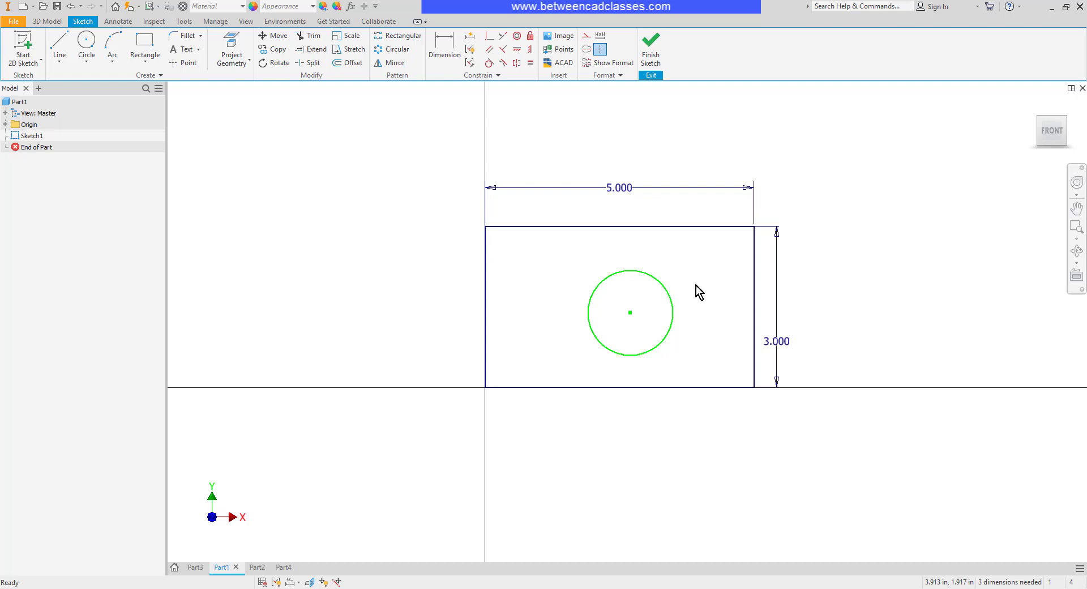
click(443, 49)
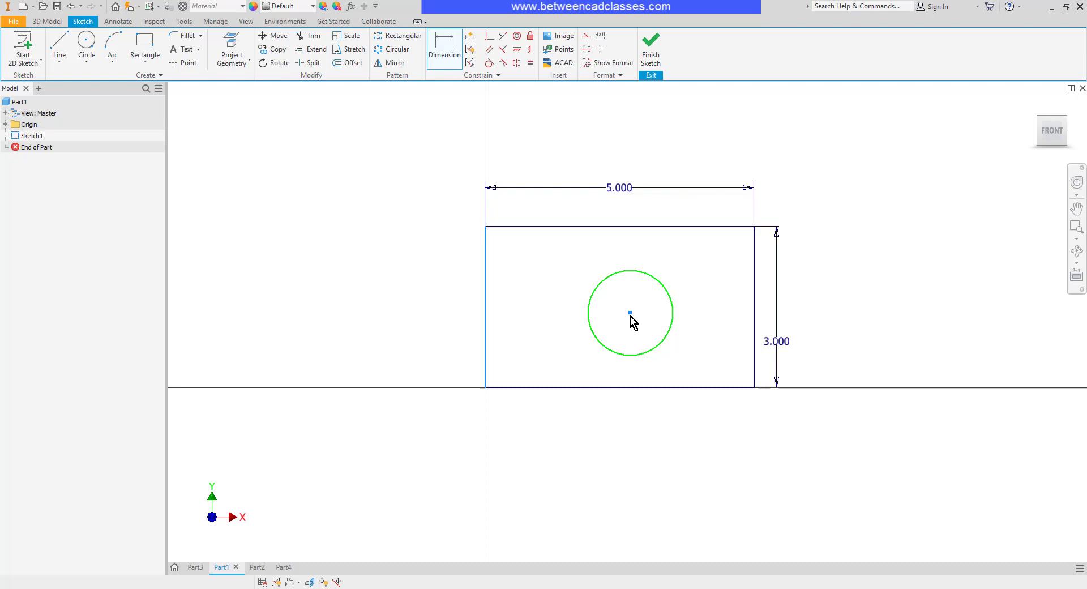
click(630, 312)
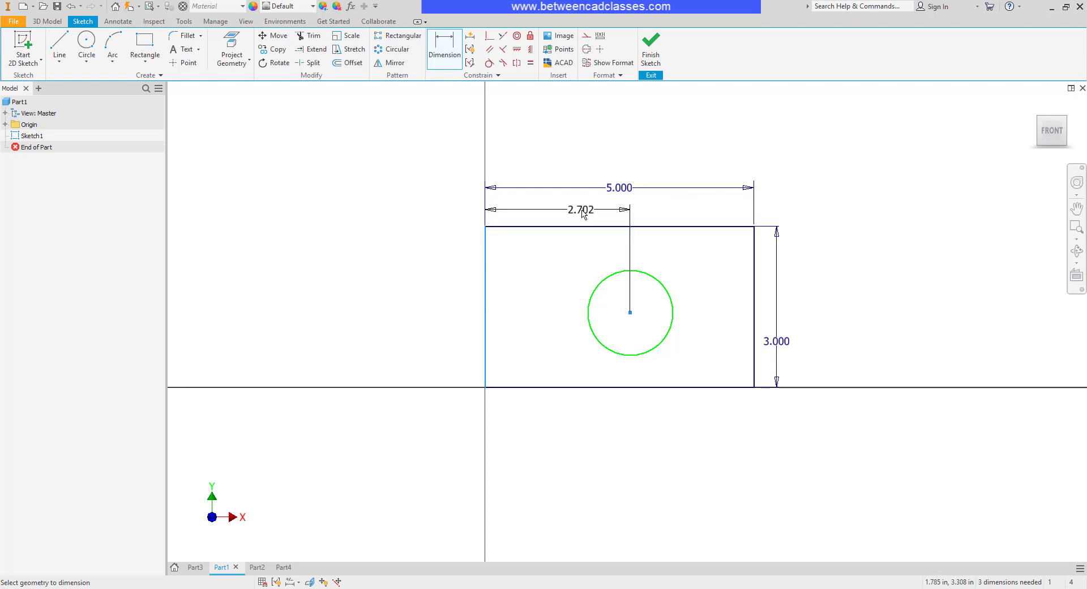
double_click(579, 209)
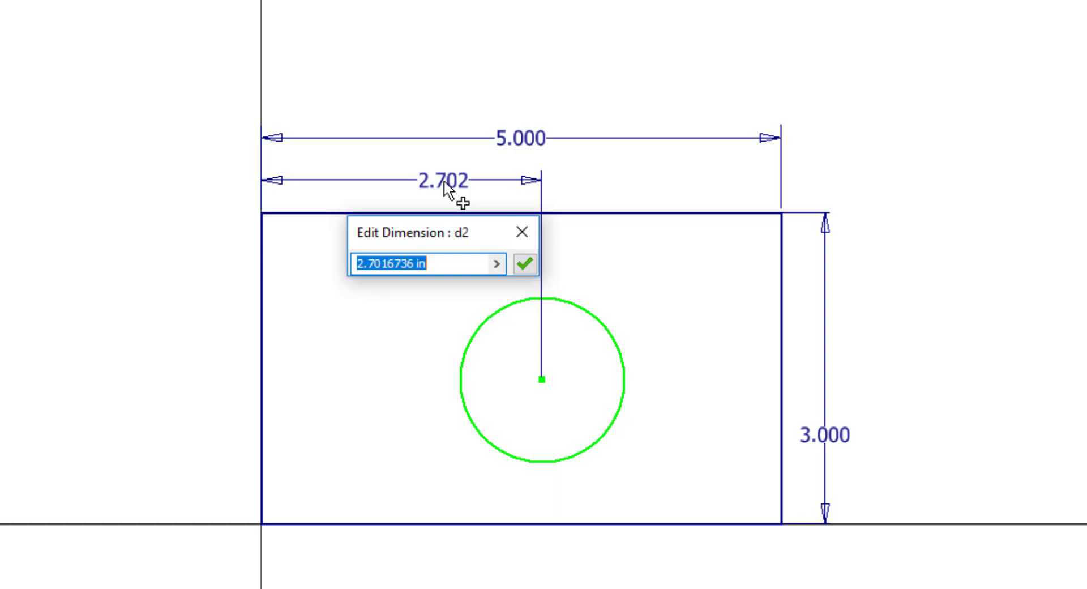
text(2.5)
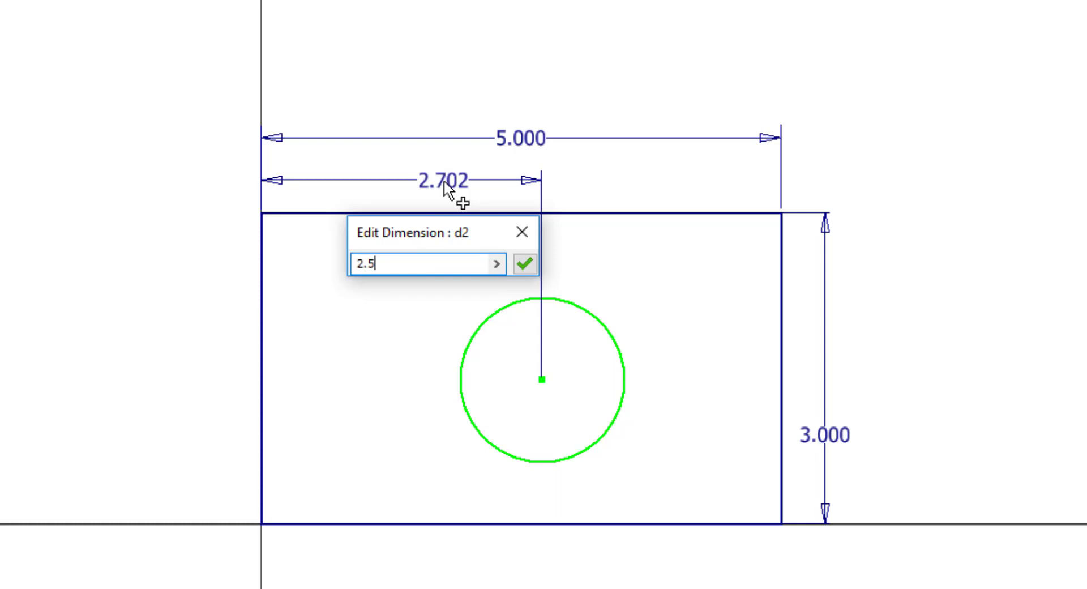
click(524, 264)
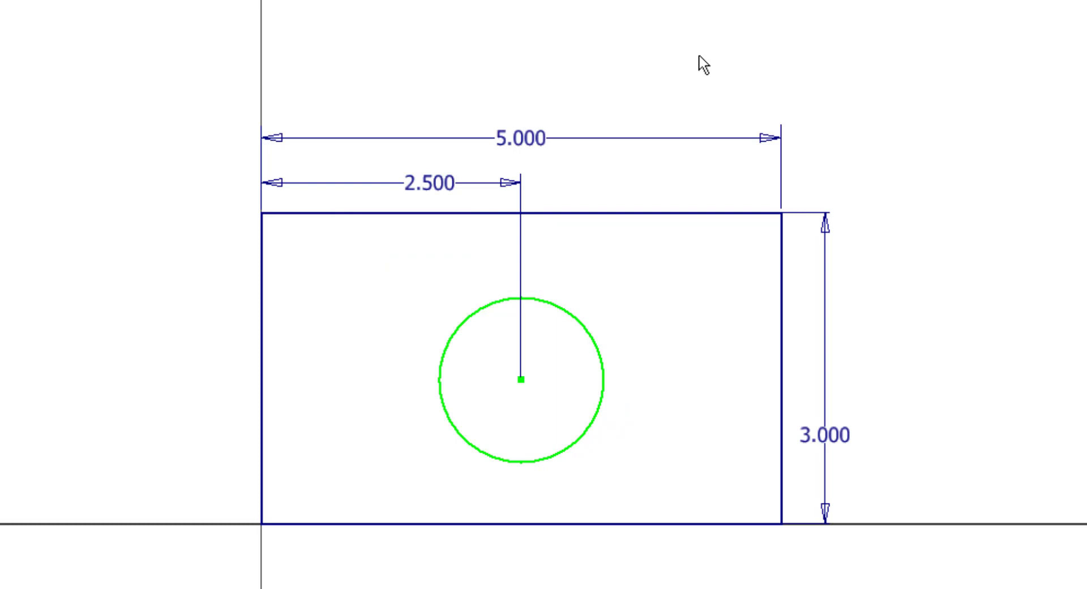
mouse_move(728, 45)
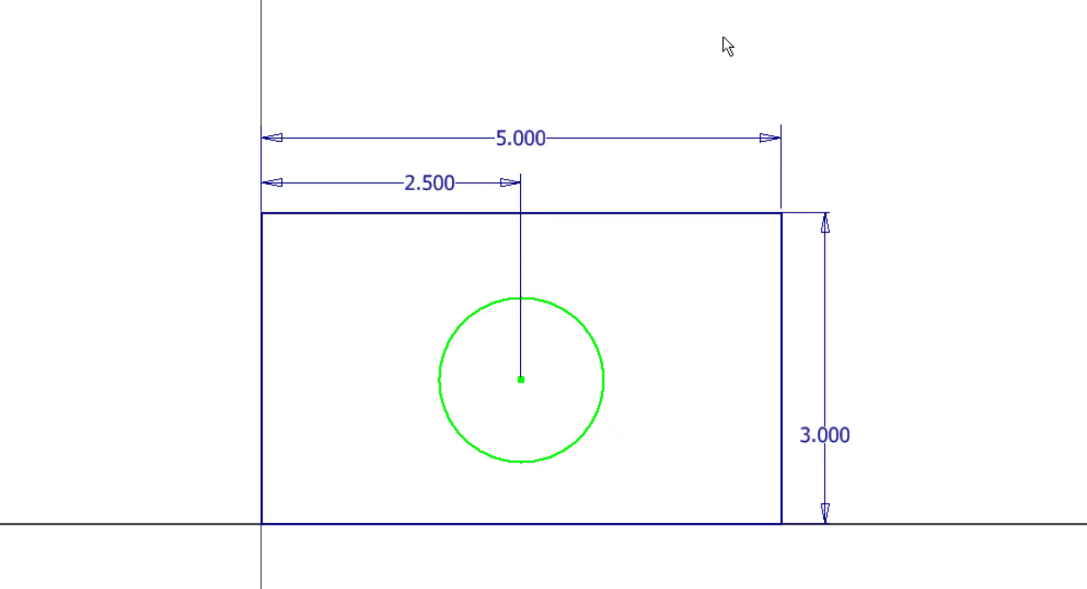
mouse_move(562, 437)
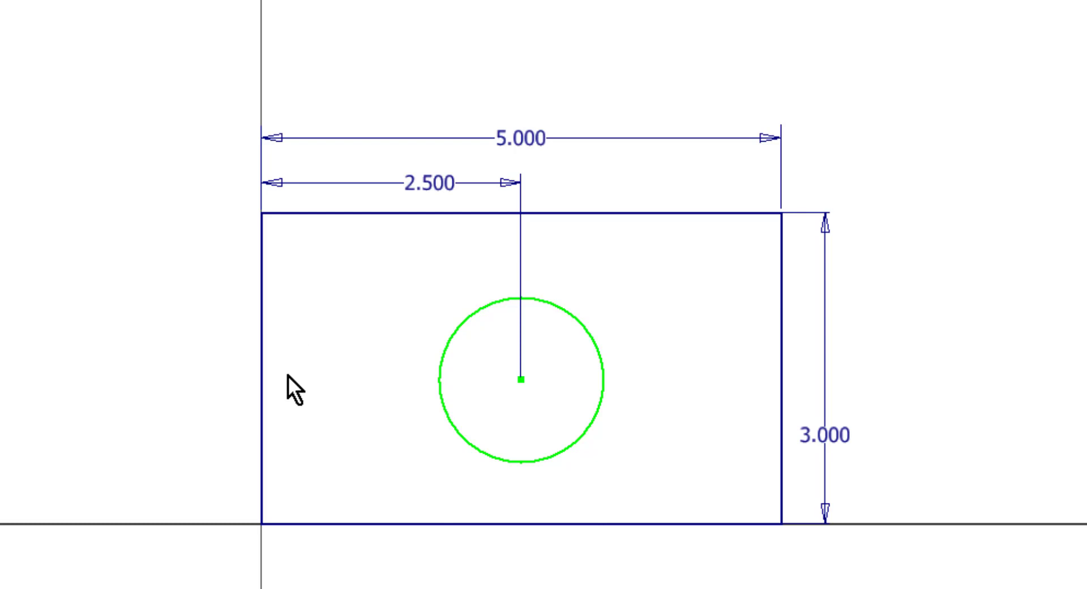
mouse_move(592, 432)
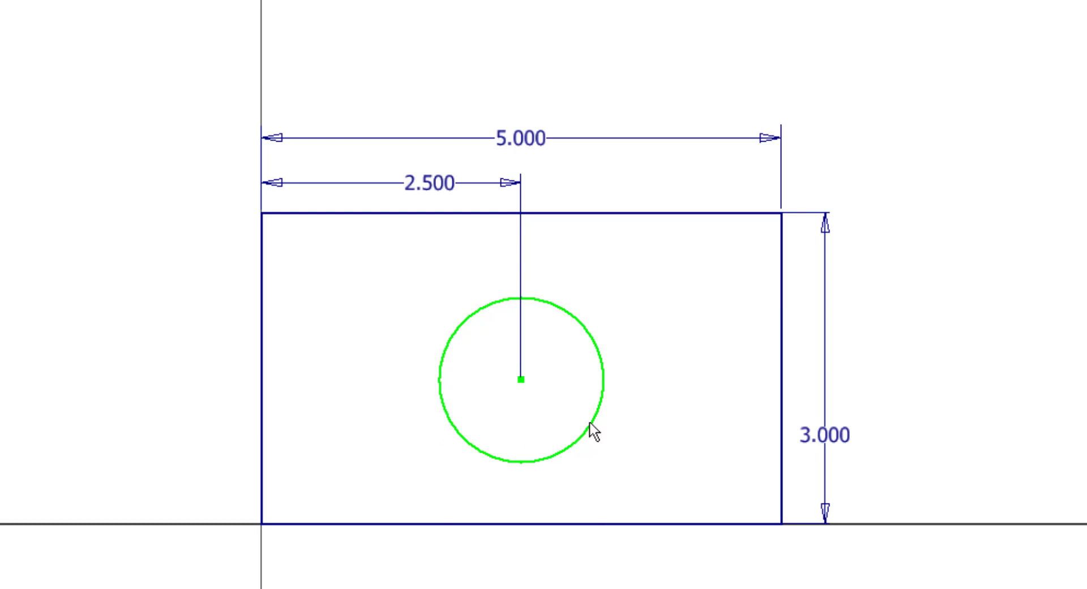
mouse_move(405, 296)
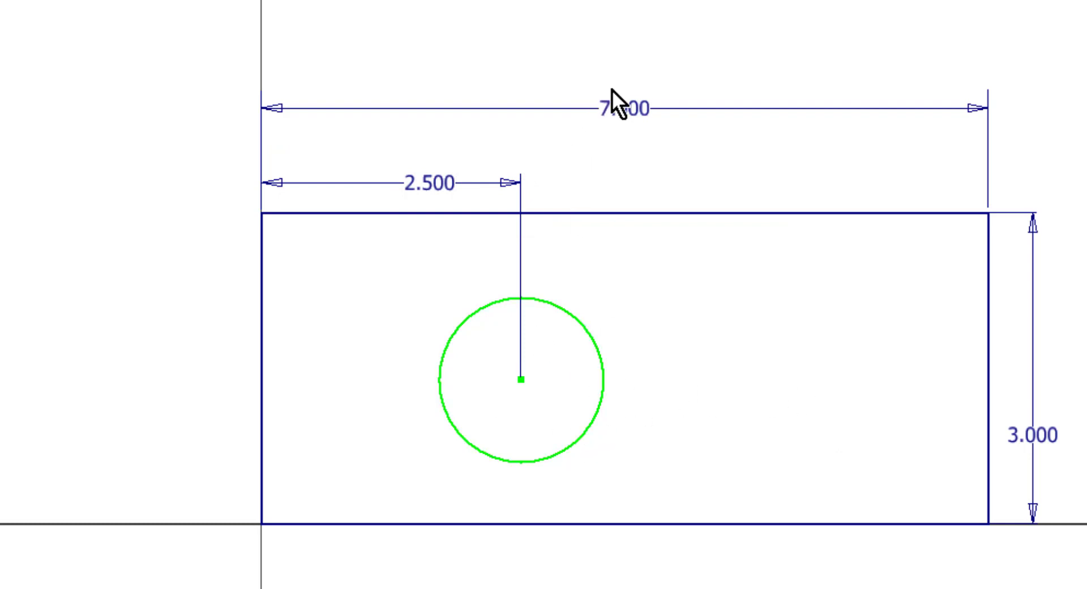
double_click(620, 108)
text(5.000)
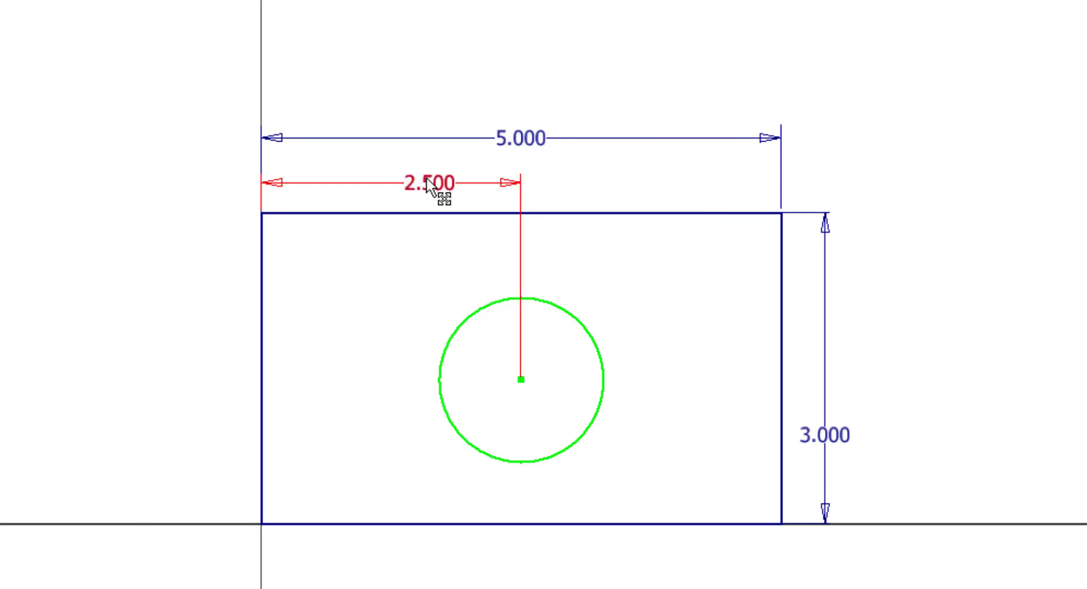
- Replace the circle's 2.500 horizontal dimension with the formula d0/2
double_click(430, 182)
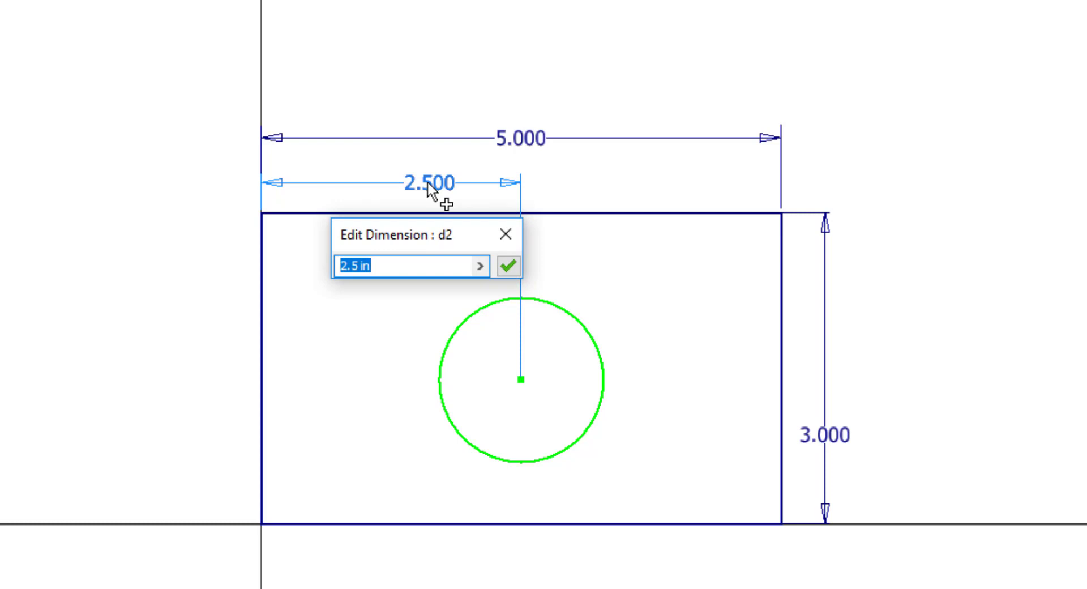
mouse_move(547, 173)
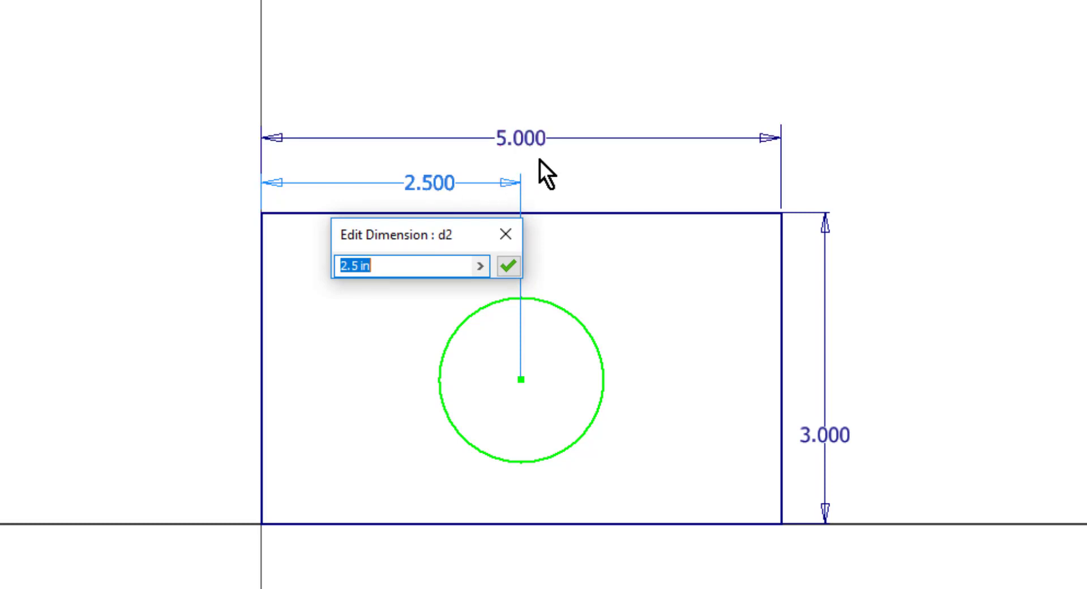
mouse_move(586, 194)
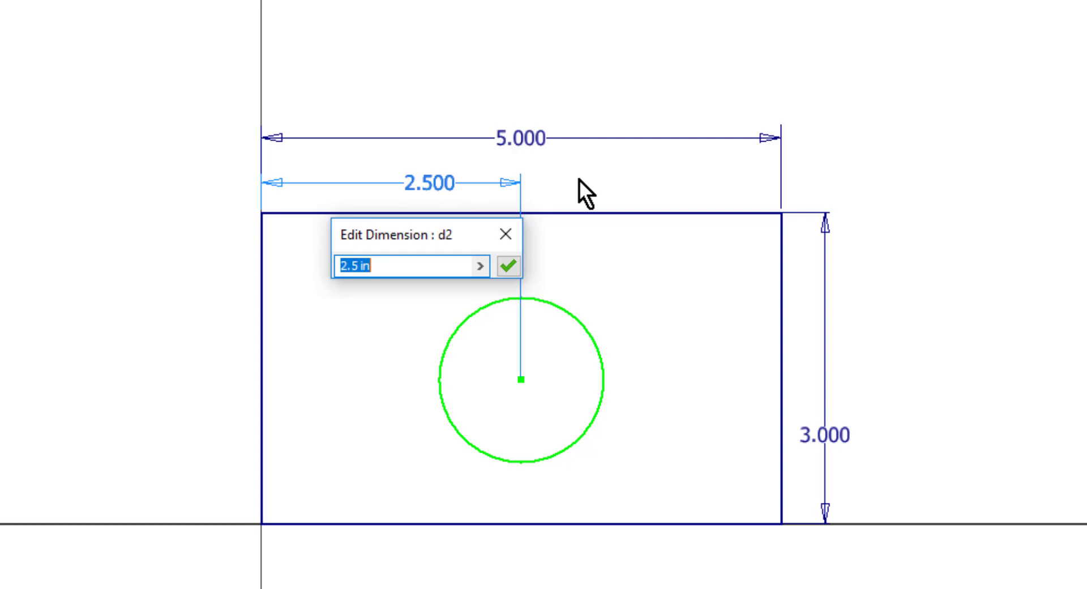
mouse_move(557, 219)
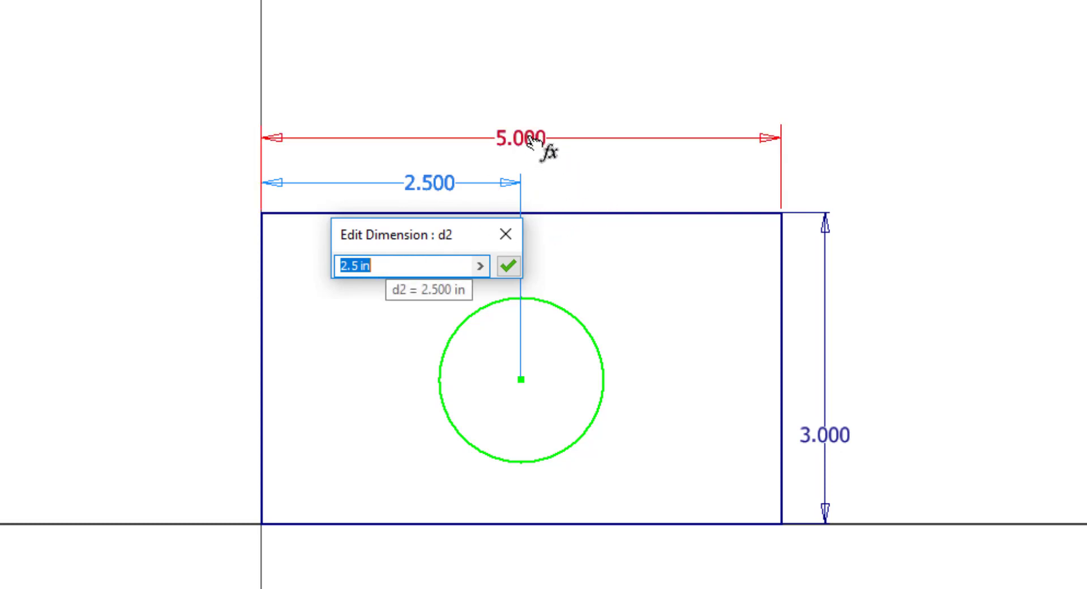
text(d0)
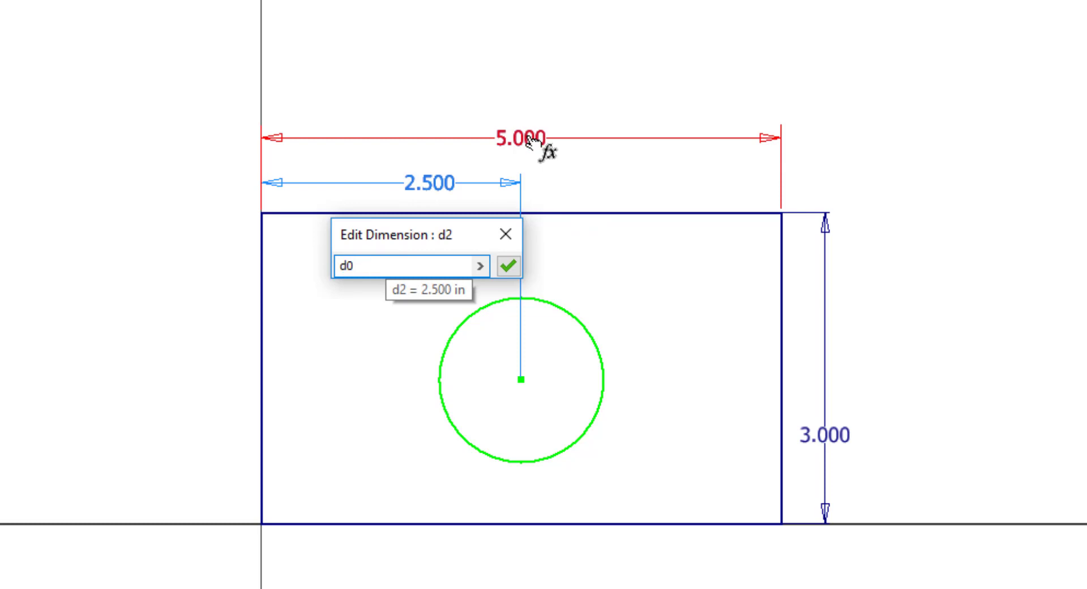
click(388, 265)
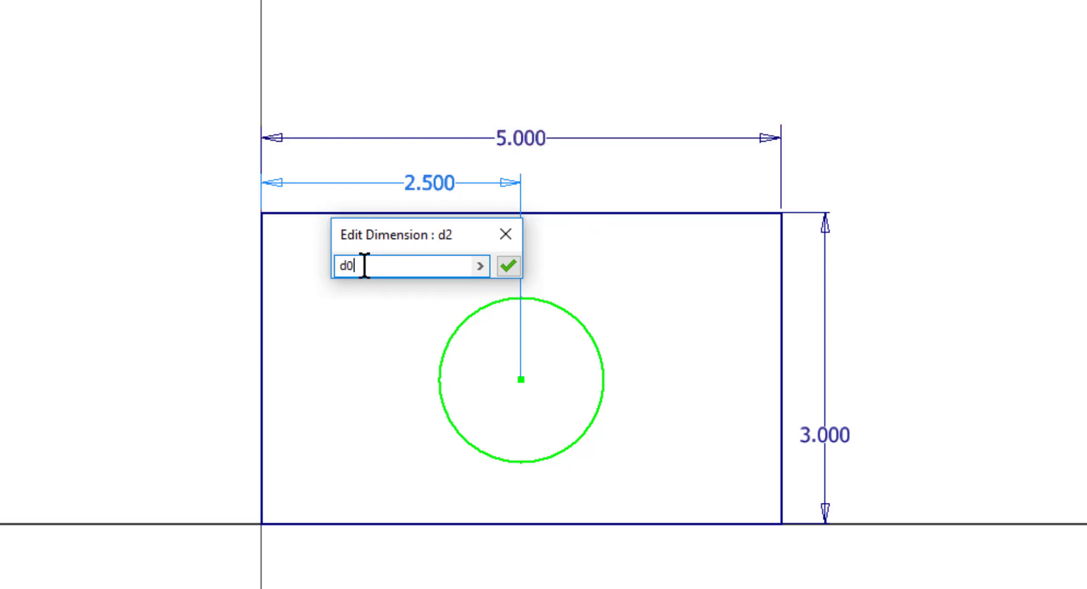
text(/)
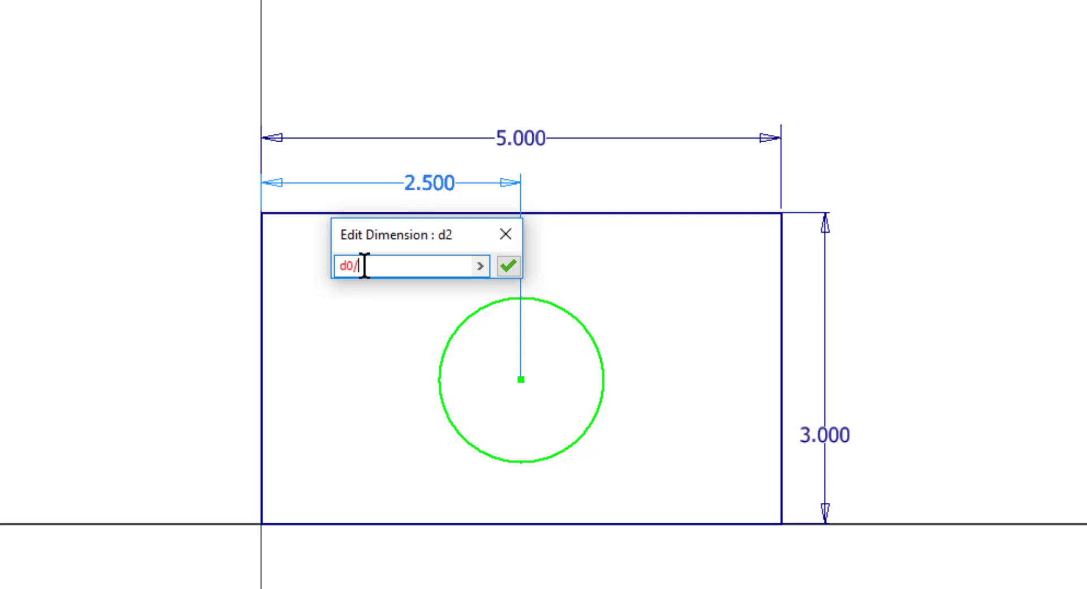
text(2)
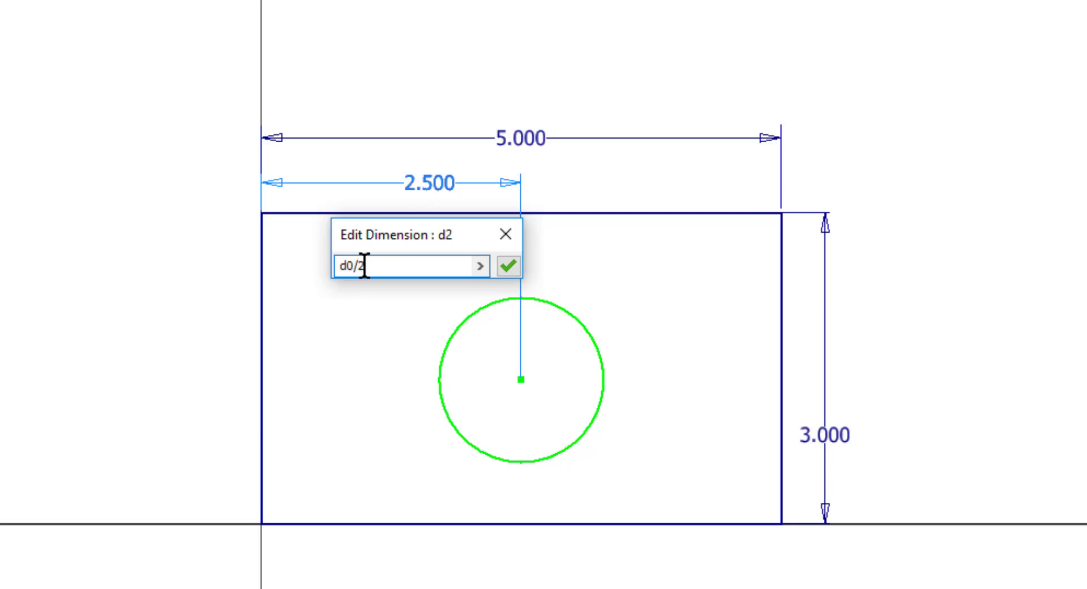
mouse_move(518, 311)
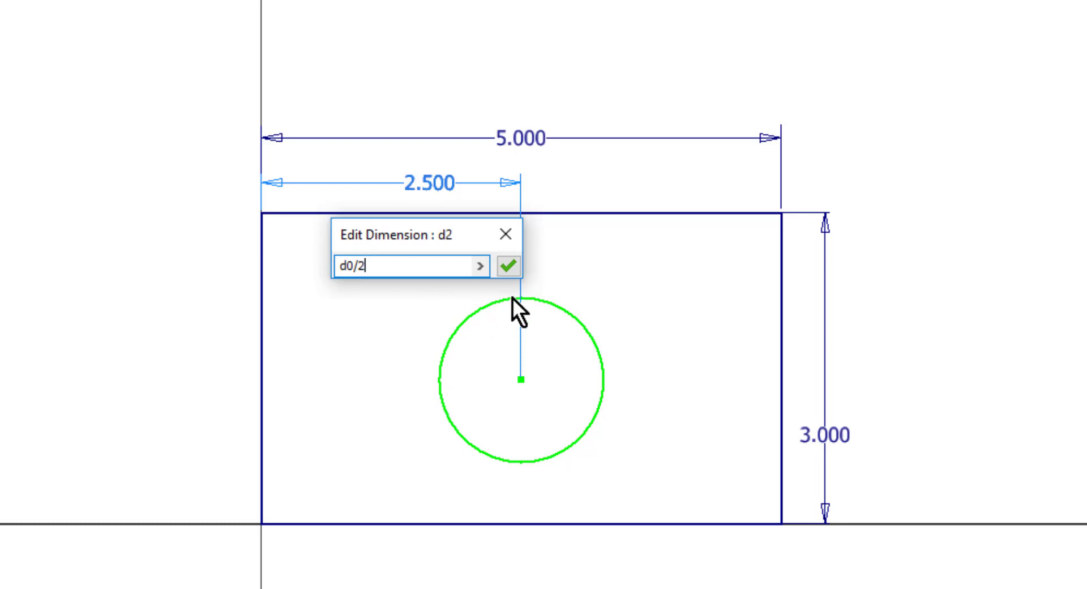
click(508, 266)
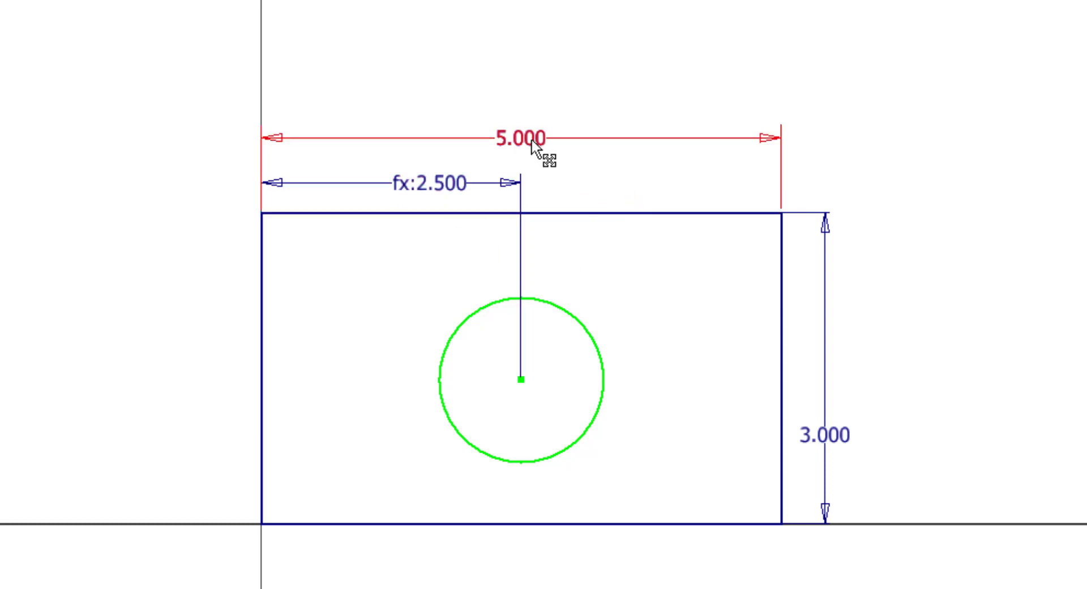
- Test a rectangle width of 7, then drive the circle's vertical distance with d1/2
double_click(522, 137)
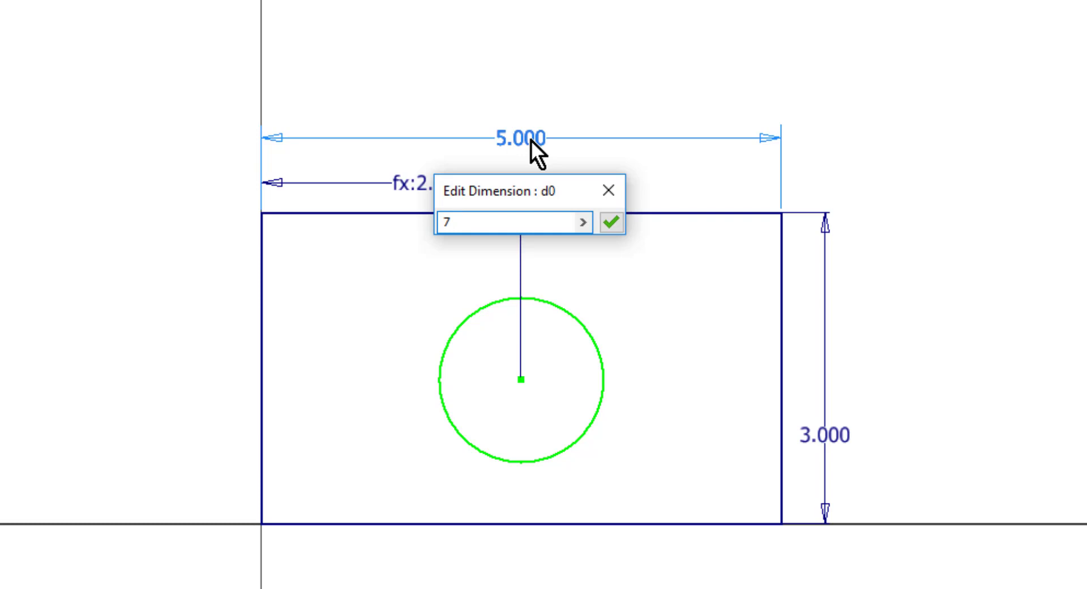
click(611, 221)
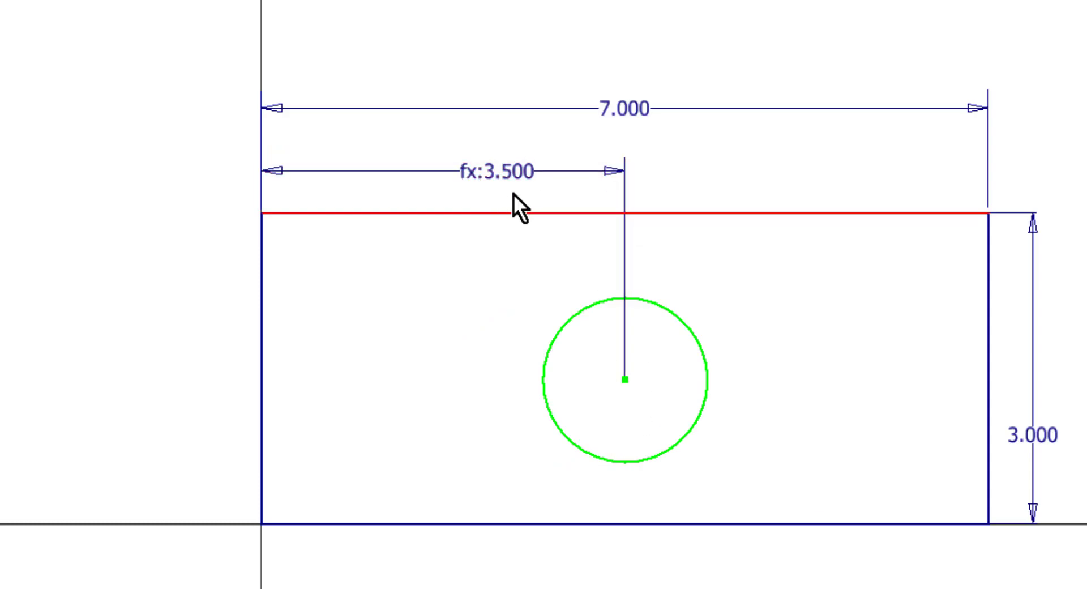
click(623, 108)
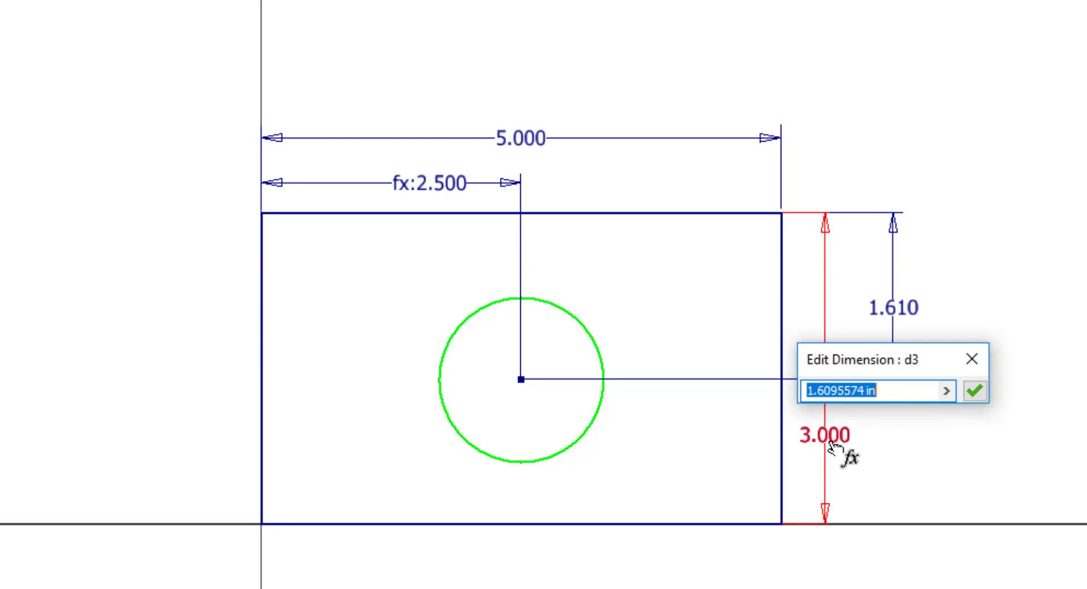
text(d1)
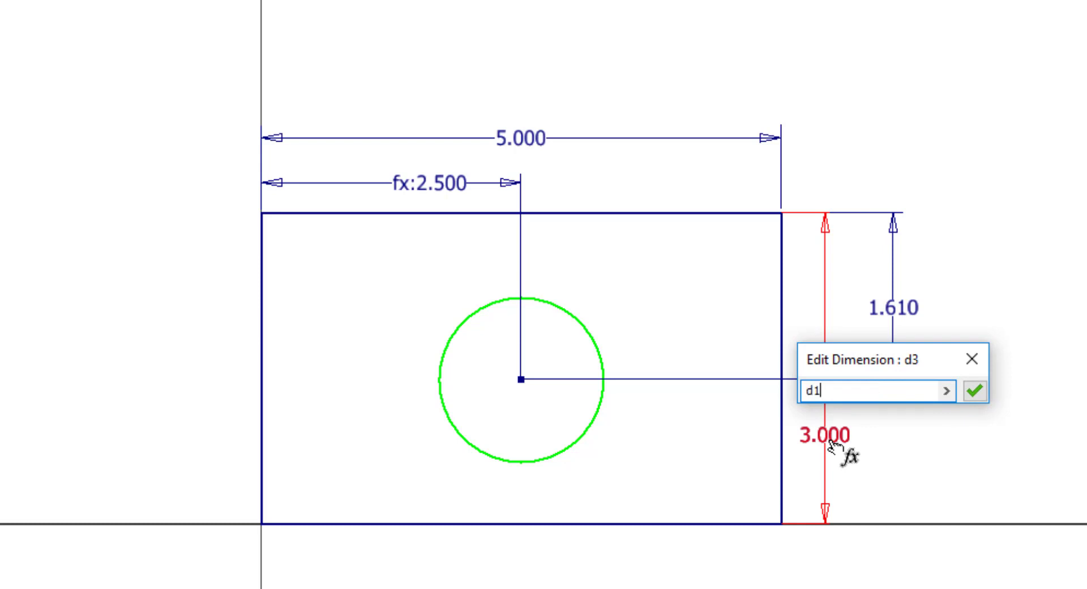
text(/2)
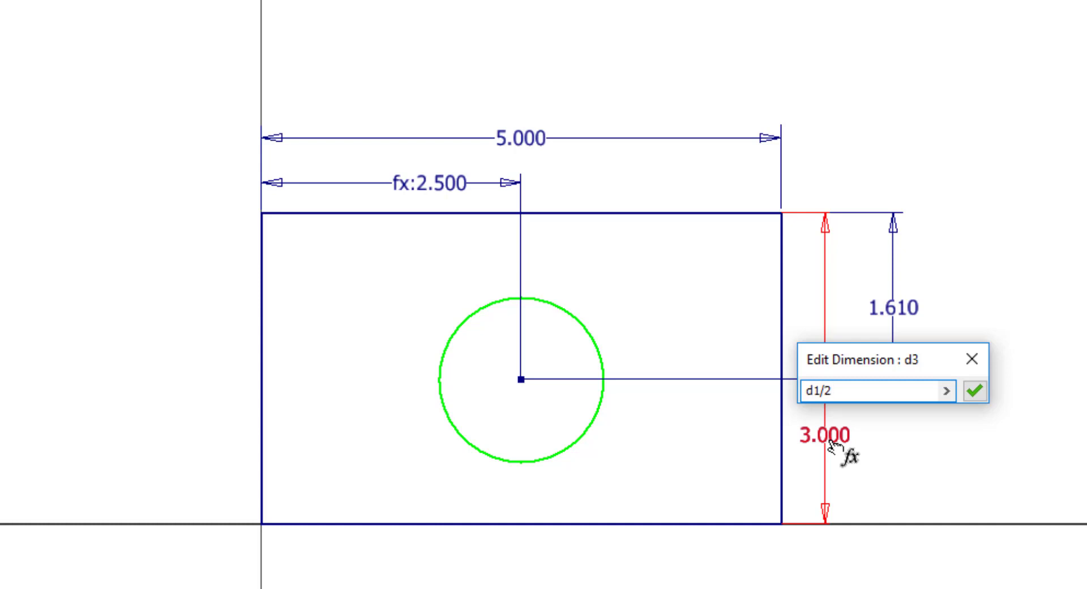
click(867, 389)
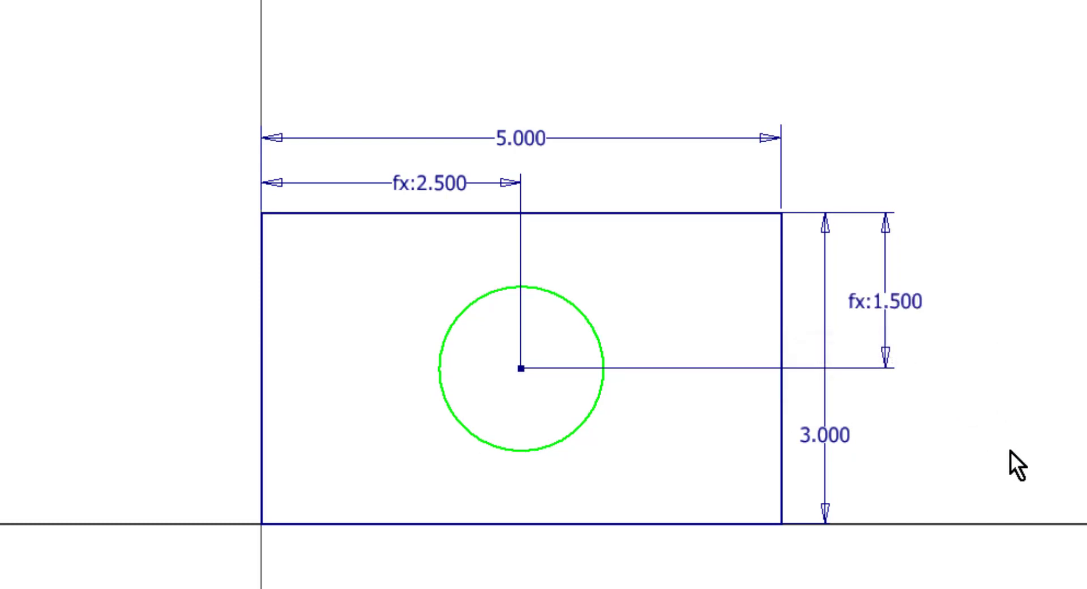
mouse_move(853, 447)
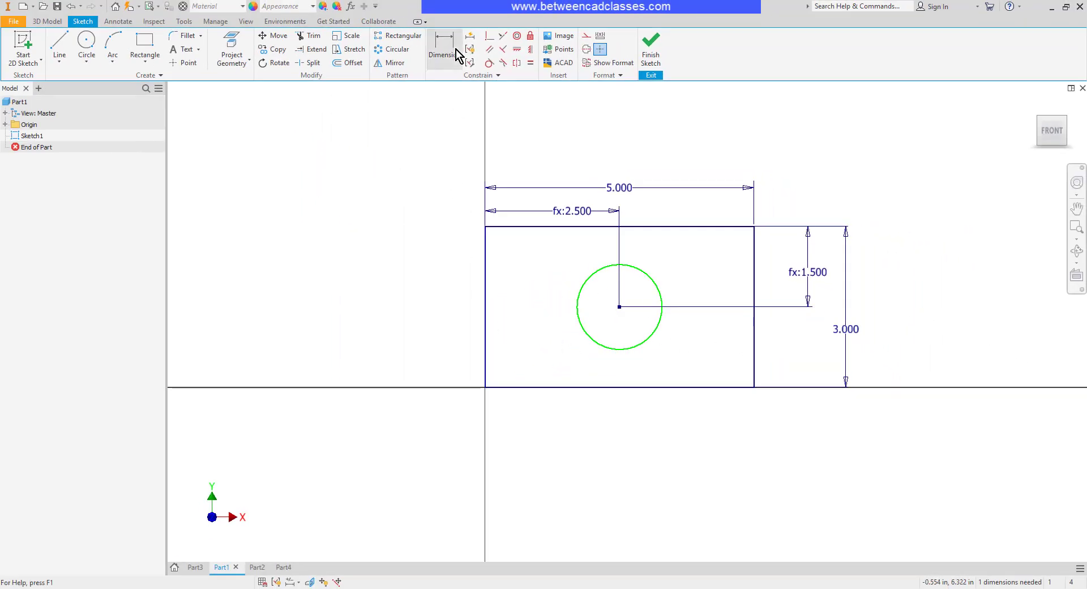
- Dimension the circle's diameter with the formula d1/4
click(444, 48)
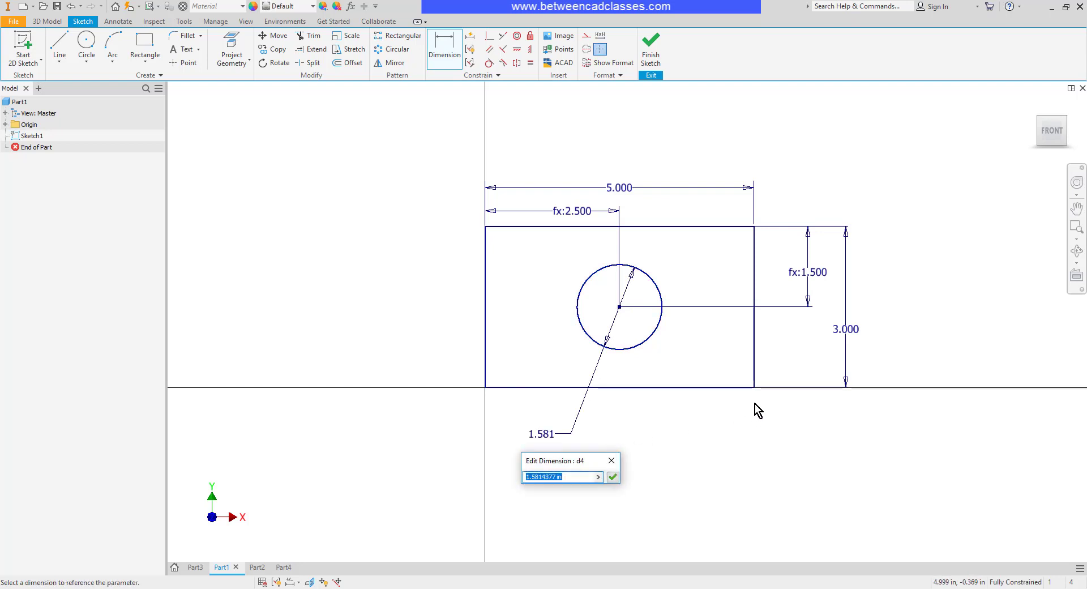
click(845, 327)
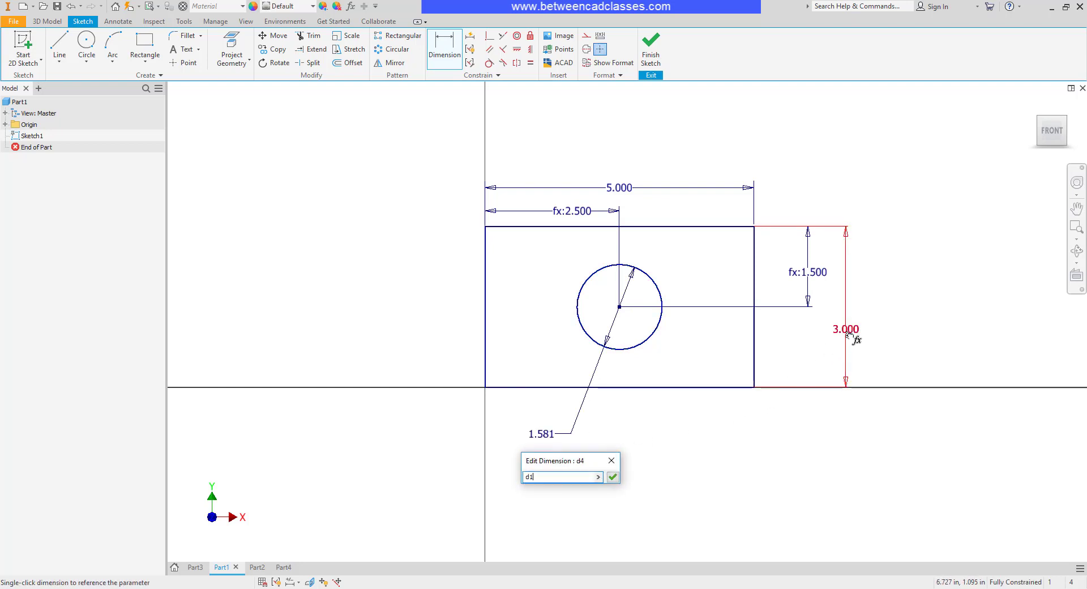
text(/4)
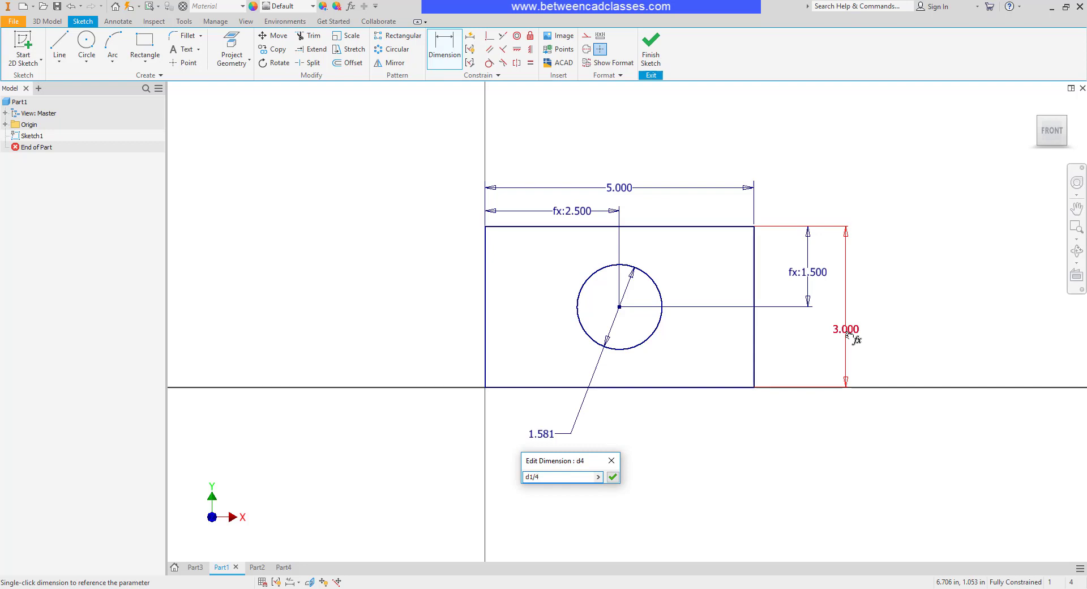
click(610, 476)
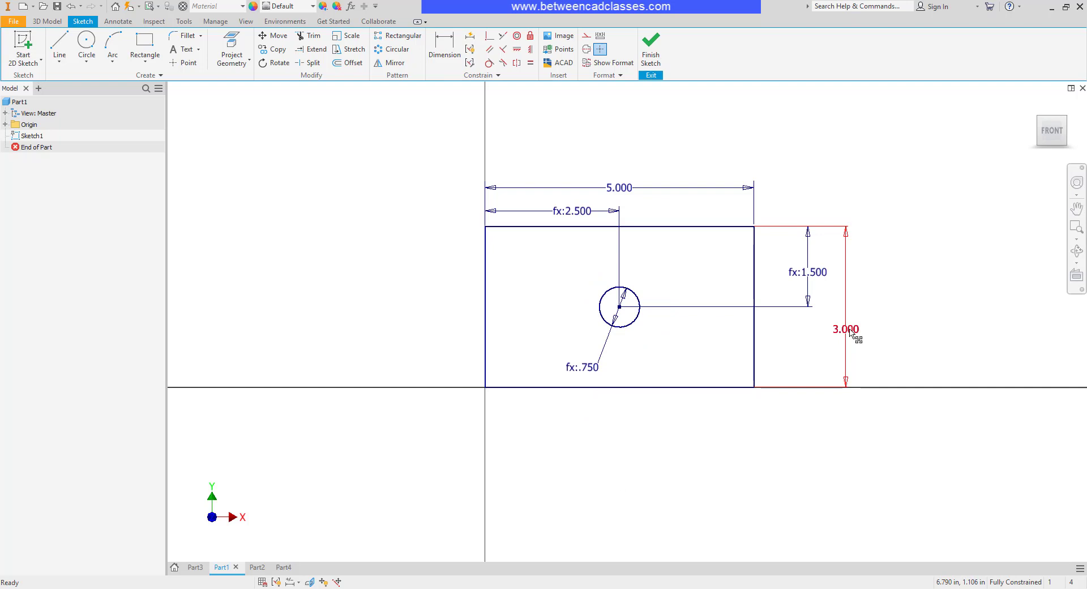
- Edit the rectangle height to test the 6.000 value, then switch to Part2
double_click(844, 329)
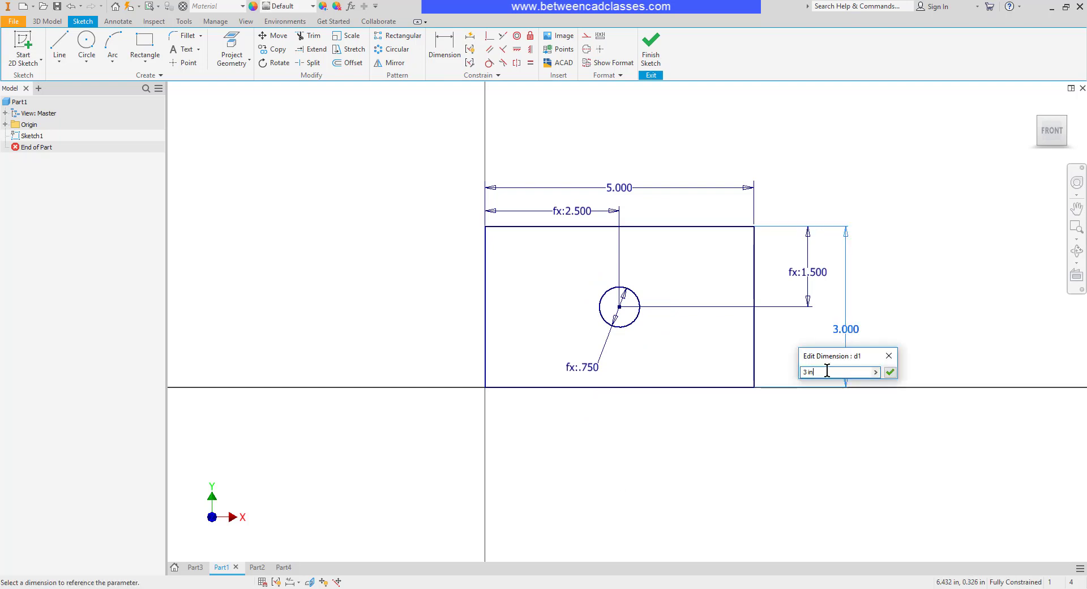
triple_click(831, 372)
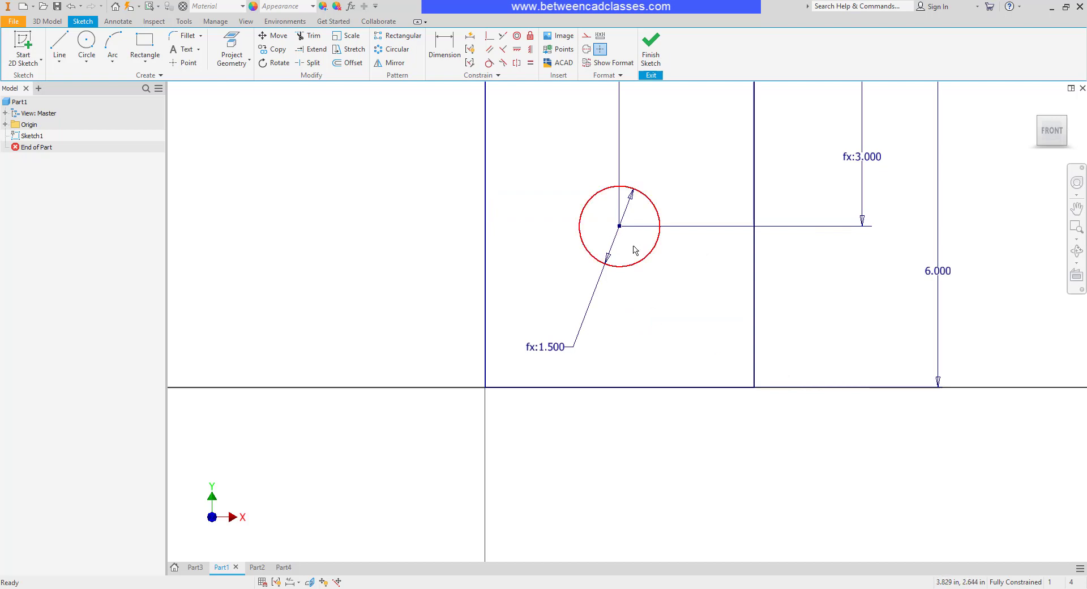
double_click(937, 271)
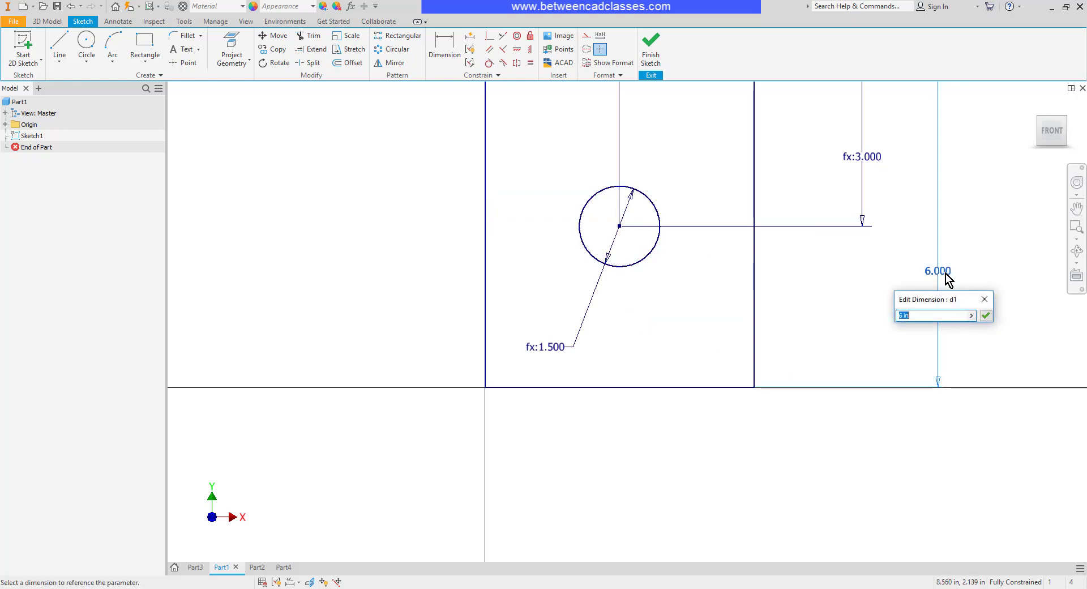
click(257, 567)
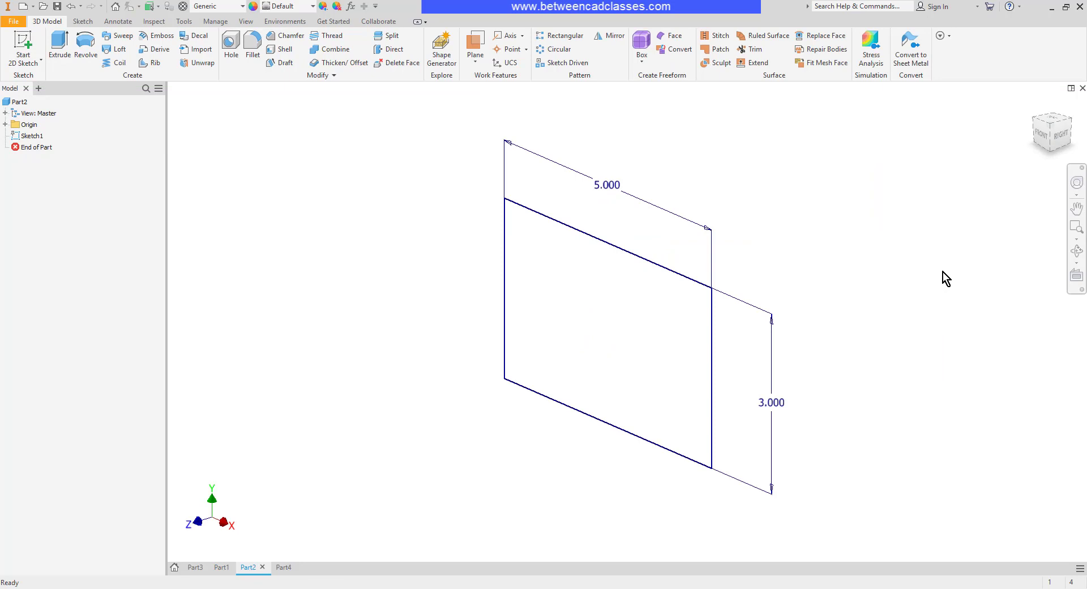
mouse_move(608, 352)
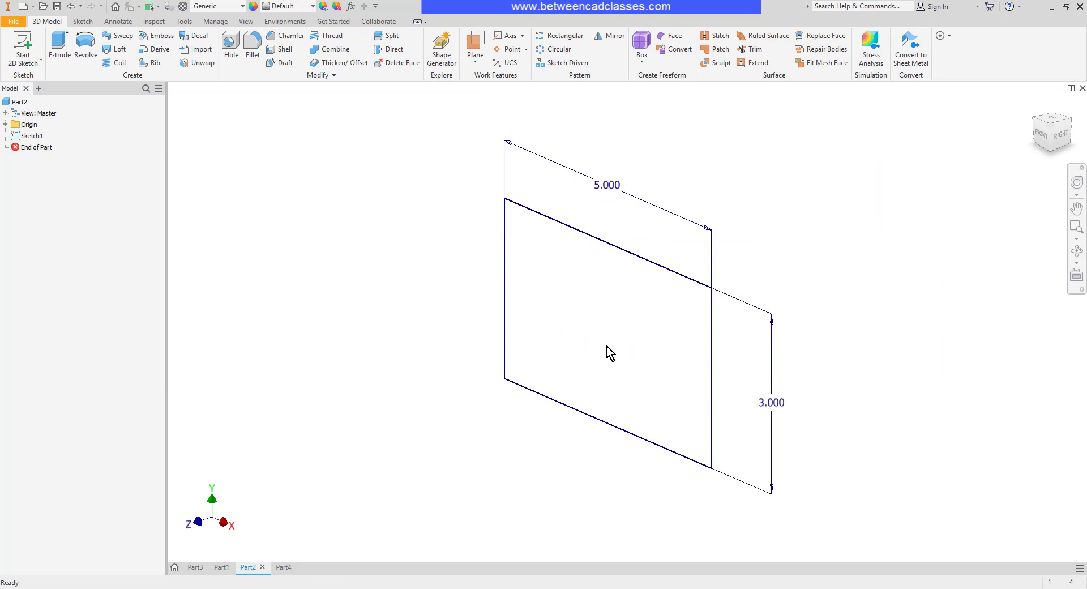
mouse_move(485, 339)
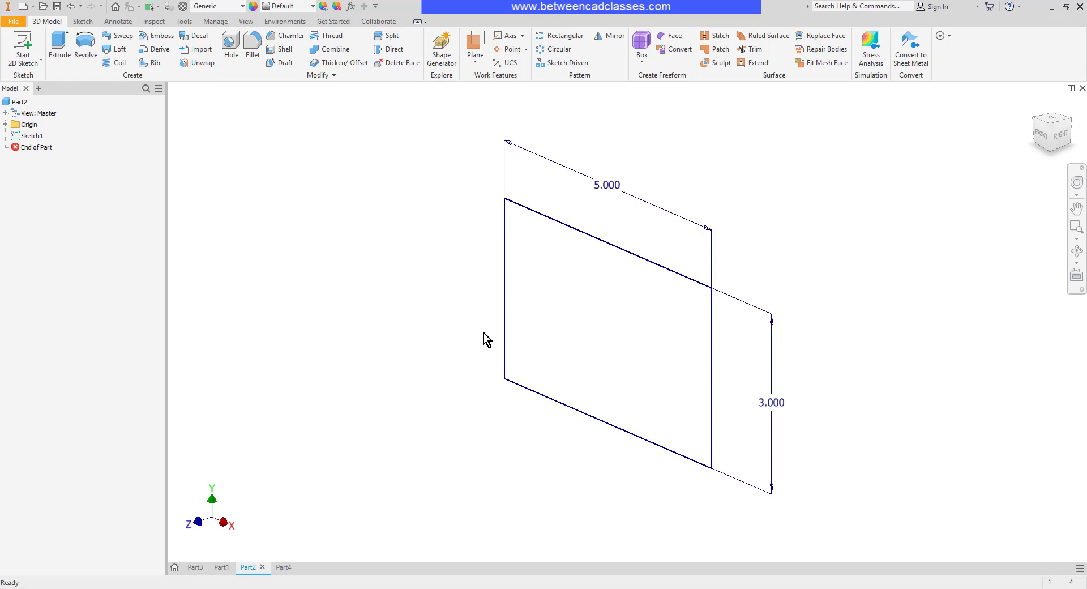
- Extrude Part2's 5 by 3 rectangle 3 deep into a solid block
click(59, 45)
text(2)
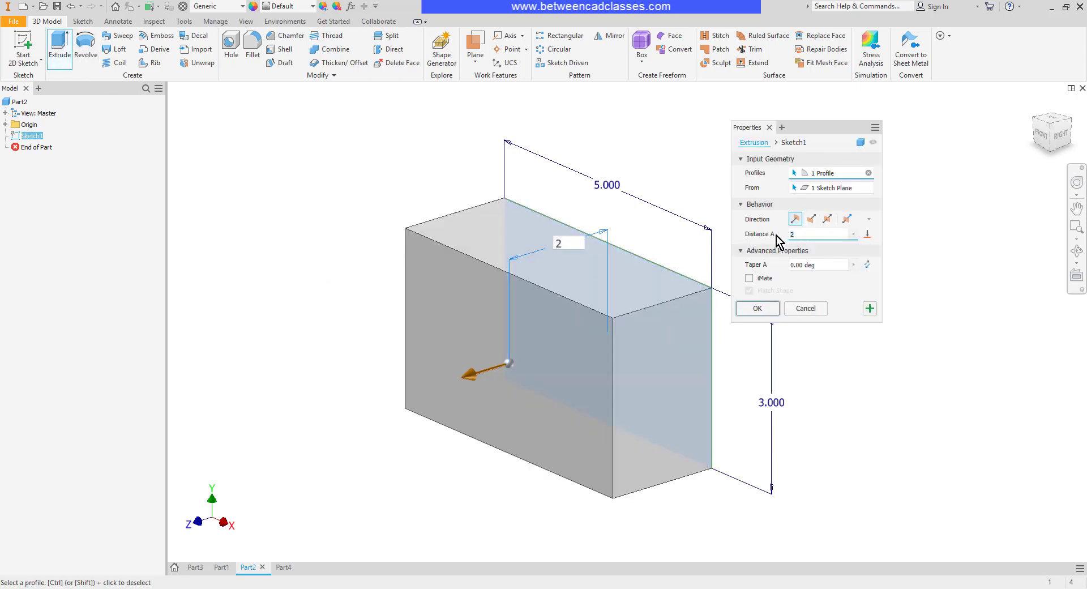
text(3)
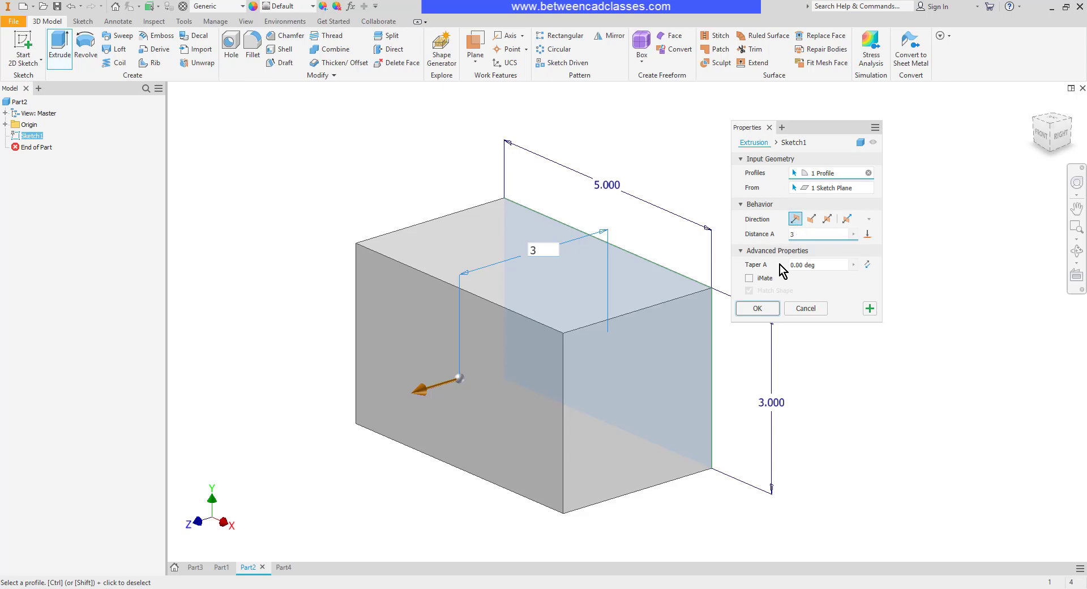
click(756, 307)
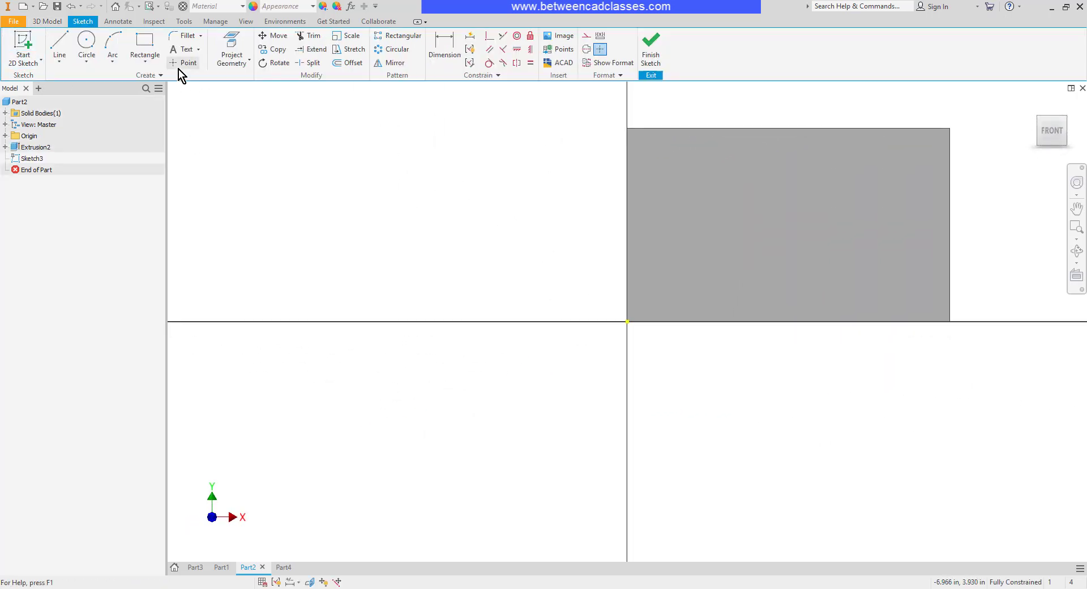
- Start the Point tool in the face sketch and select Extrusion2 in the model tree
click(187, 63)
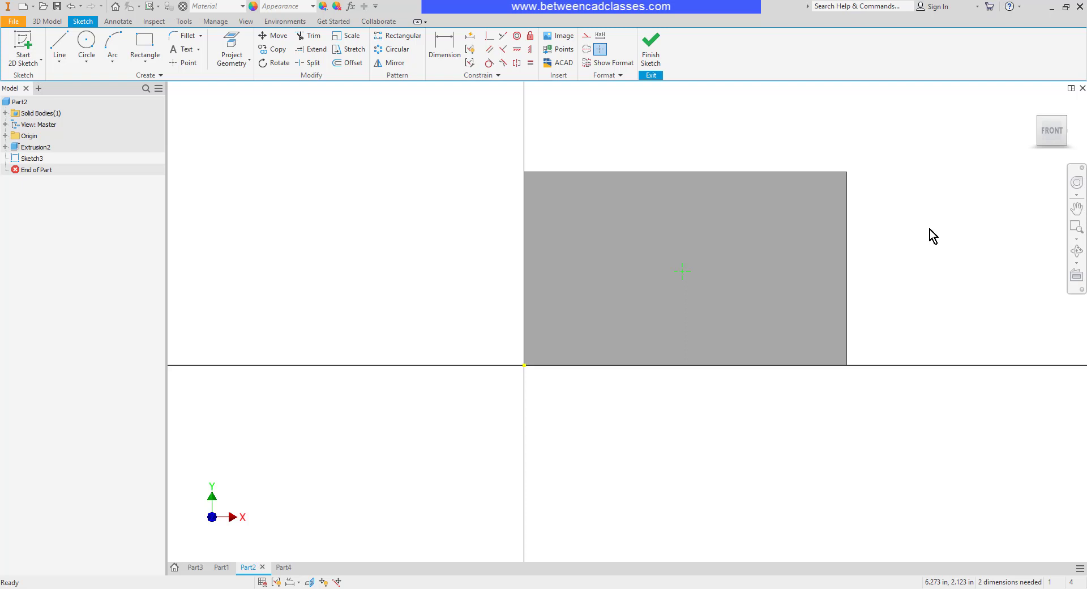
click(35, 146)
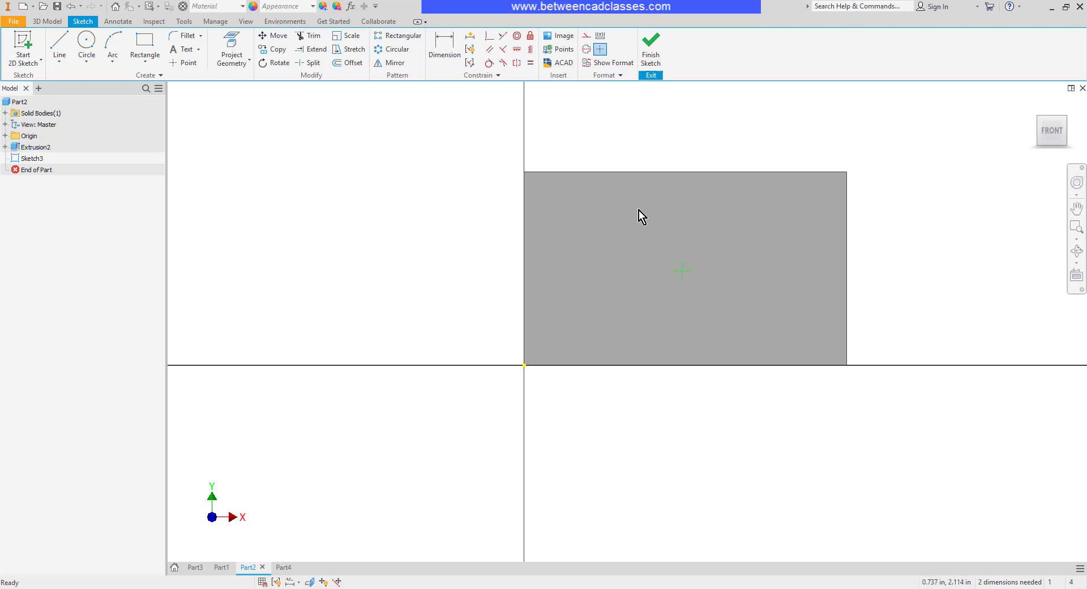
mouse_move(589, 146)
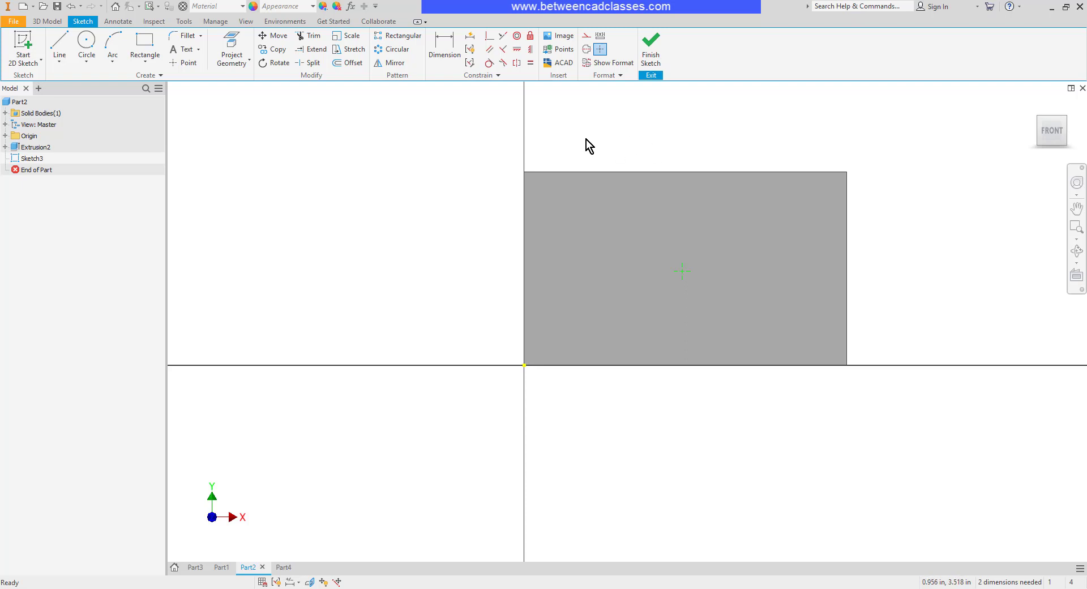
mouse_move(690, 145)
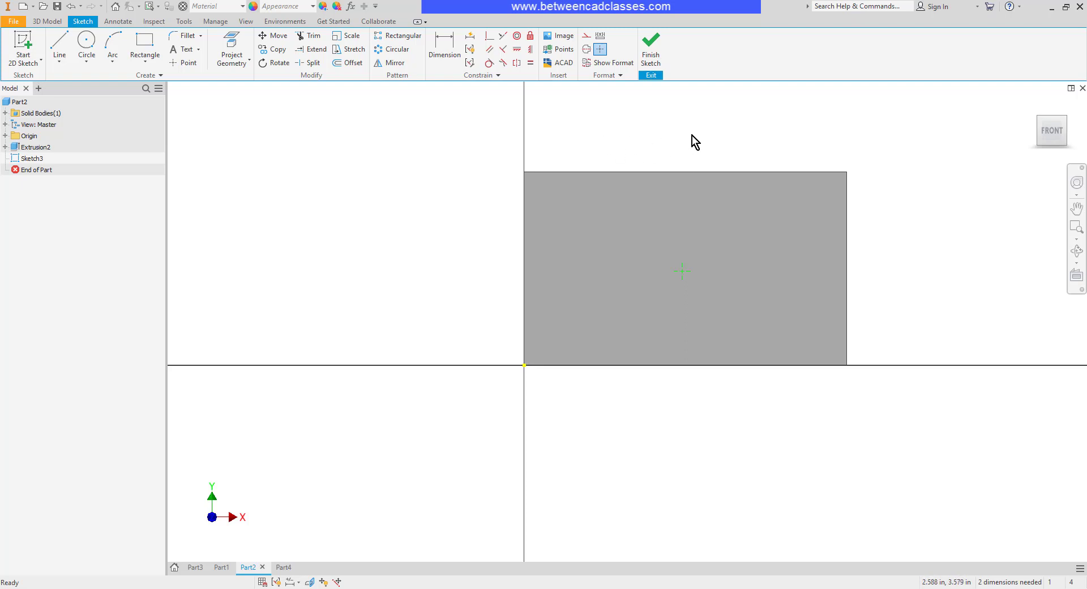
mouse_move(82, 164)
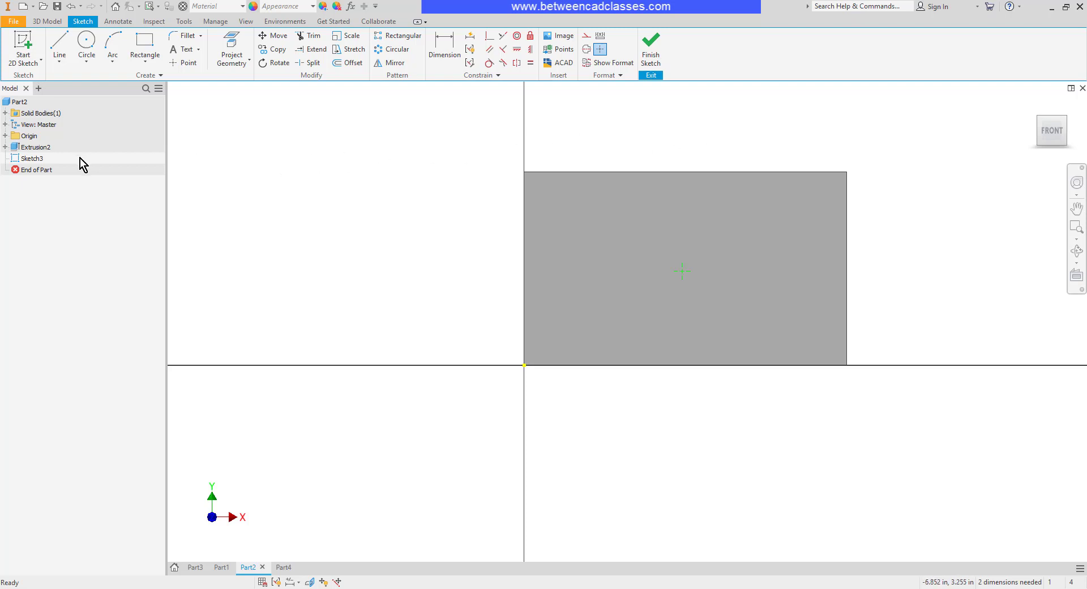
click(34, 146)
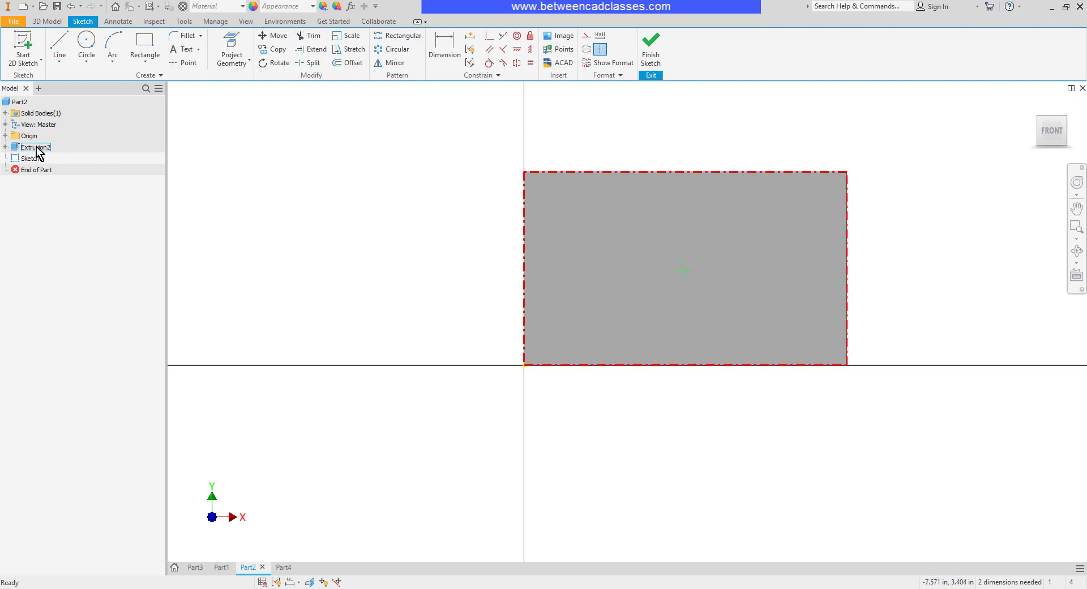
- Show Extrusion2's 5.000, 3.000 and 3.000 dimensions and return to the front view
right_click(31, 146)
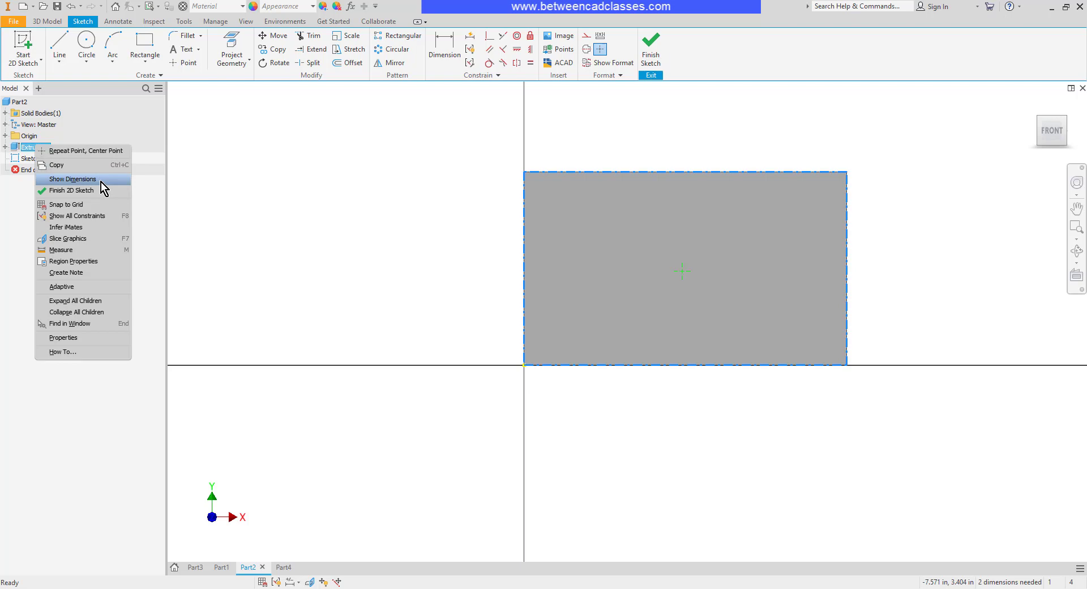
click(71, 179)
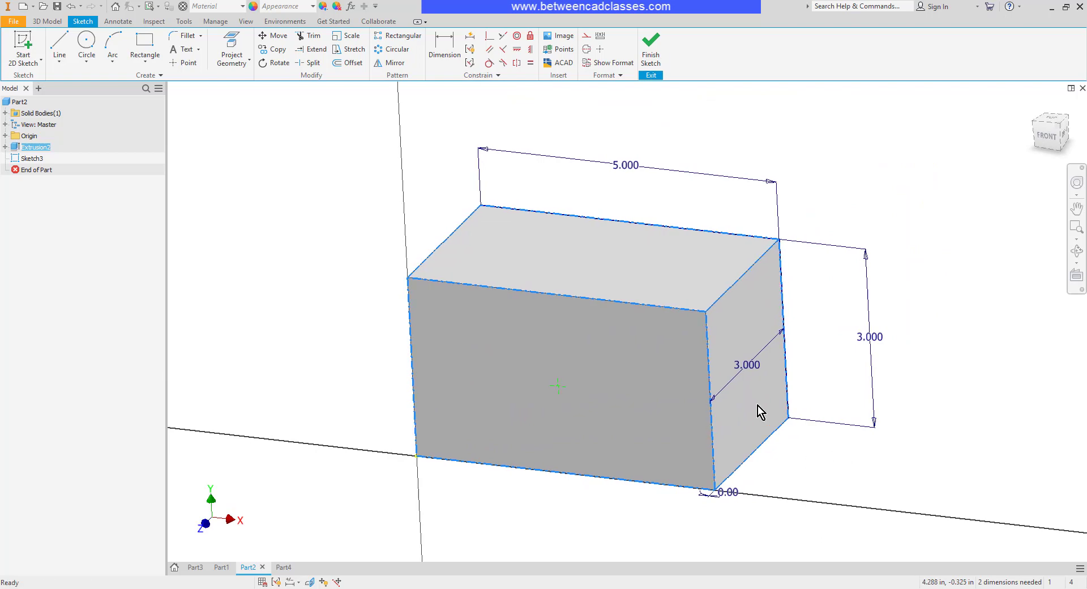
mouse_move(726, 511)
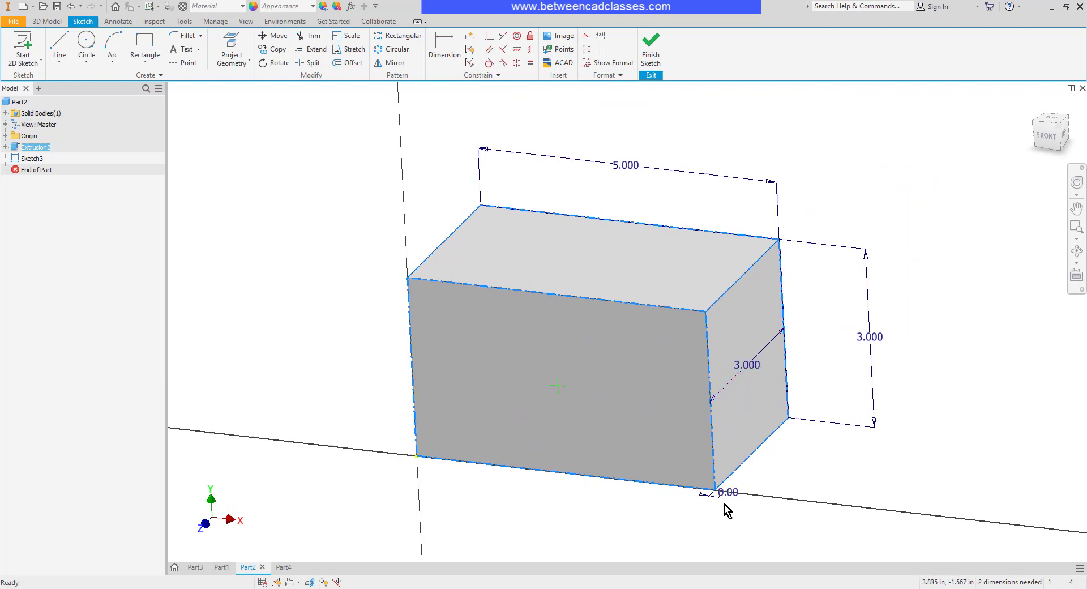
click(1050, 130)
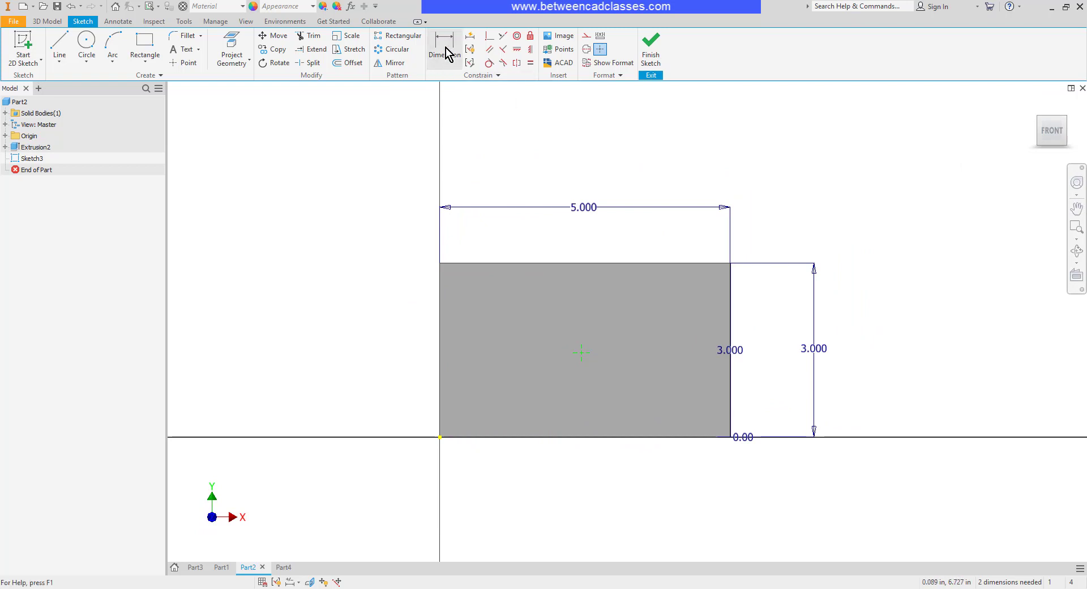
- Dimension the sketch point to d0*.5 and d1*.5 from the block's edges
click(444, 49)
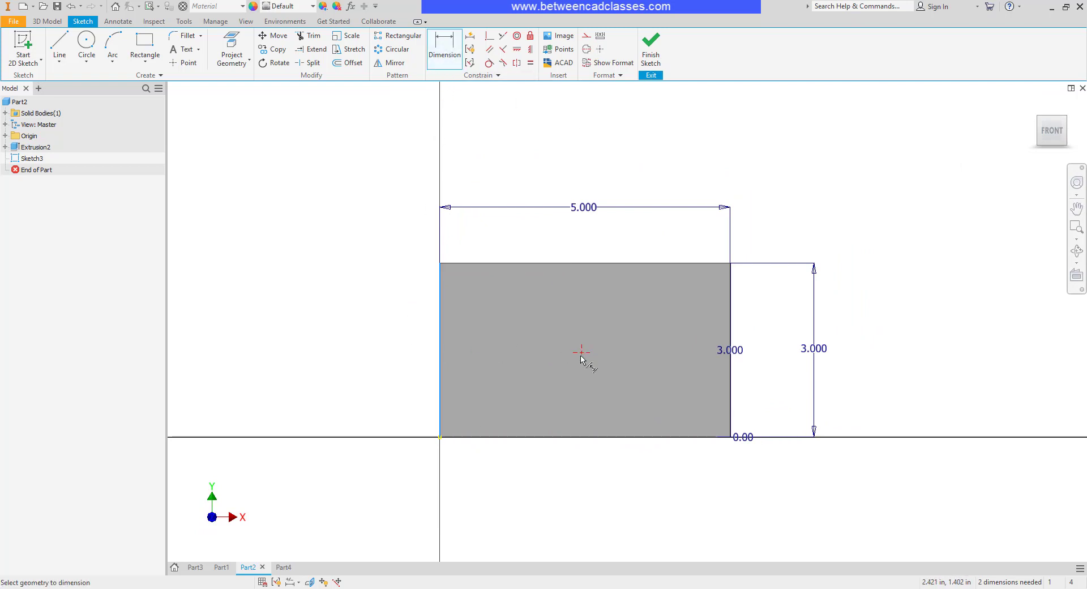
click(581, 351)
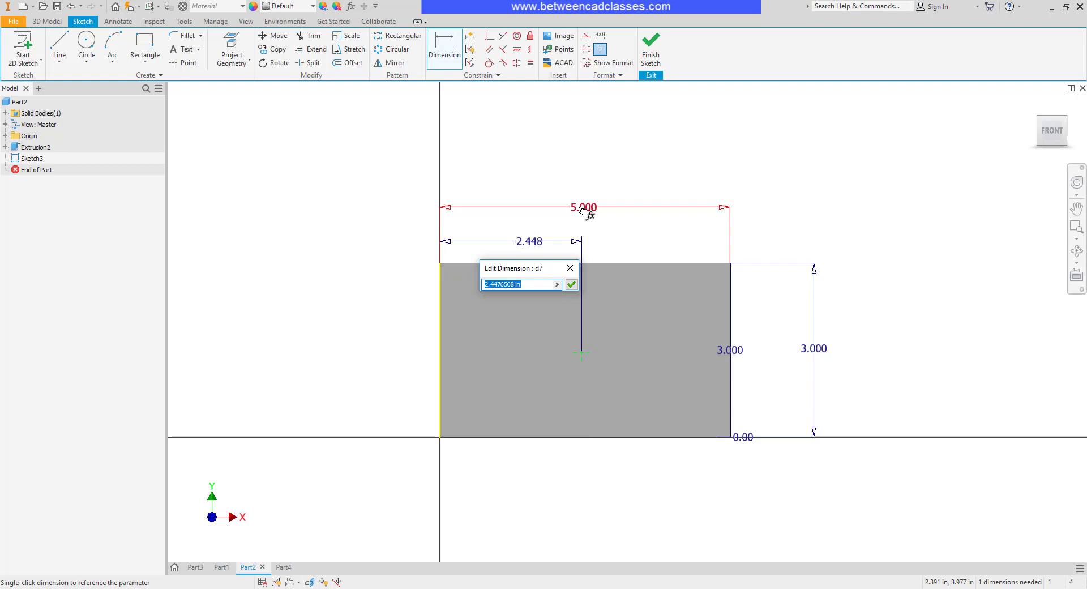
text(d0)
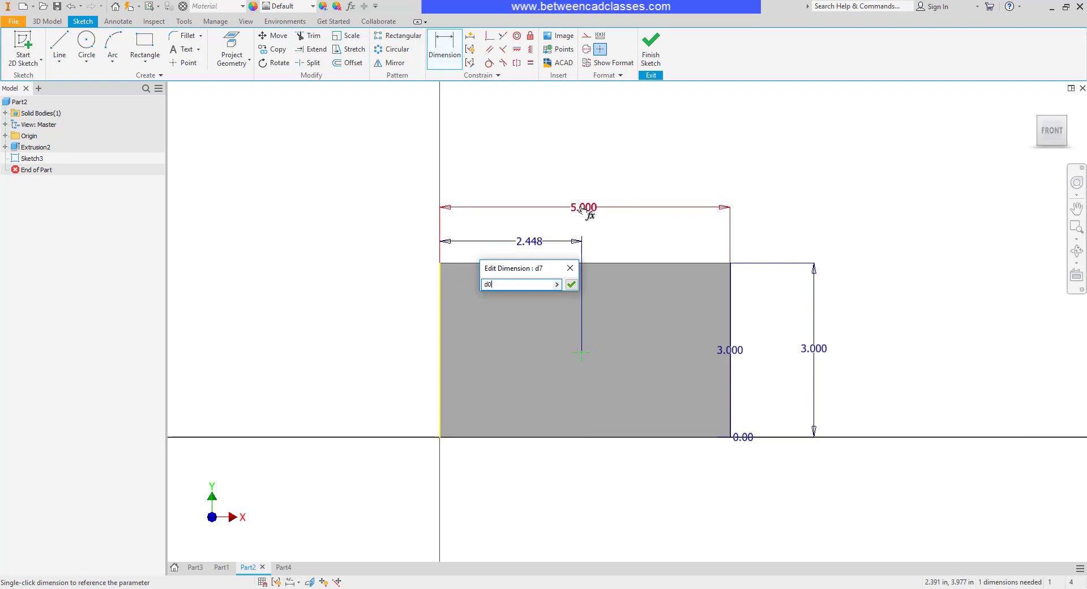
text(*.5)
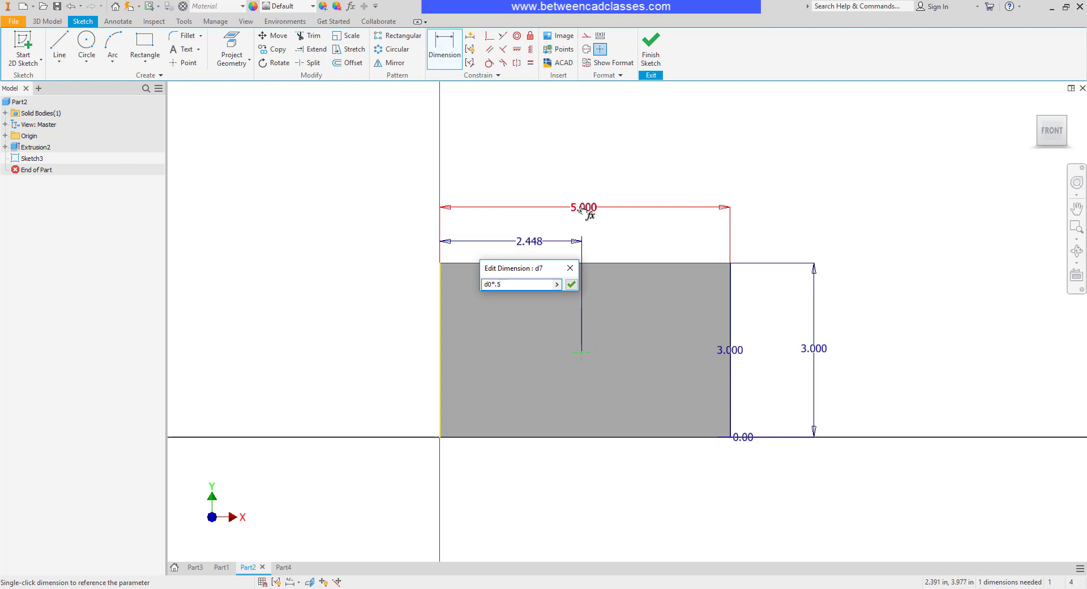
click(571, 283)
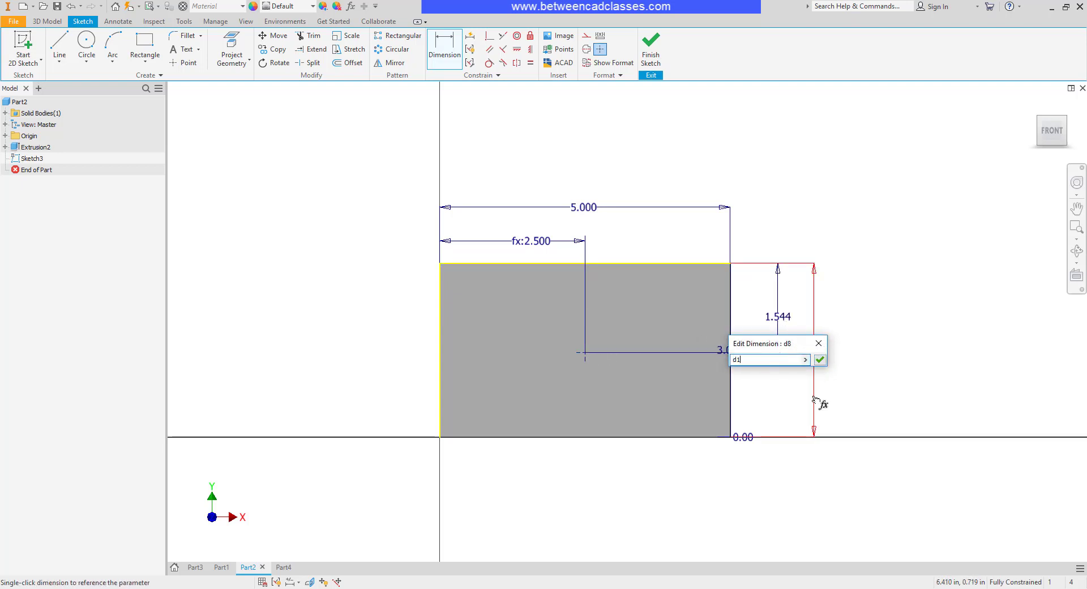
text(*.5)
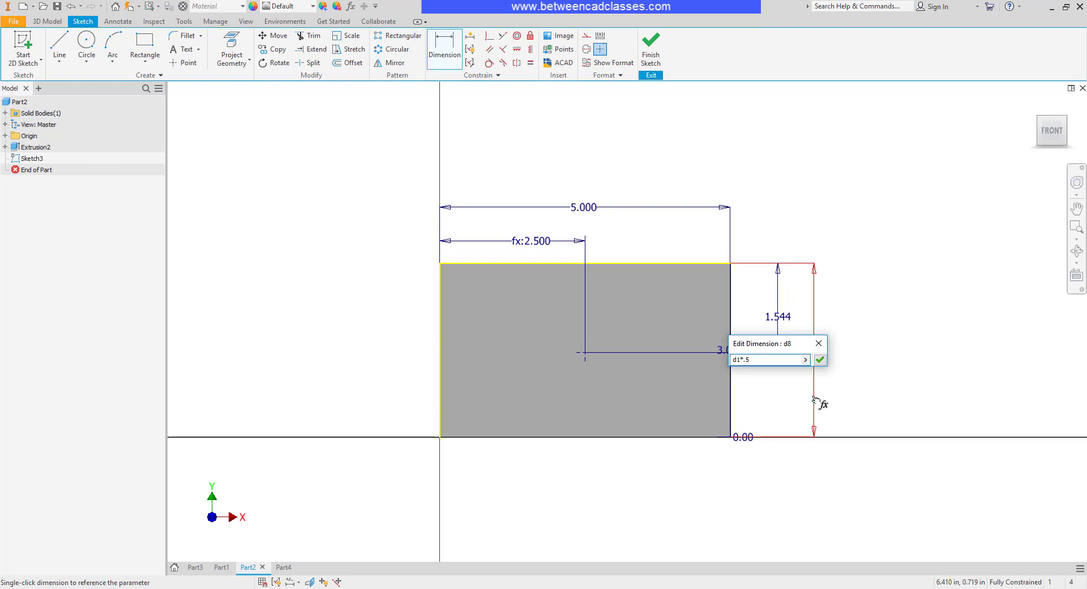
click(818, 359)
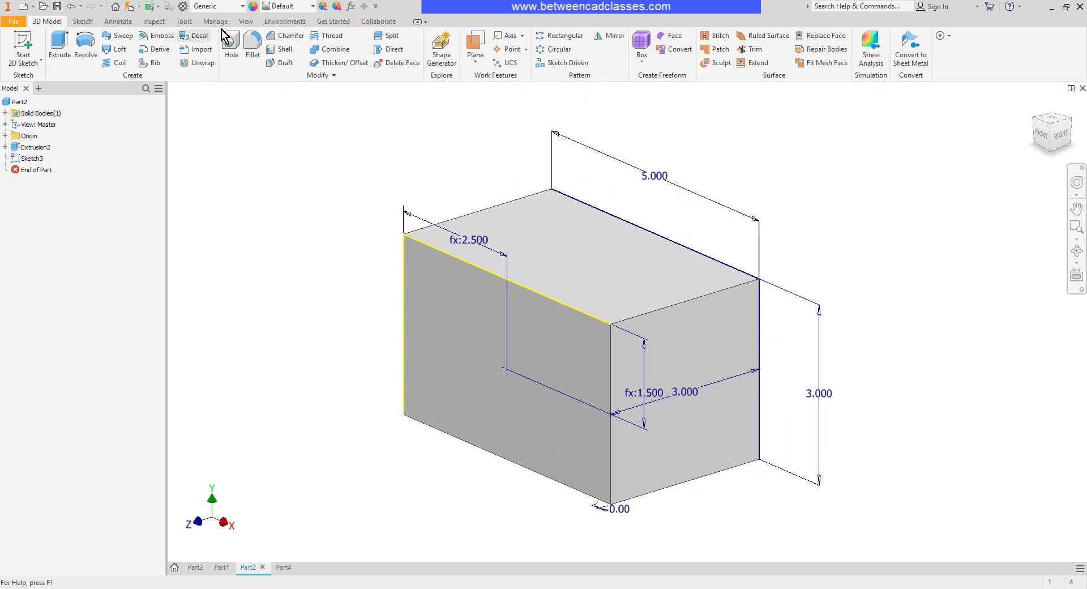
- Create a plain fixed-depth hole at the point with diameter d5/2 and depth d0/10
click(230, 52)
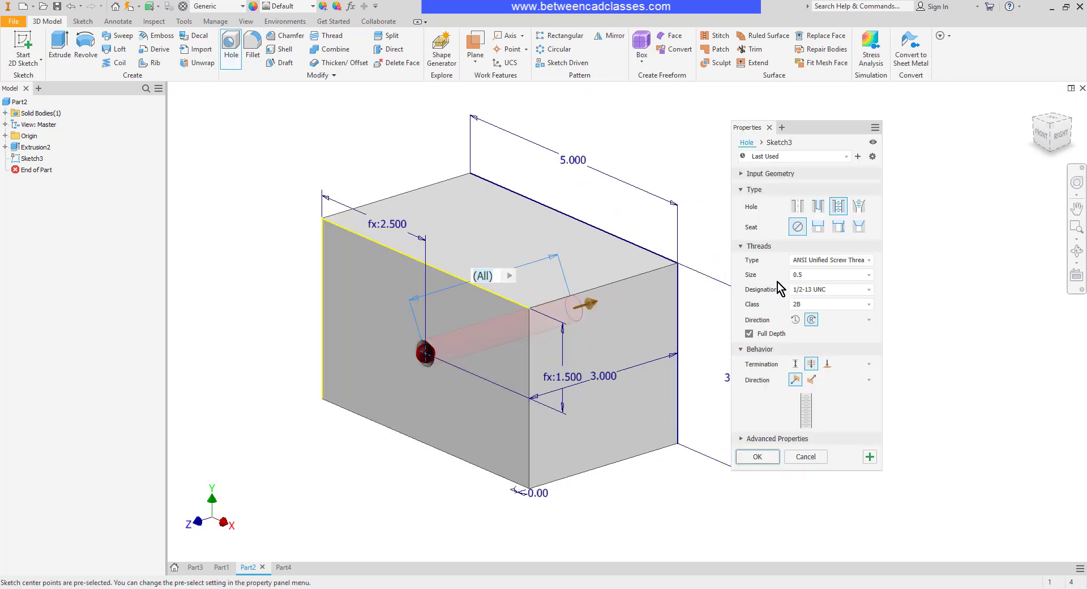
click(797, 206)
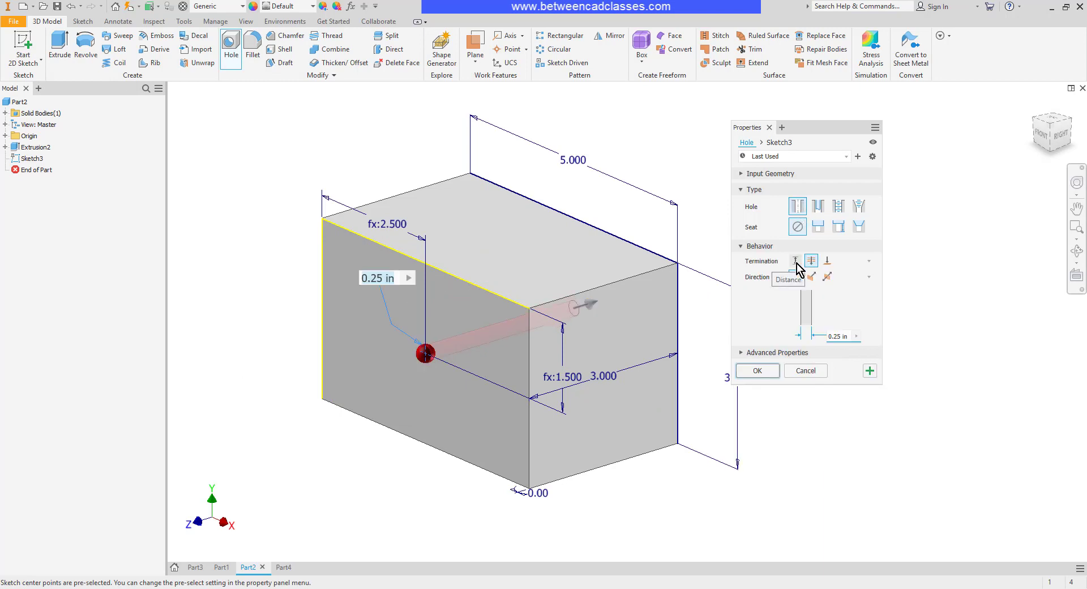
click(794, 260)
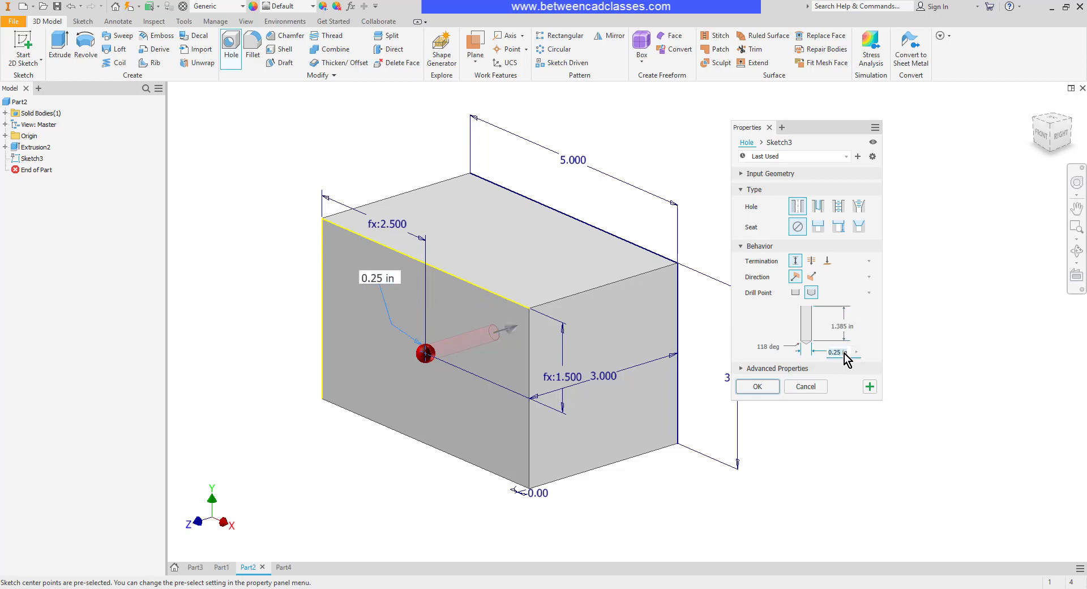
mouse_move(567, 192)
text(d5/2)
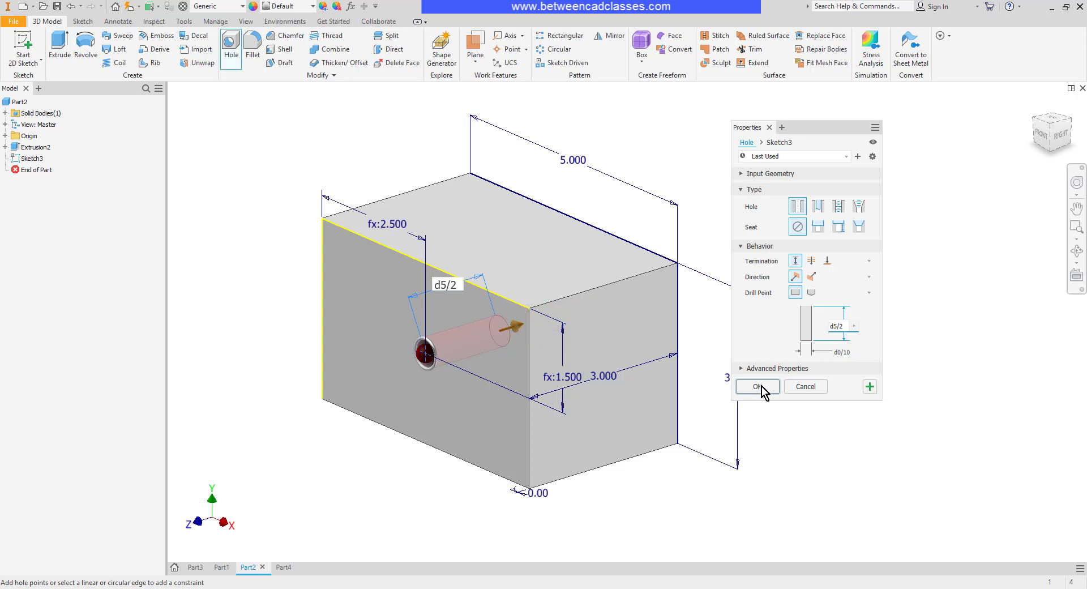
click(755, 385)
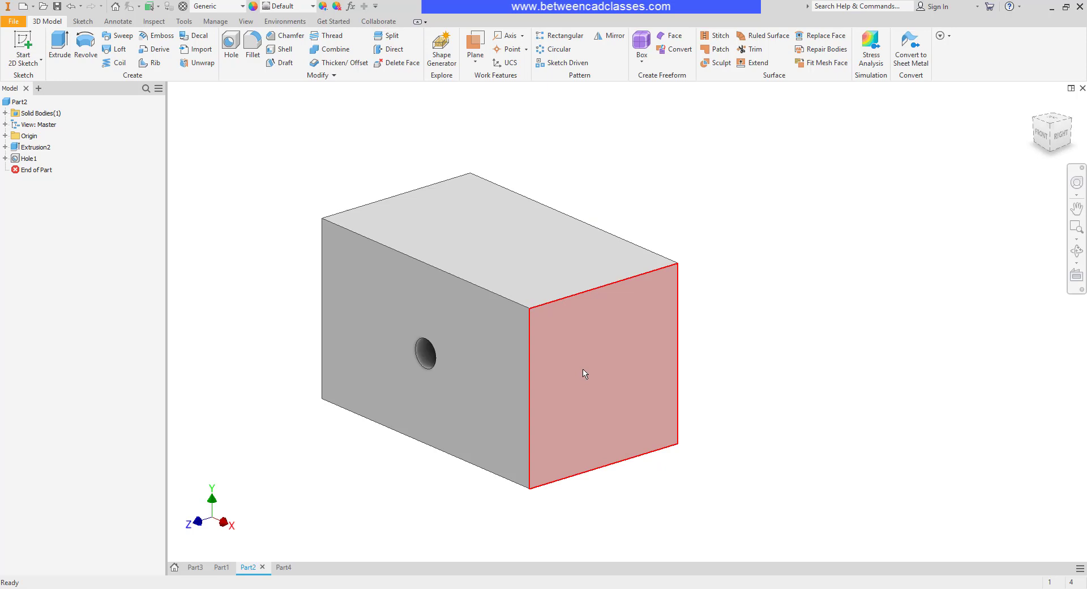
- Open the Manage Parameters dialog and drag it aside to review d0–d14
click(877, 300)
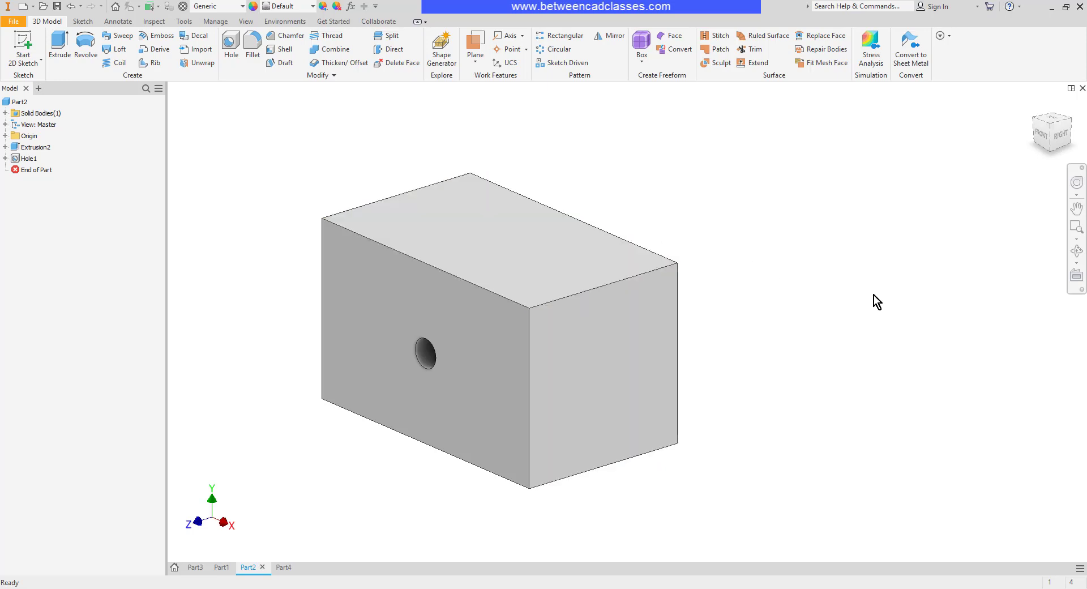
mouse_move(851, 320)
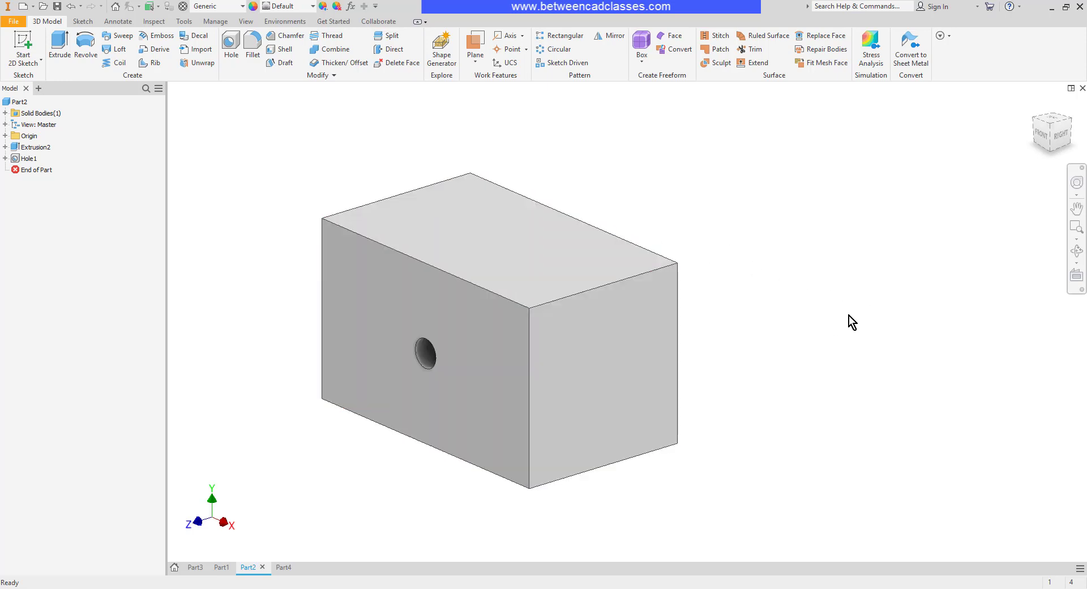
mouse_move(879, 330)
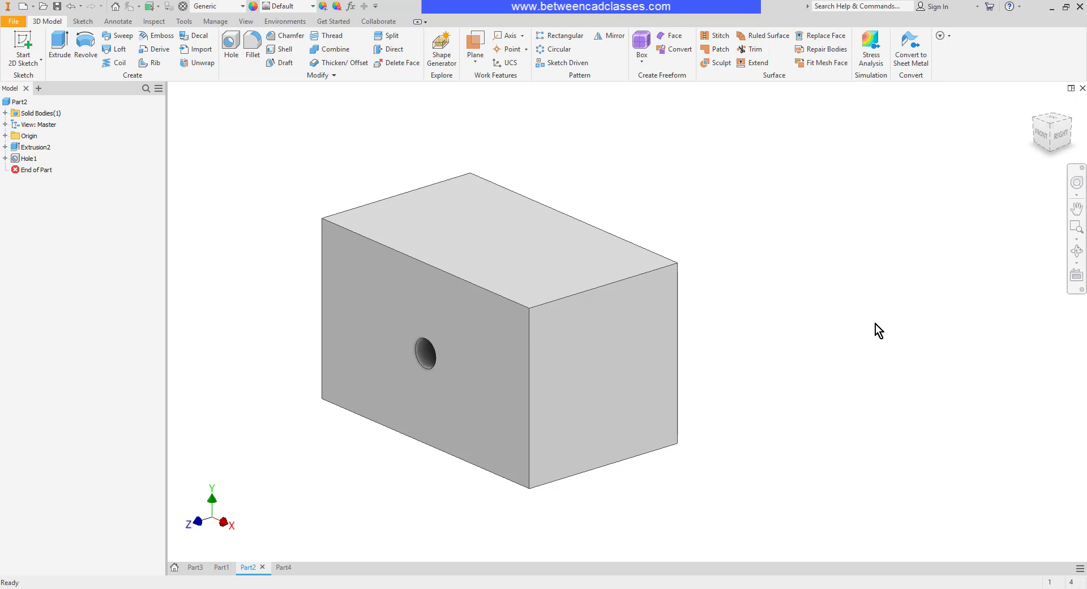
mouse_move(871, 324)
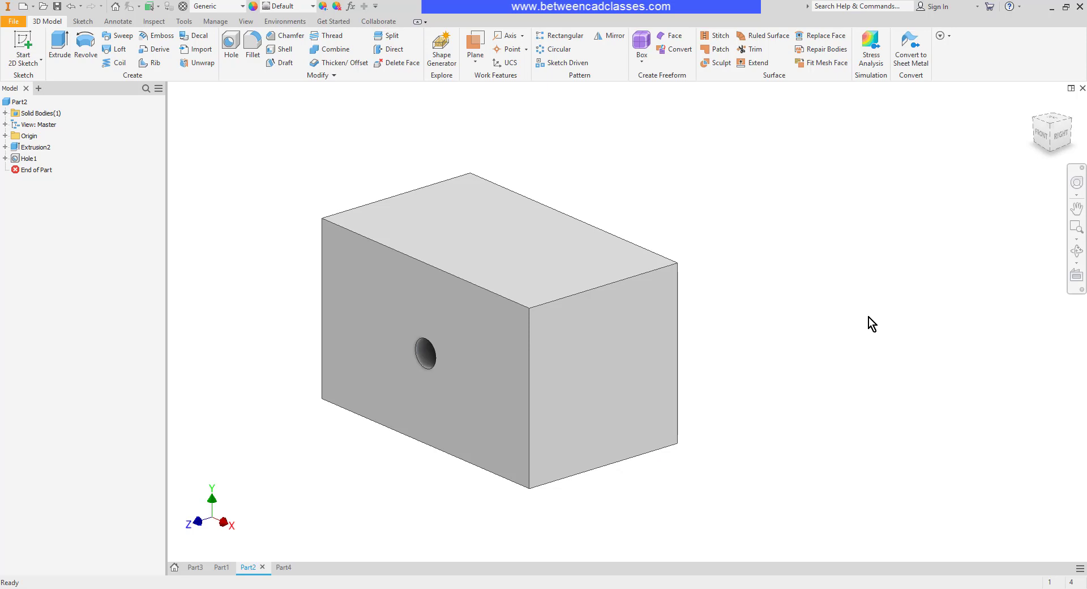
mouse_move(908, 261)
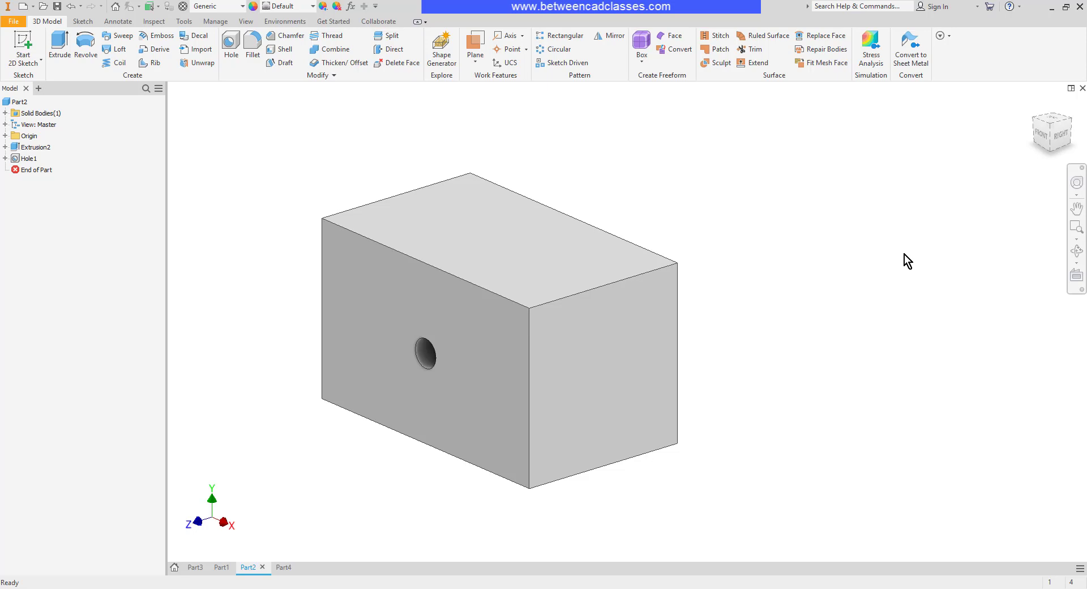
click(215, 21)
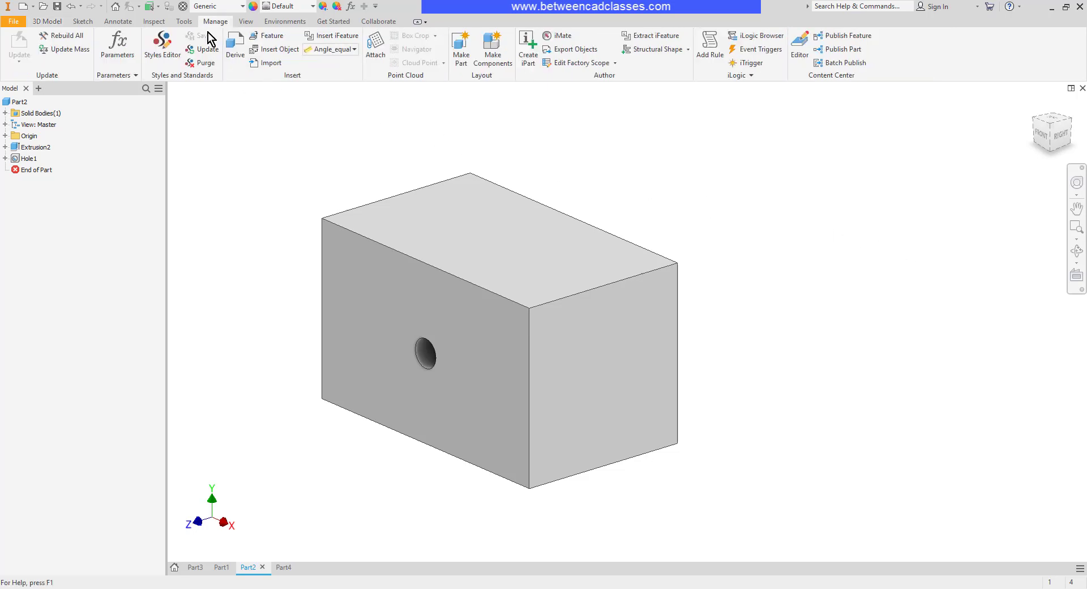
mouse_move(117, 45)
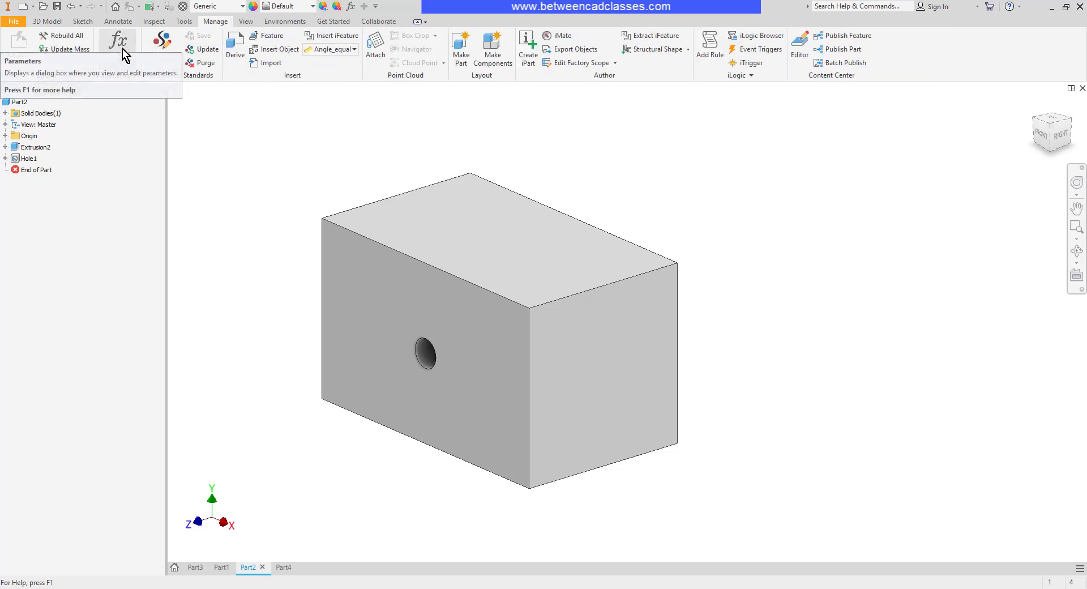
click(117, 43)
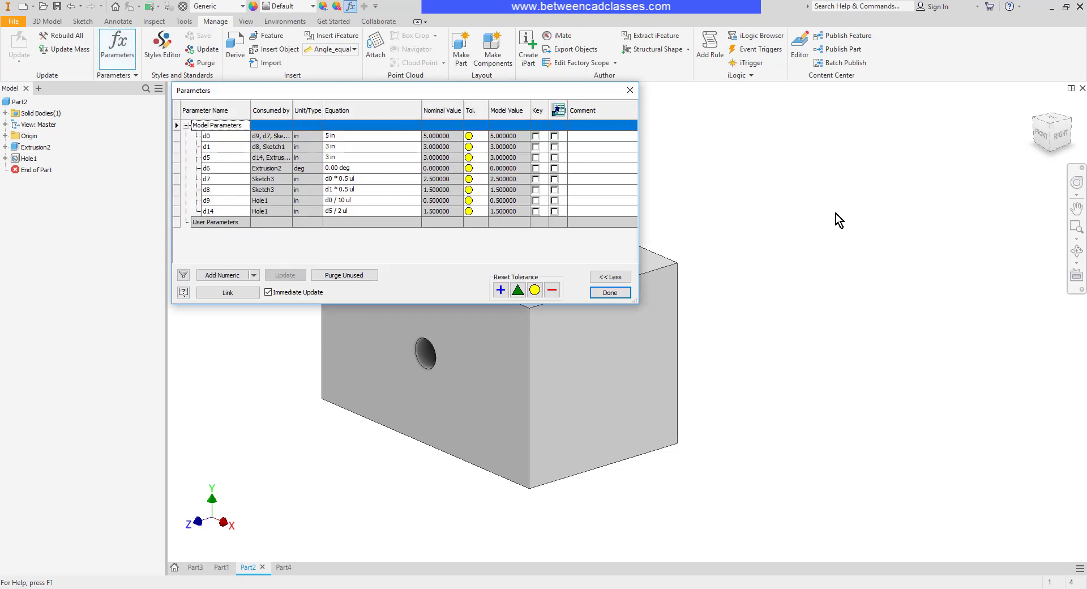
drag(402, 90, 689, 135)
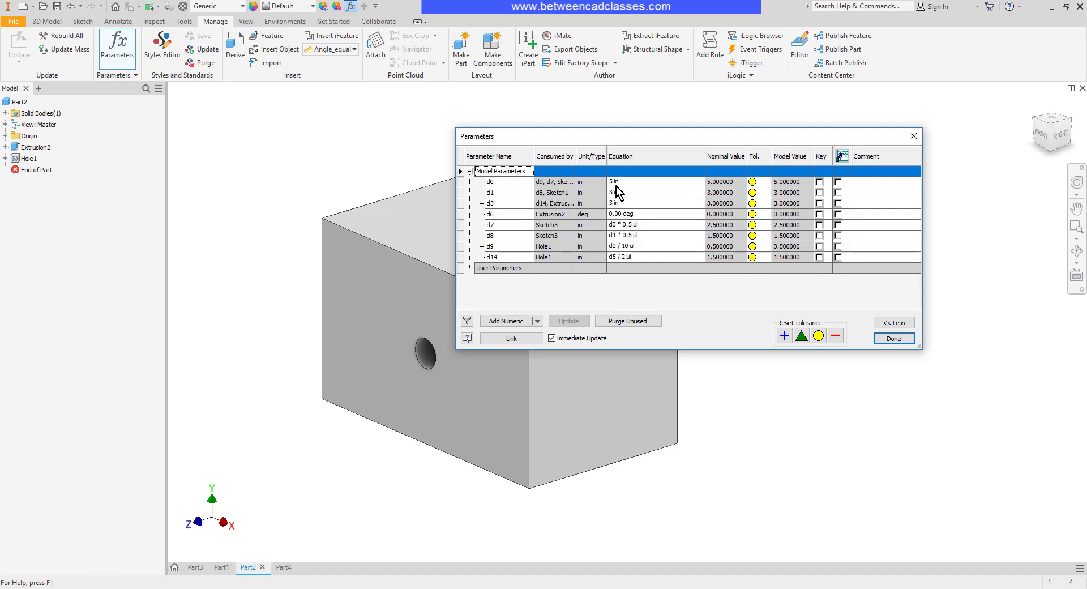
mouse_move(616, 192)
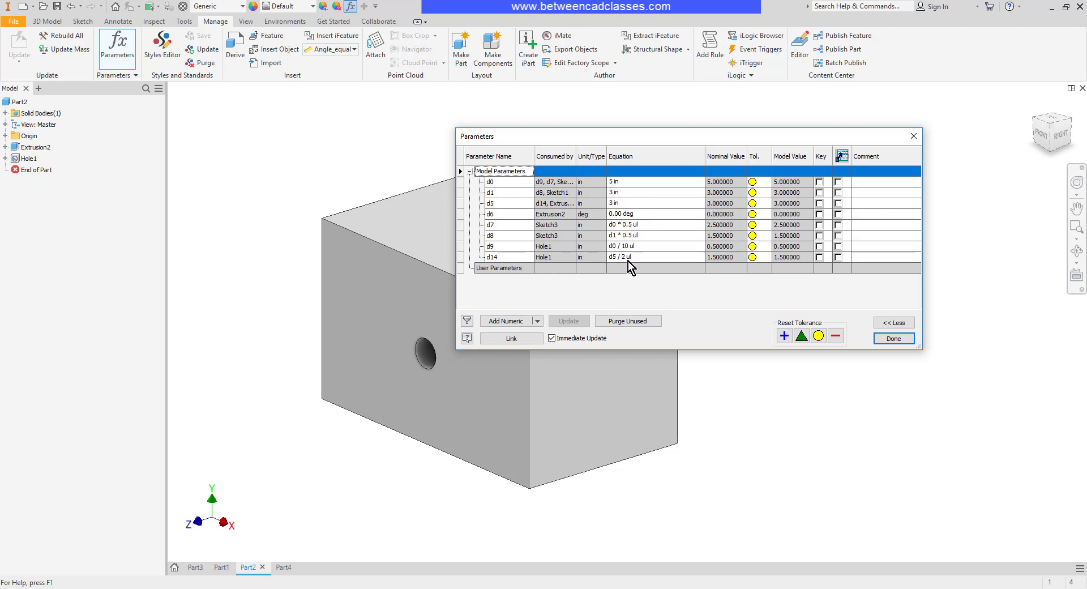
mouse_move(641, 262)
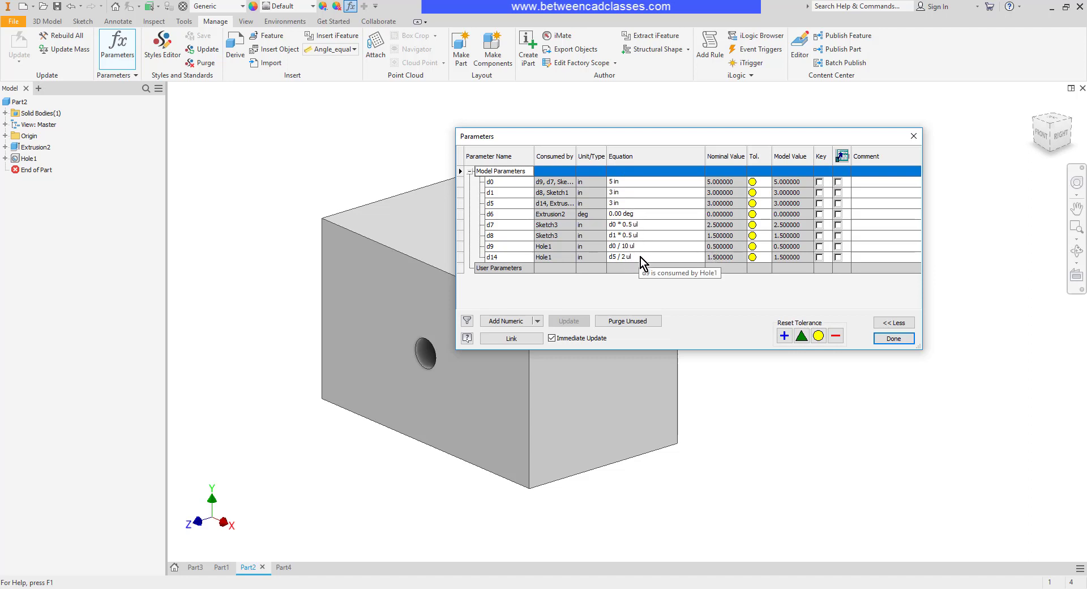
mouse_move(721, 187)
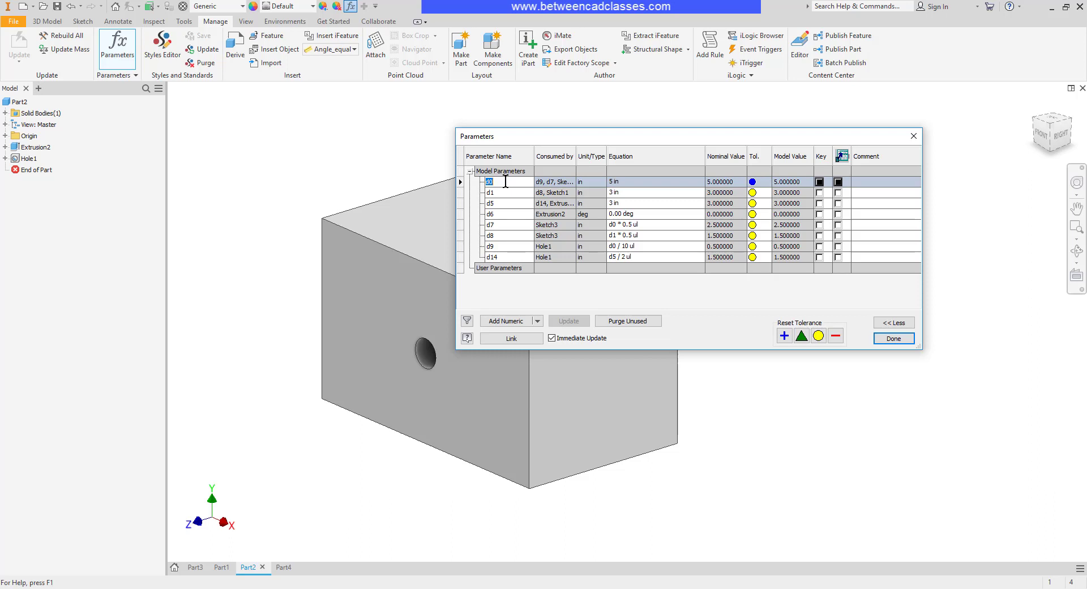
- Rename parameter d0 to WIDTH and close the Parameters dialog
text(WIDT)
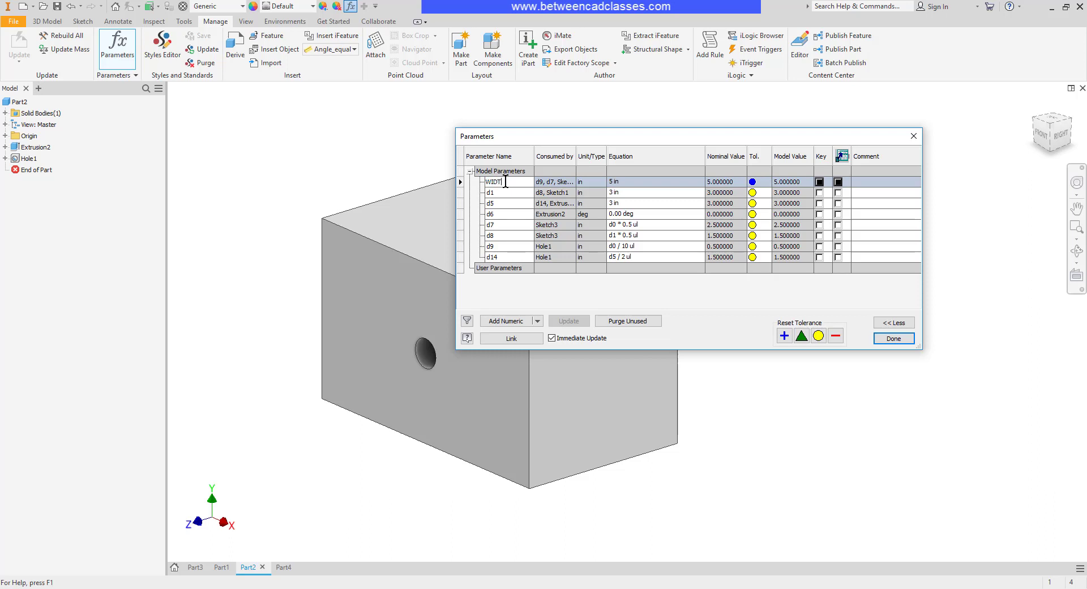
click(493, 181)
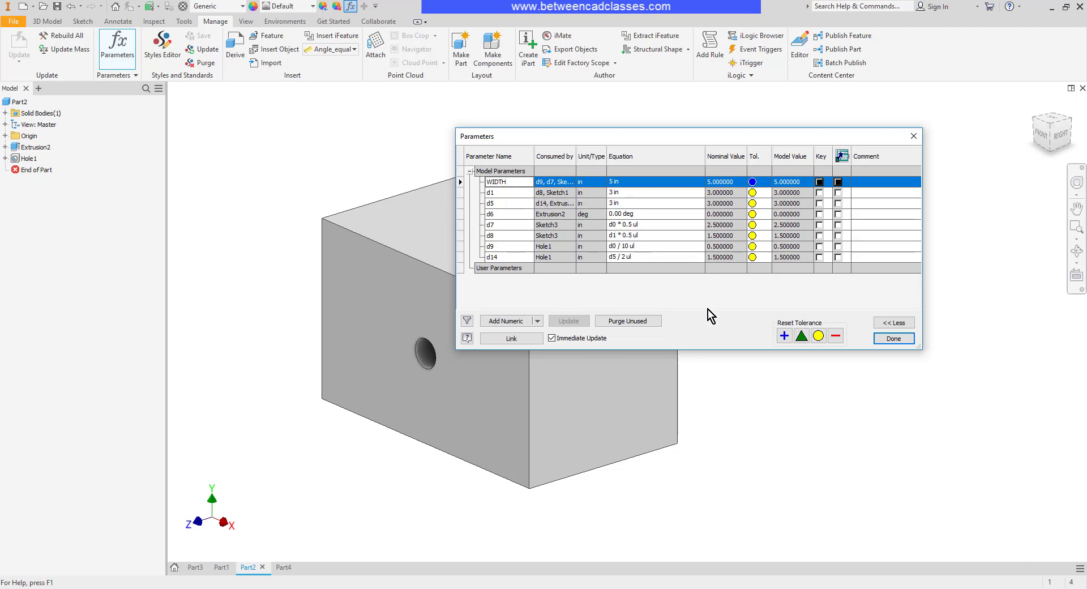
mouse_move(719, 287)
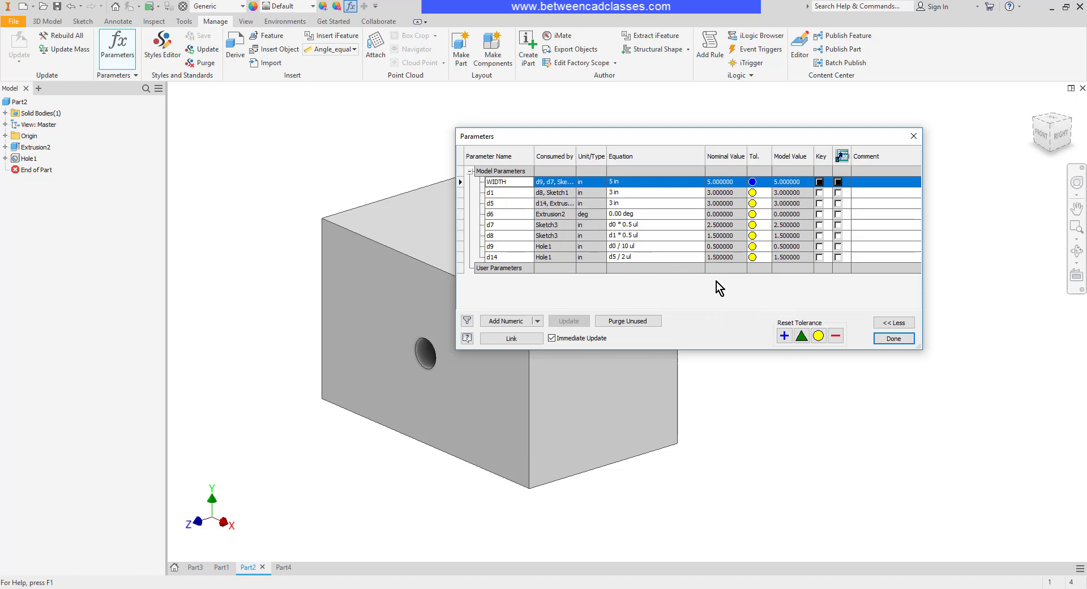
mouse_move(743, 303)
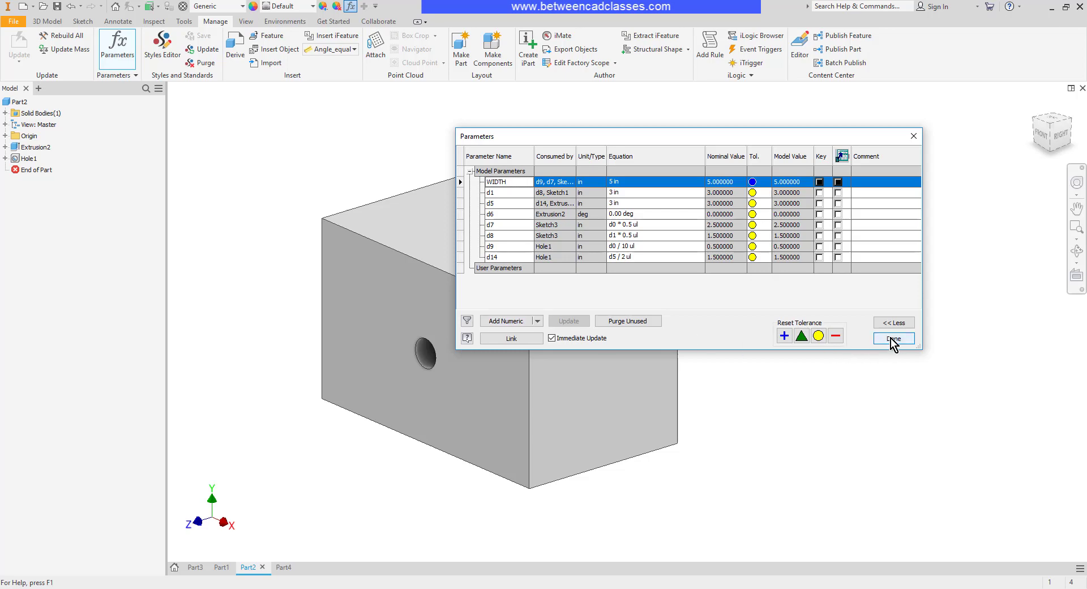
click(891, 339)
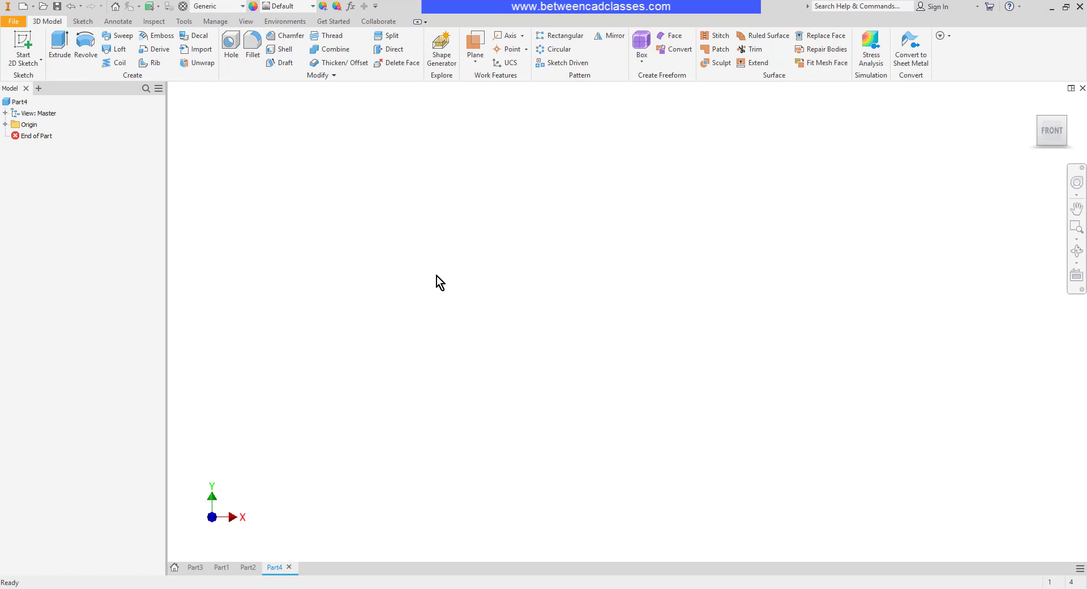
- Open Part4's parameter table and add a numeric user parameter named WIDTH
click(215, 21)
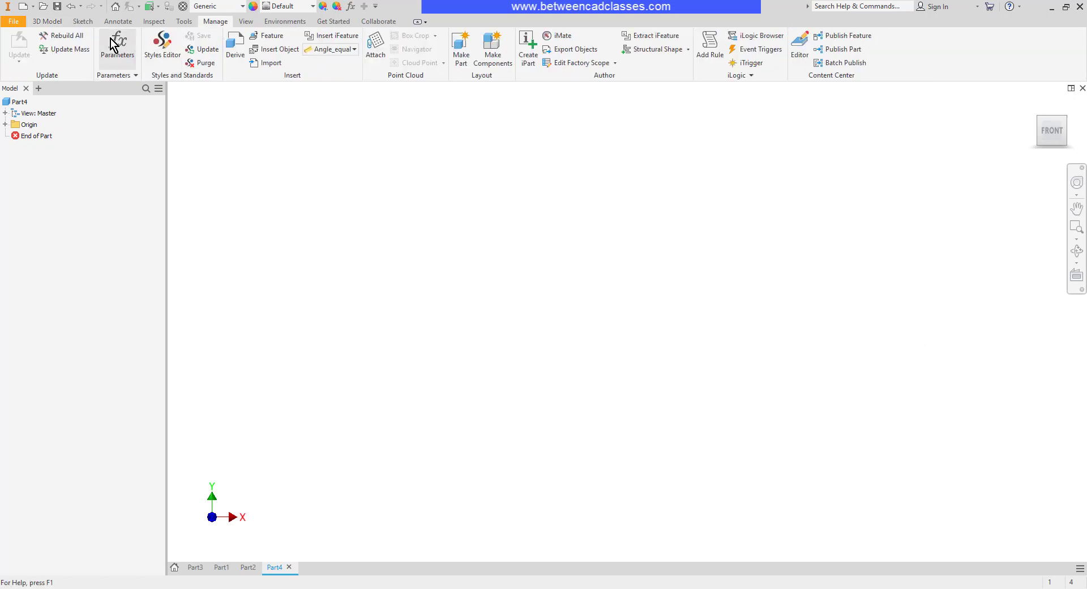
click(117, 49)
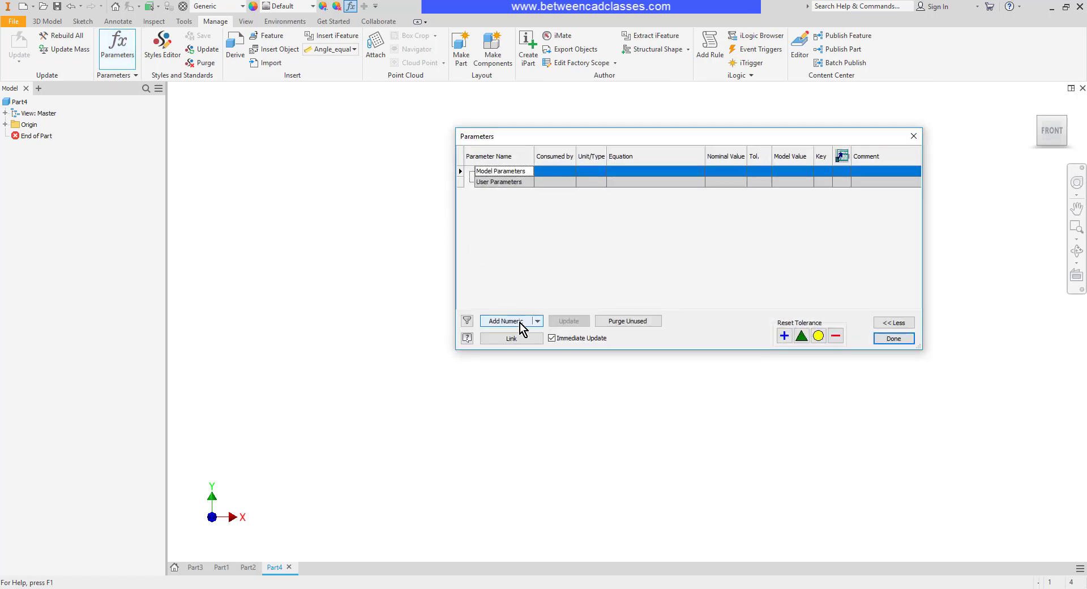
click(507, 320)
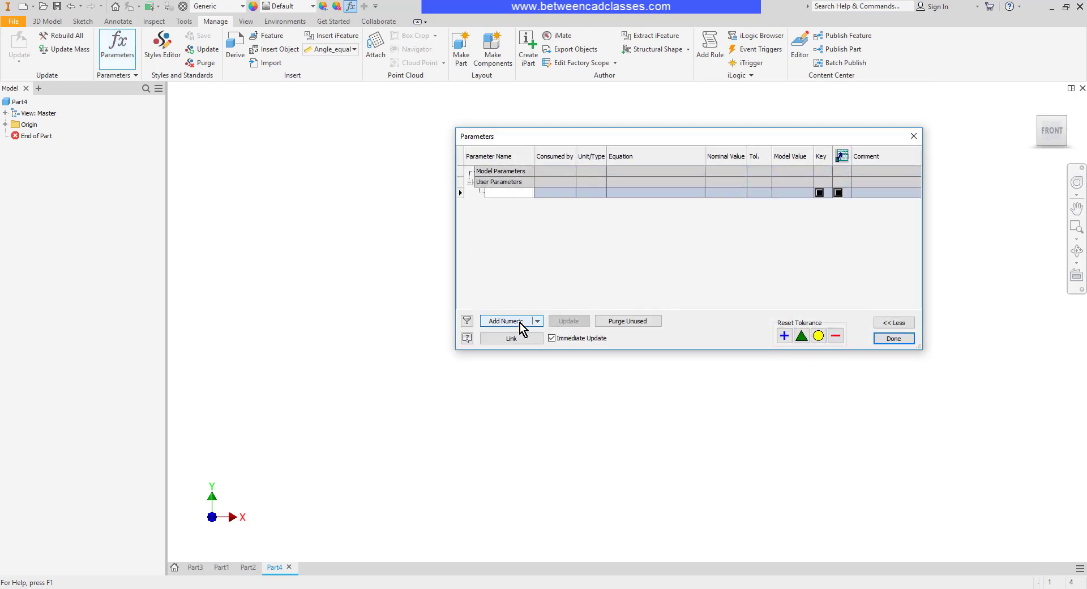
text(WIDTH)
click(655, 192)
text(6)
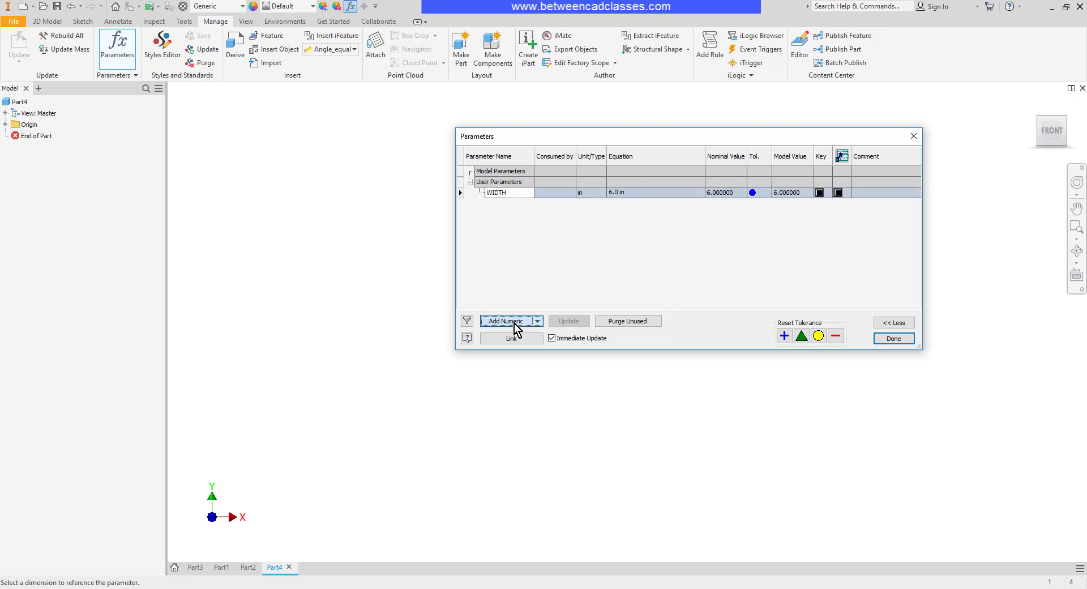
- Add user parameter HEIGHT with equation WIDTH/2
click(506, 321)
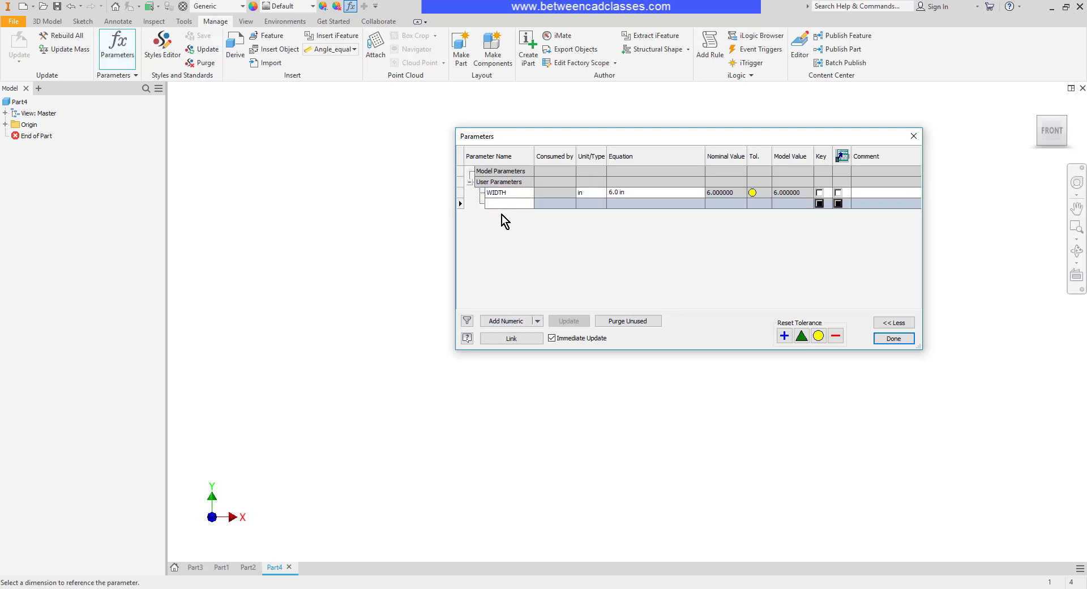
text(HEIGHT)
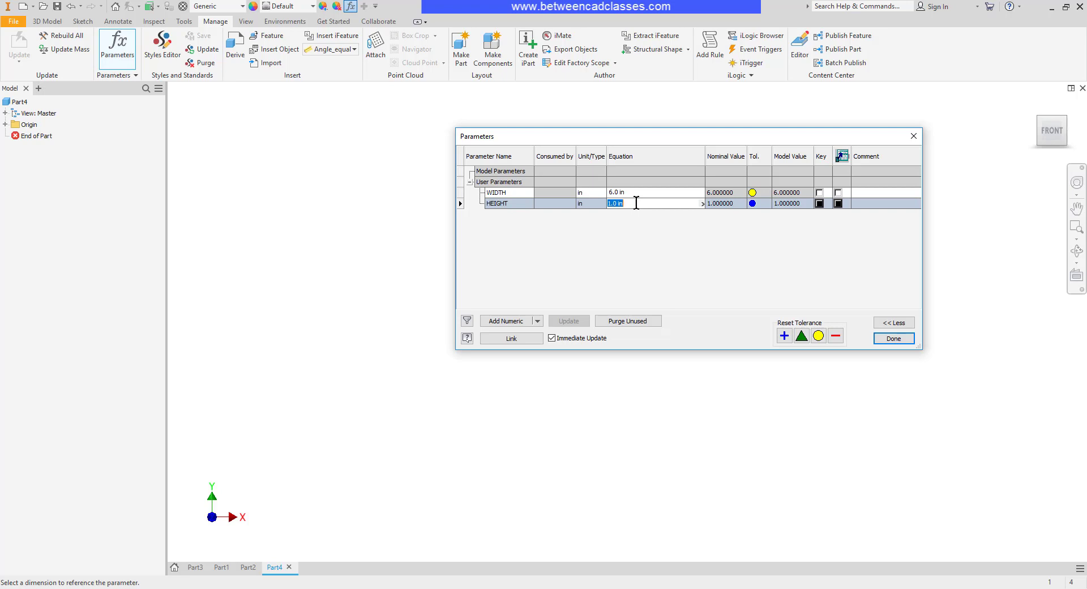
text(WIDTH / 2 ul)
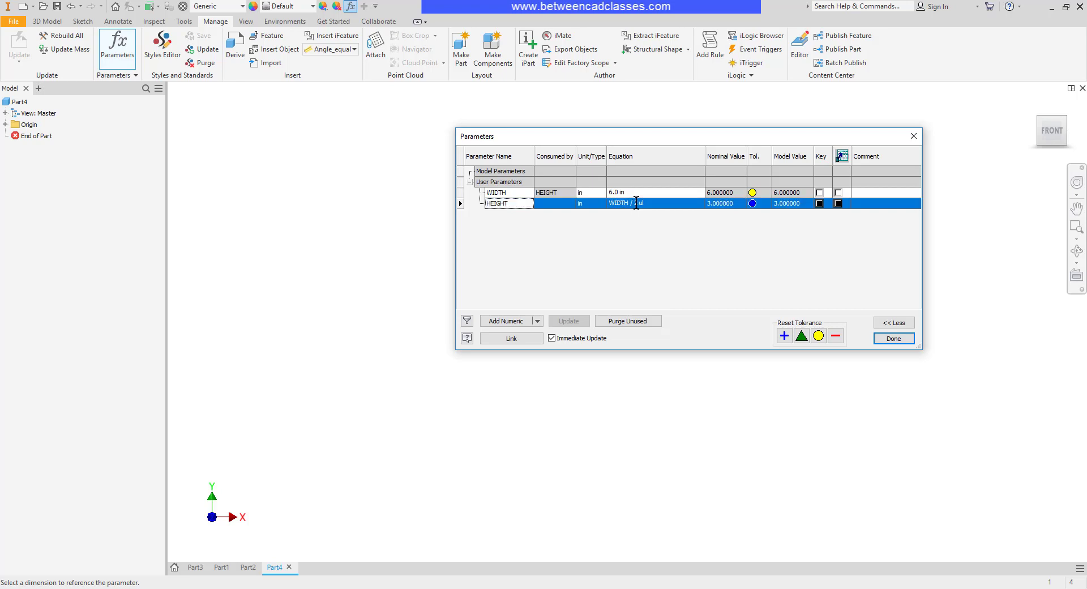
text(2)
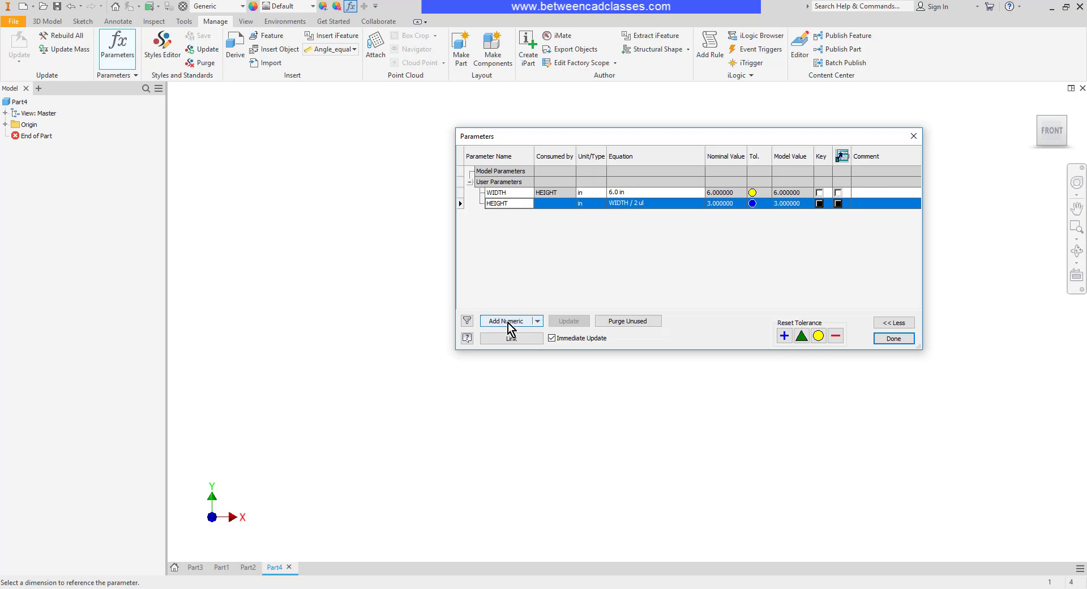
- Add user parameter DEPTH equal to WIDTH*1.5 and close the parameters list
click(506, 320)
text(DEPTH)
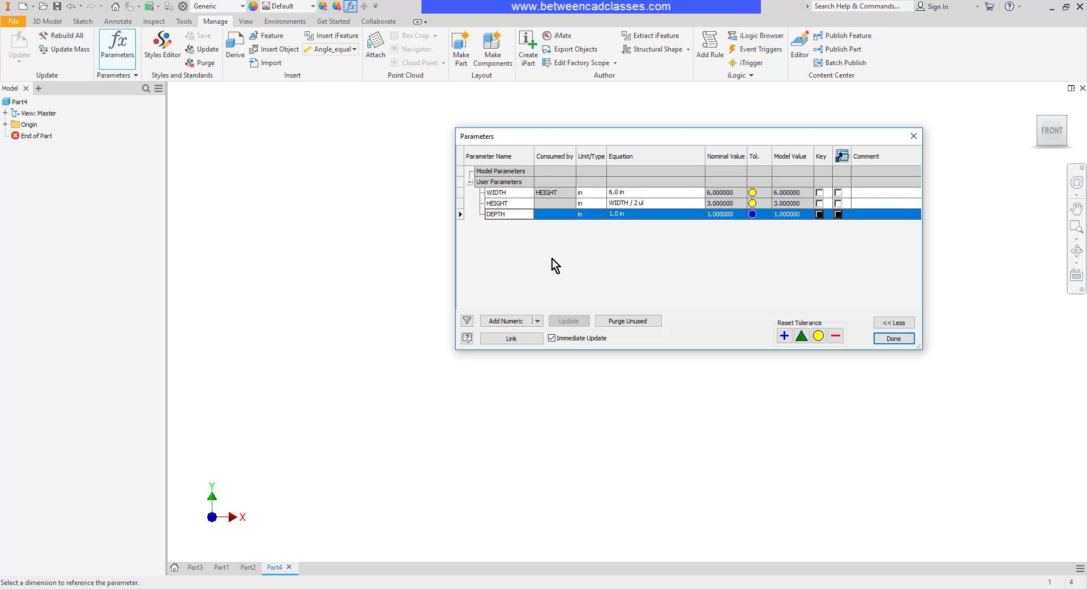
double_click(615, 214)
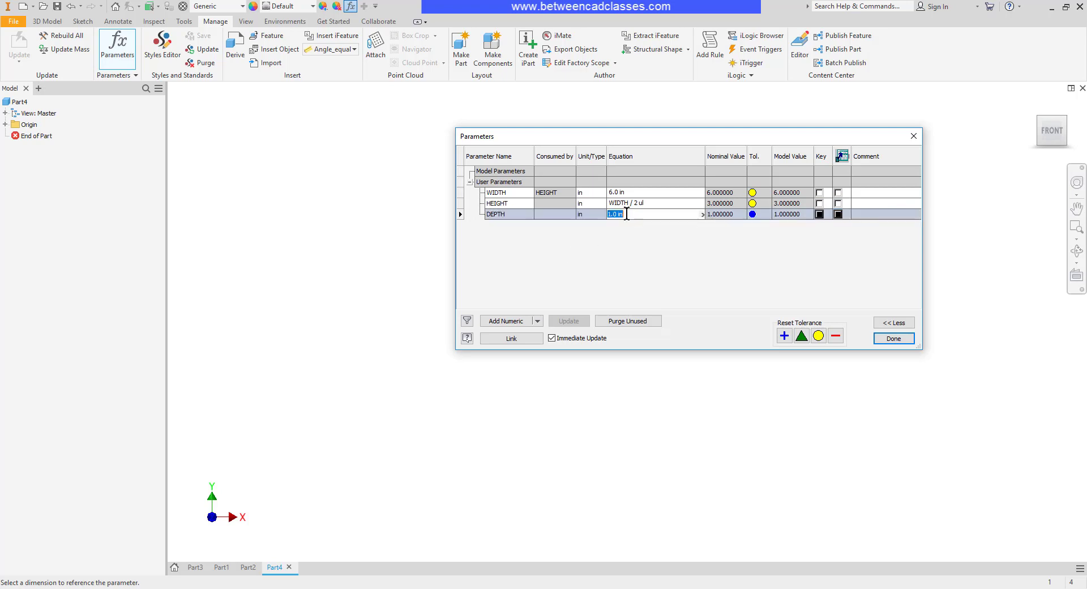
text(WIDTH)
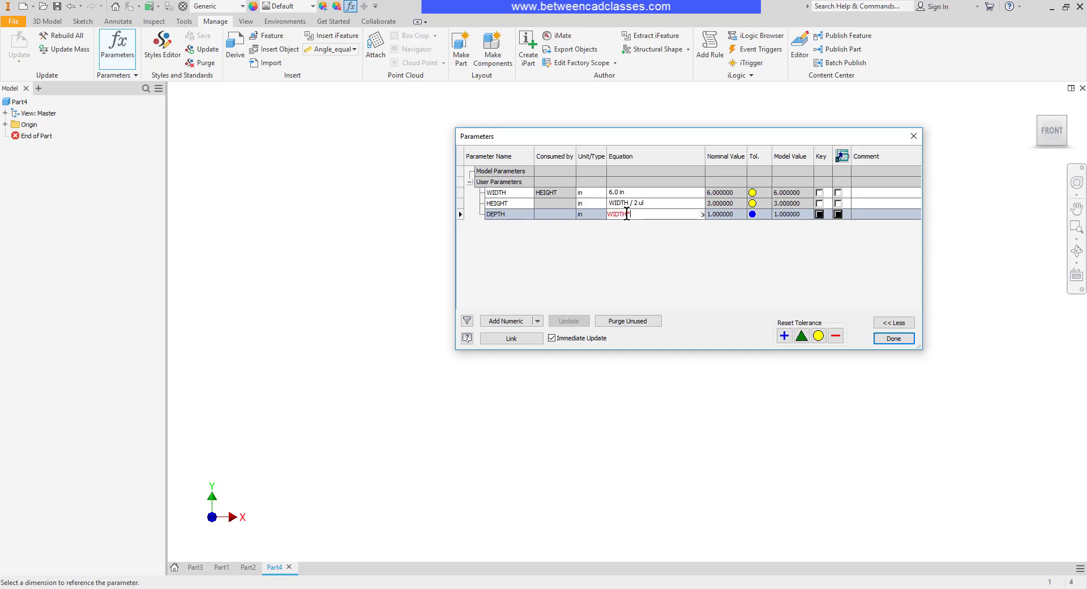
text(*1.5)
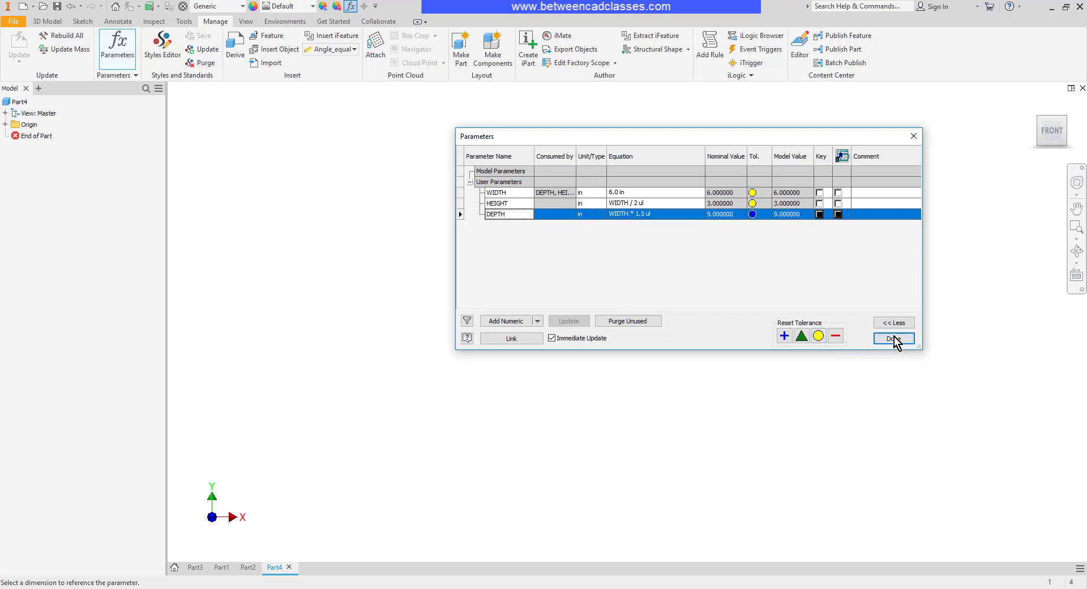
click(893, 338)
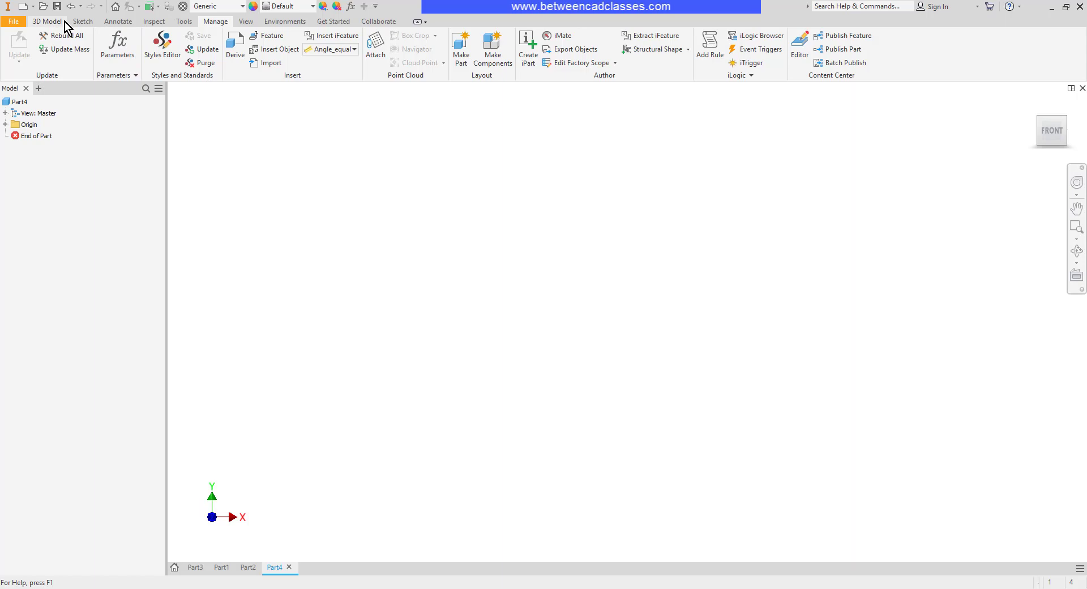
- Dimension the rectangle's top edge with the WIDTH parameter (6.000)
click(82, 20)
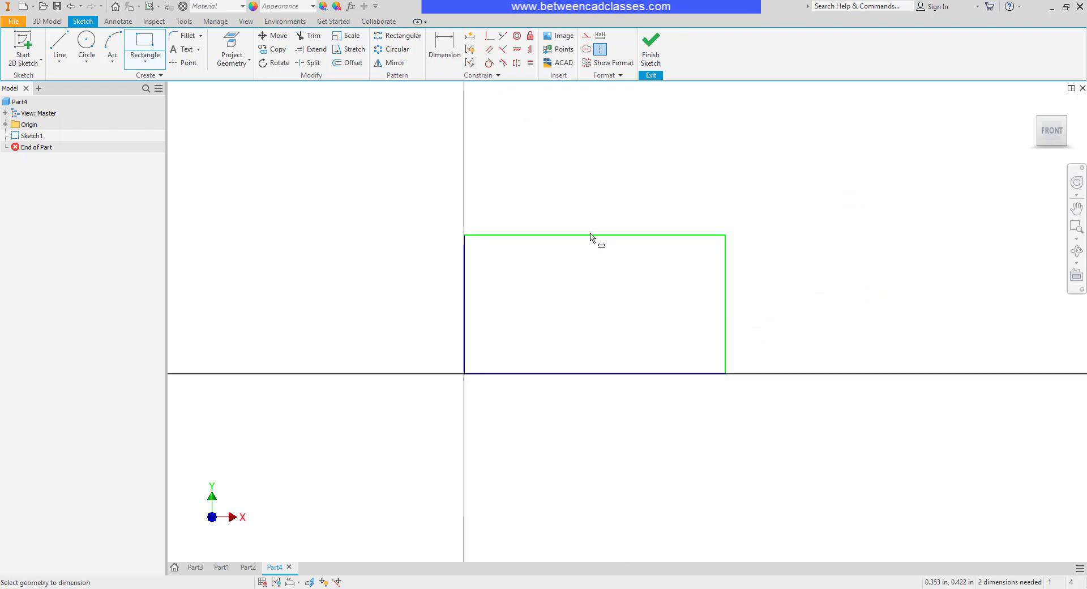
click(591, 237)
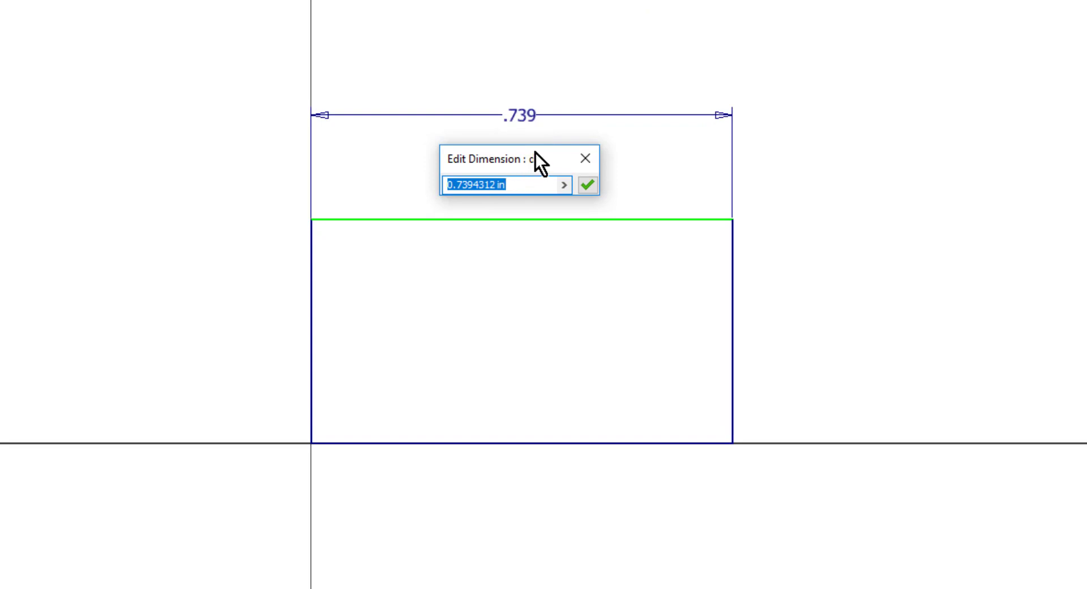
text(WID)
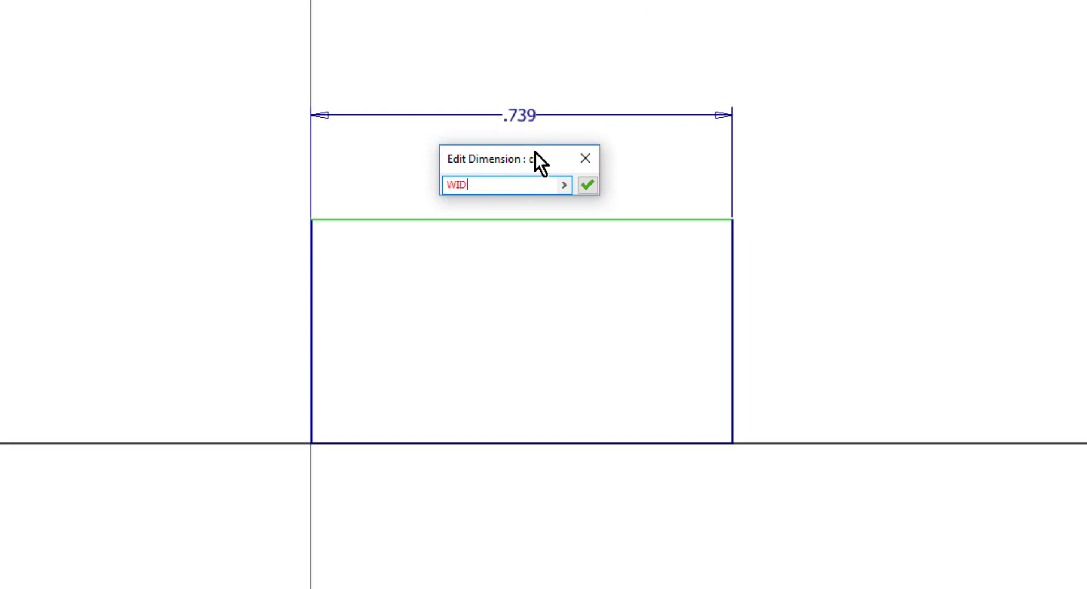
text(TH)
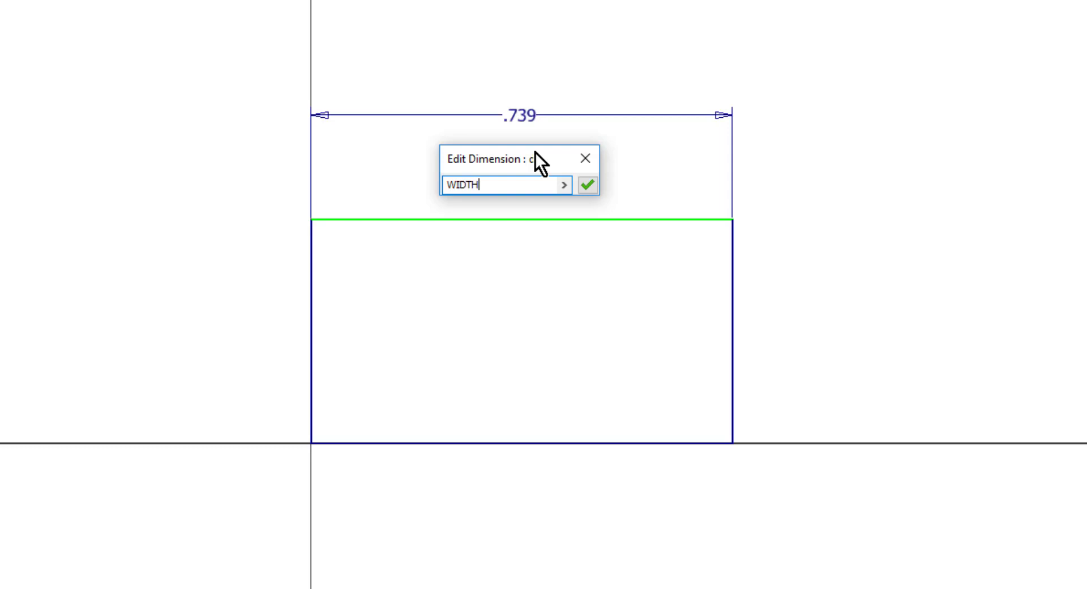
key(ctrl+a)
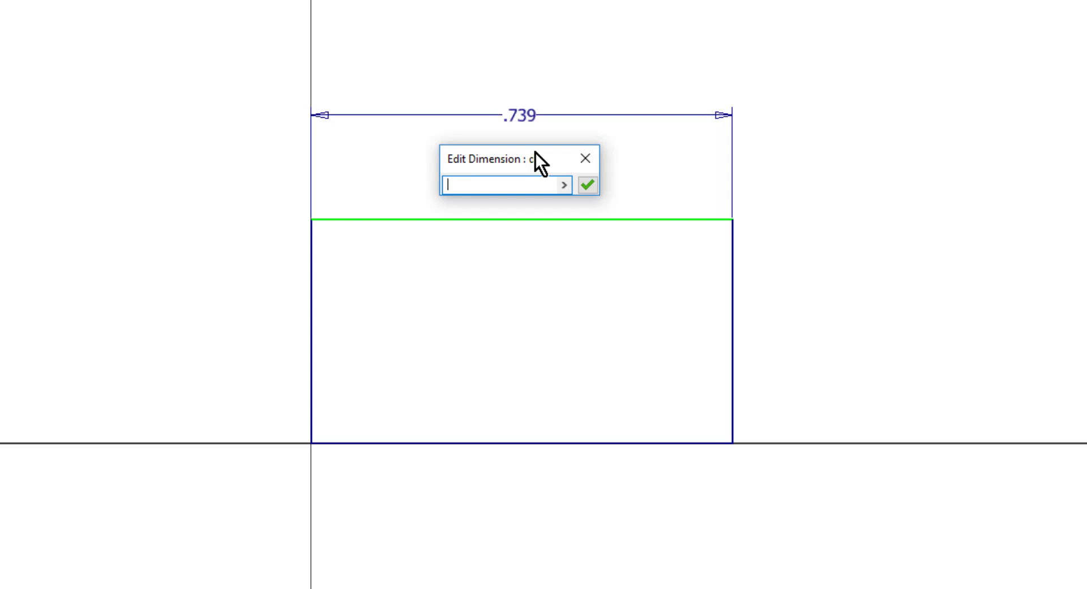
text(width)
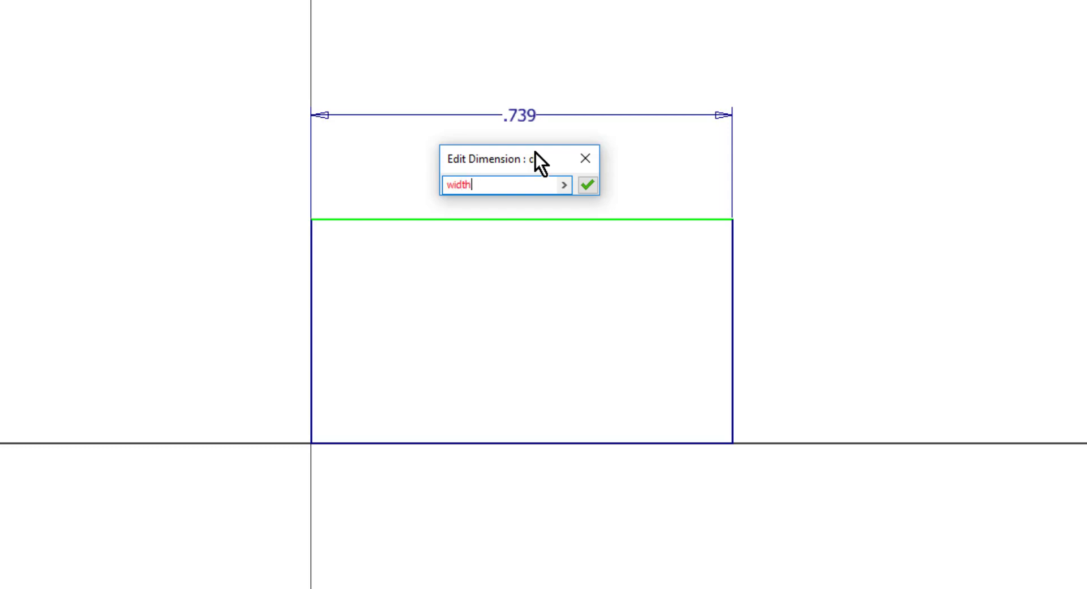
key(Backspace)
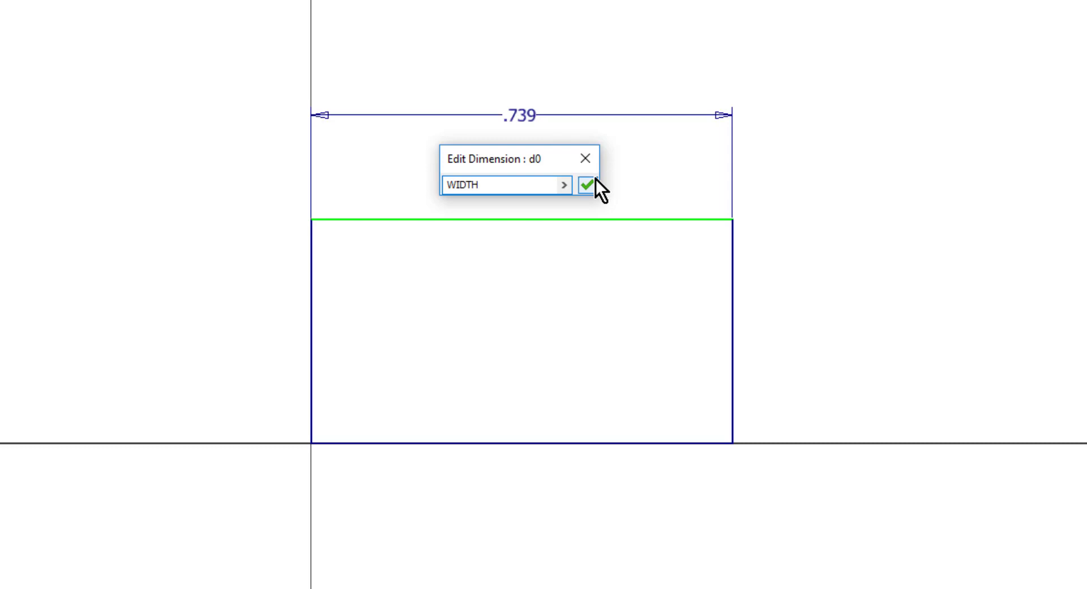
click(588, 185)
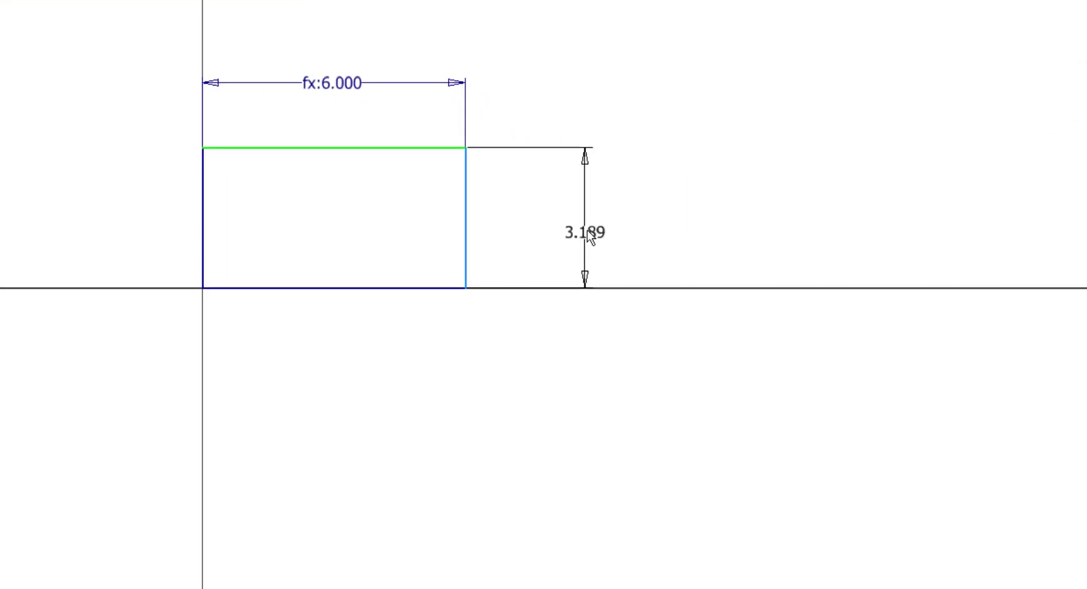
- Set the rectangle's vertical dimension to HEIGHT (3.000) from the parameter list
double_click(584, 232)
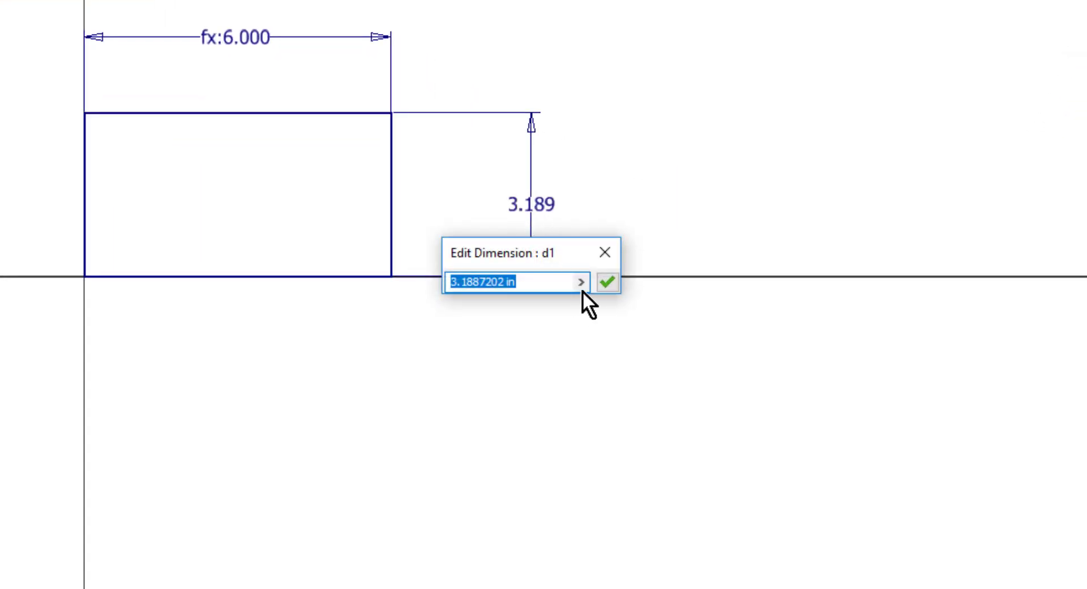
click(581, 281)
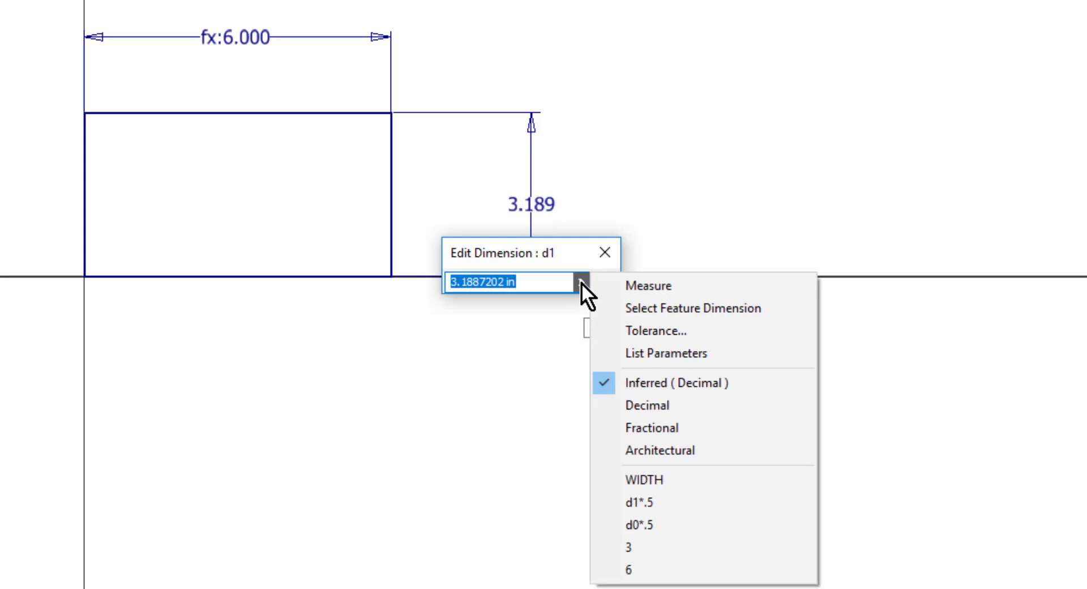
mouse_move(683, 339)
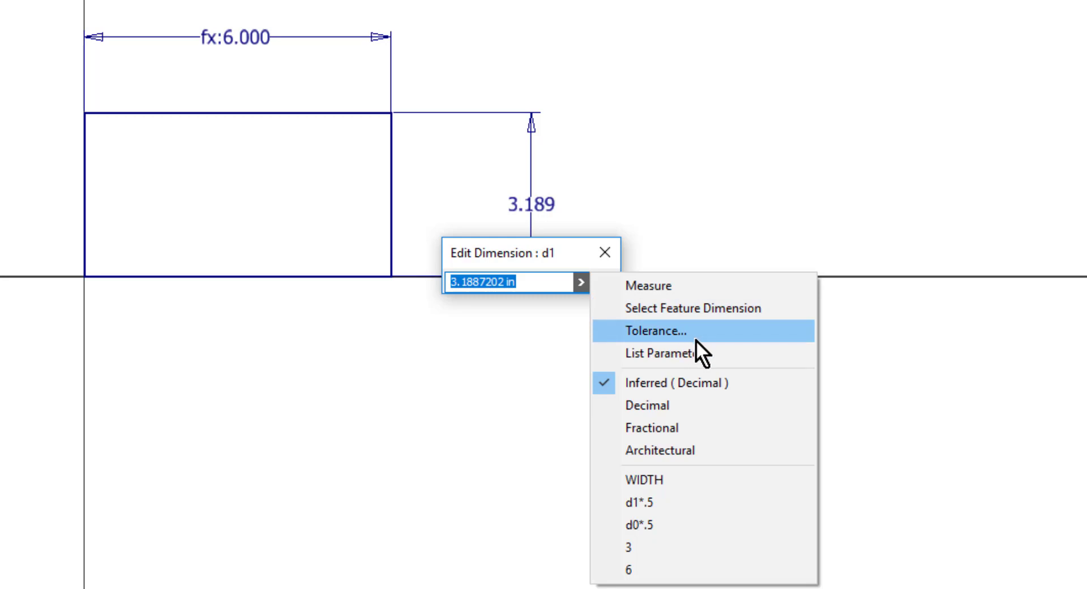
click(665, 354)
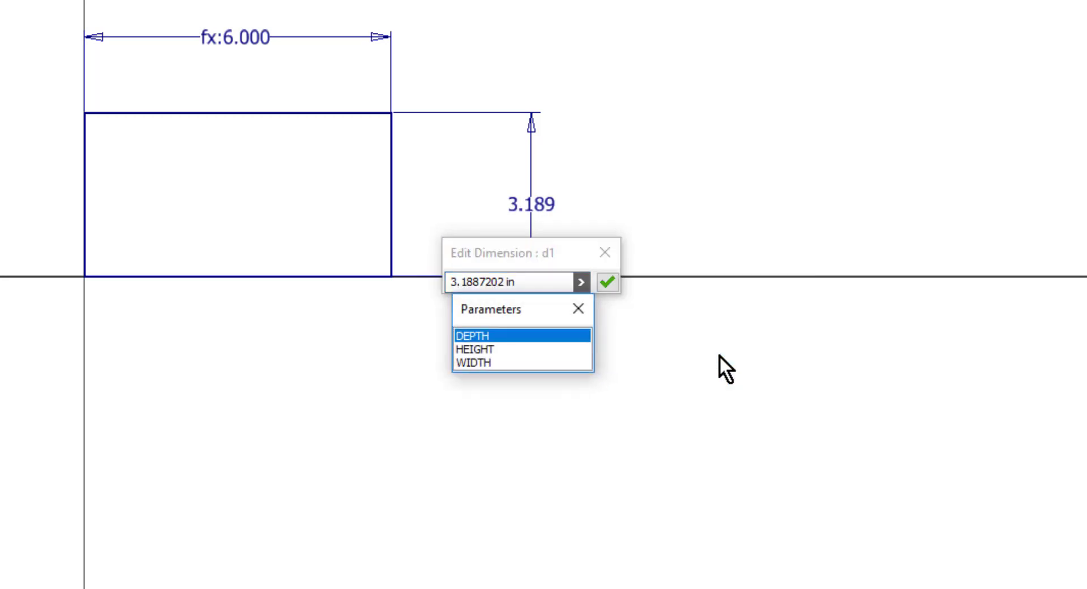
click(475, 348)
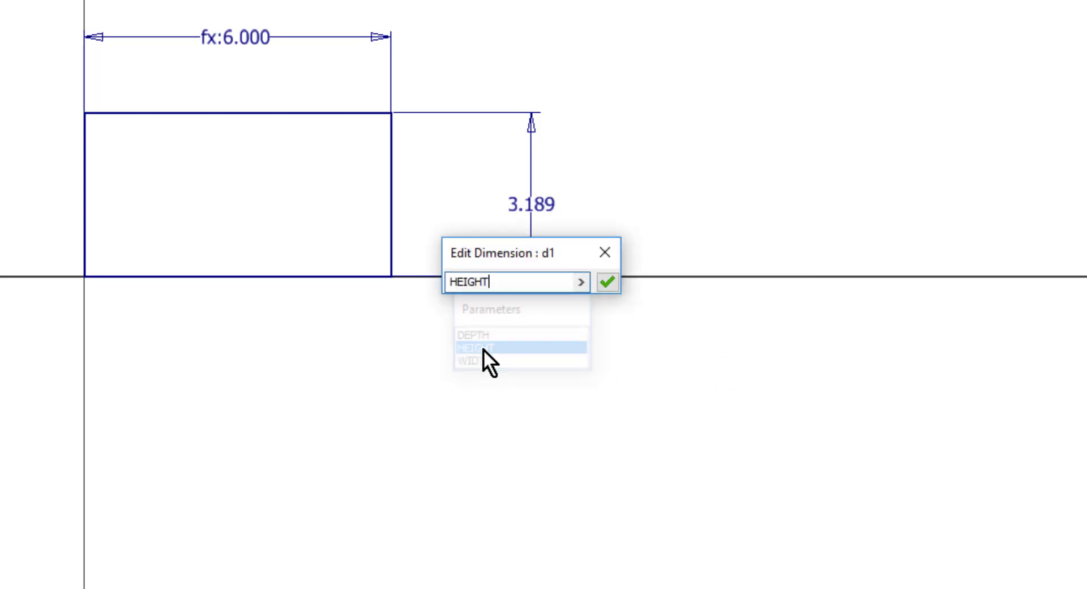
click(606, 282)
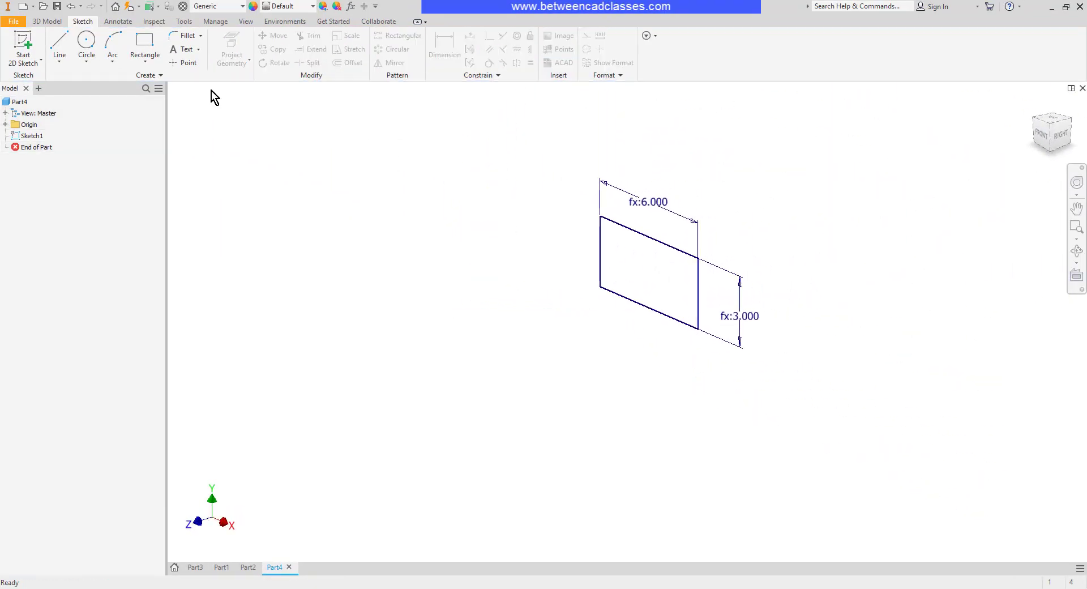
- Extrude the rectangle into Extrusion1 with distance DEPTH
click(59, 45)
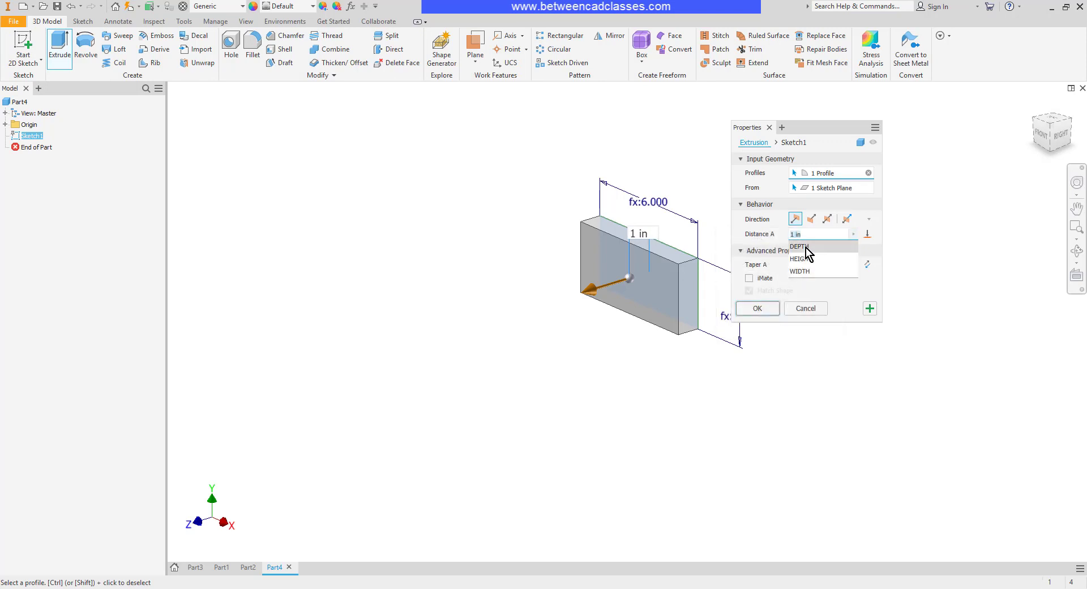
click(756, 307)
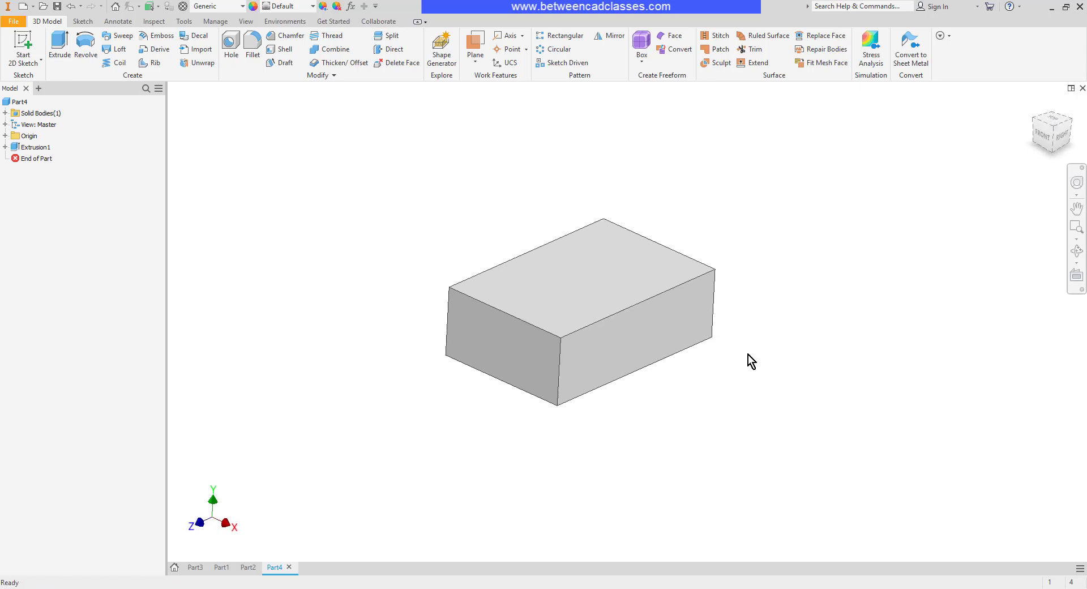
mouse_move(271, 73)
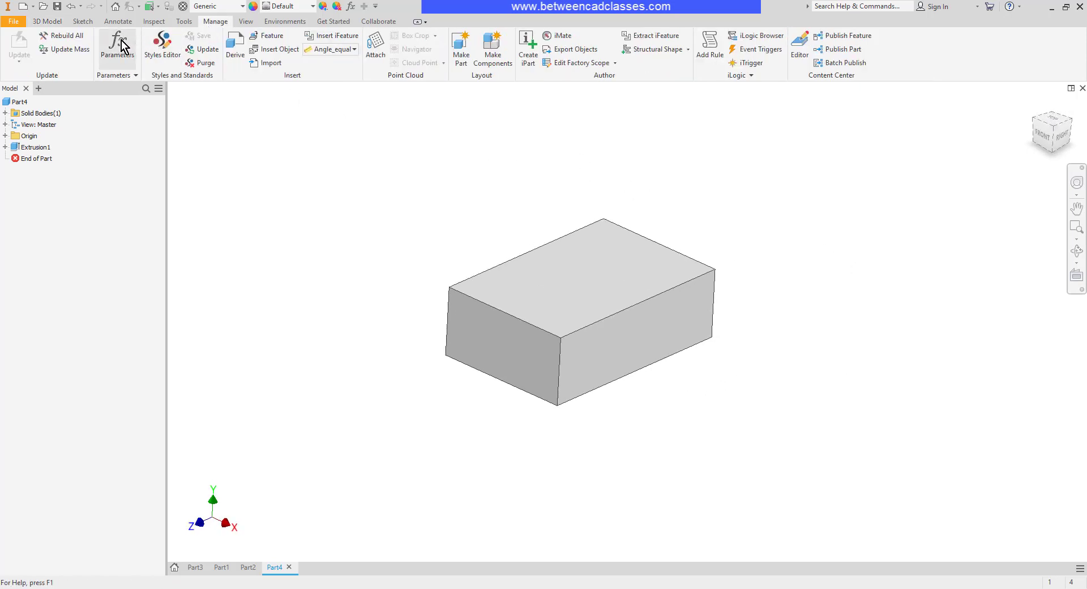
- Set WIDTH to 4 in the Parameters dialog so the block resizes
click(117, 45)
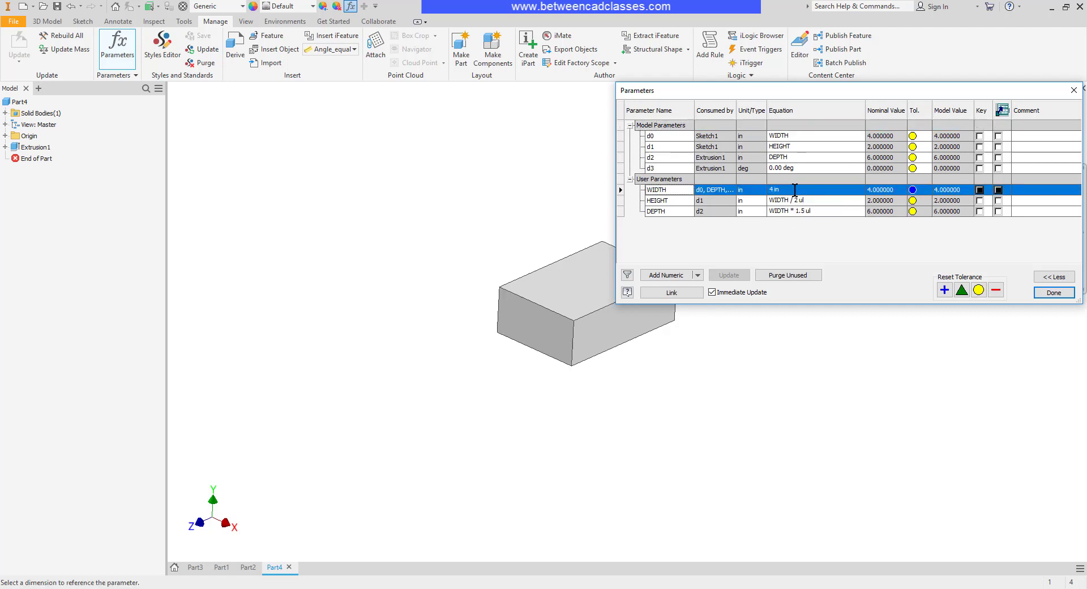
click(1053, 292)
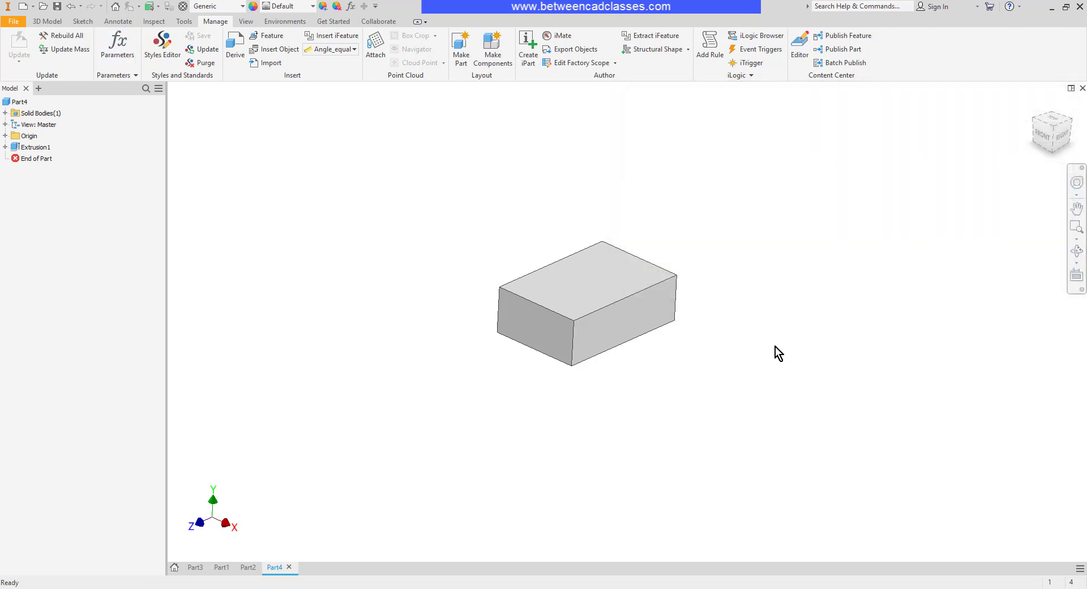